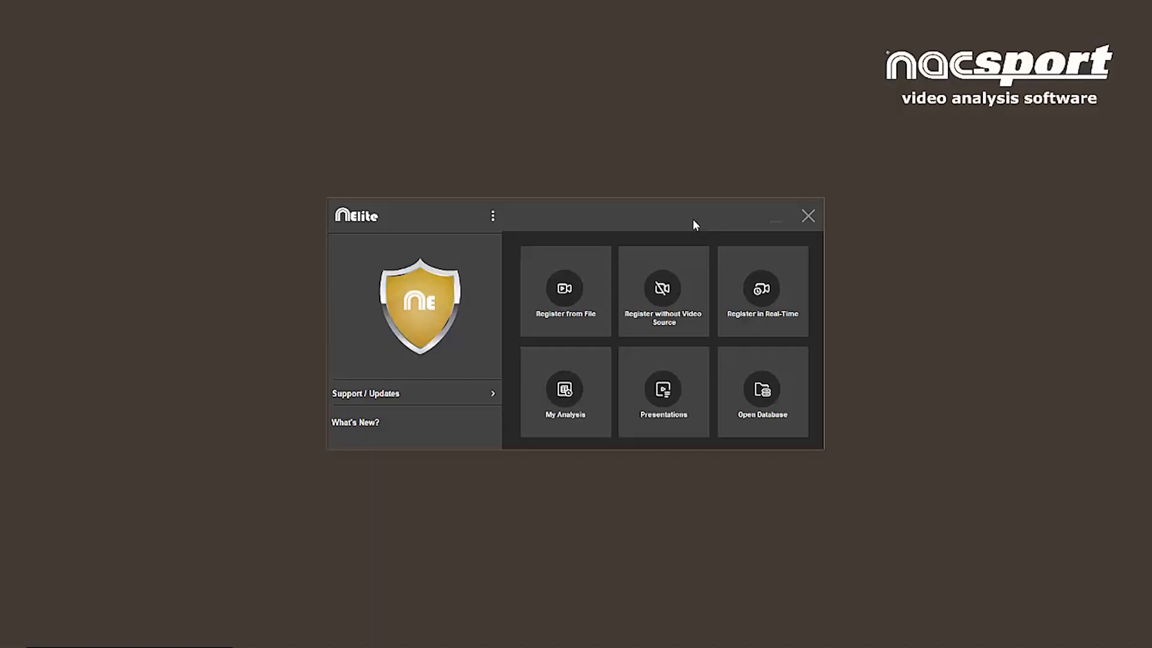
{"action": "mouse_move", "coordinate": [701, 216]}
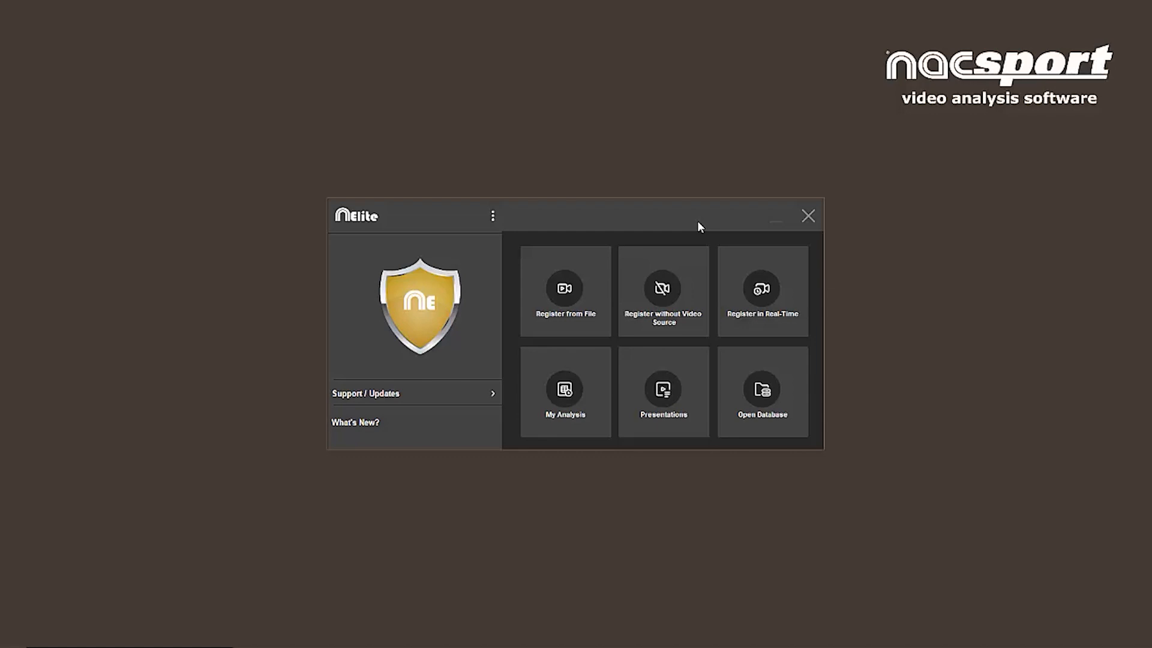
{"action": "mouse_move", "coordinate": [716, 218]}
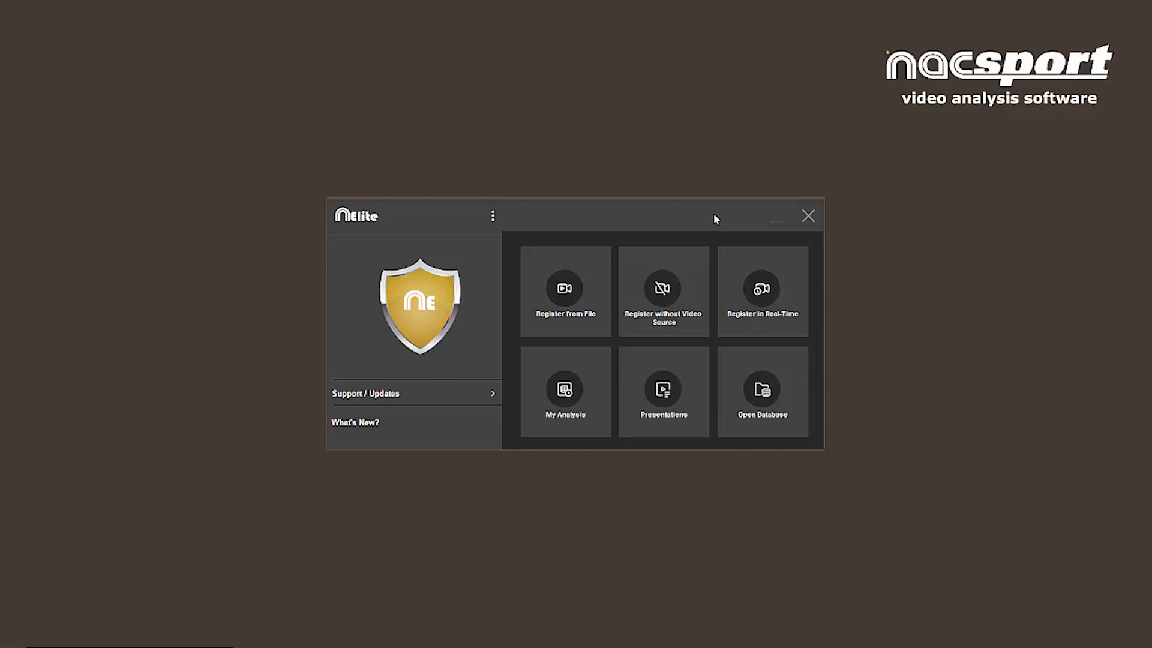
{"action": "mouse_move", "coordinate": [699, 215]}
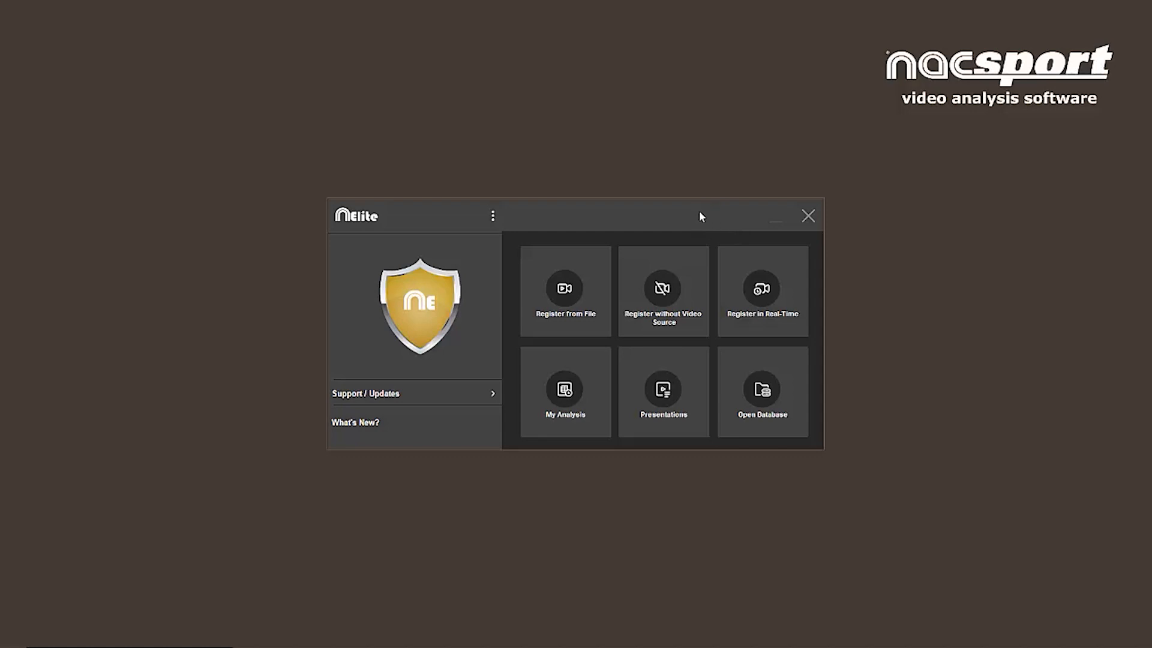
{"action": "mouse_move", "coordinate": [757, 245]}
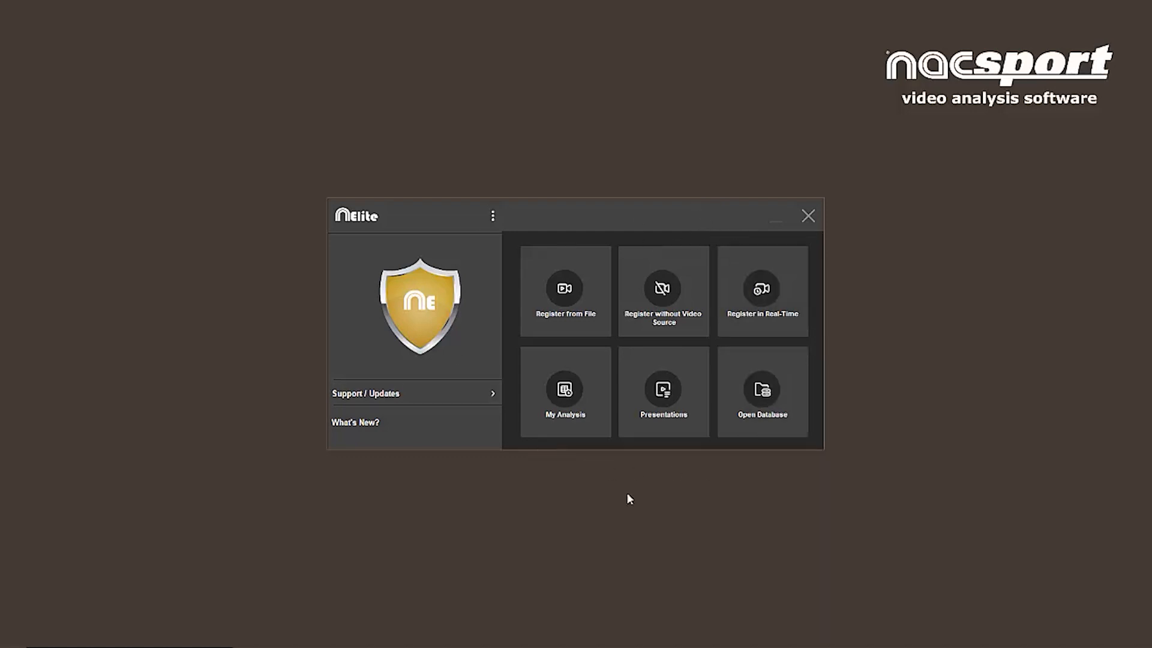
{"action": "mouse_move", "coordinate": [819, 446]}
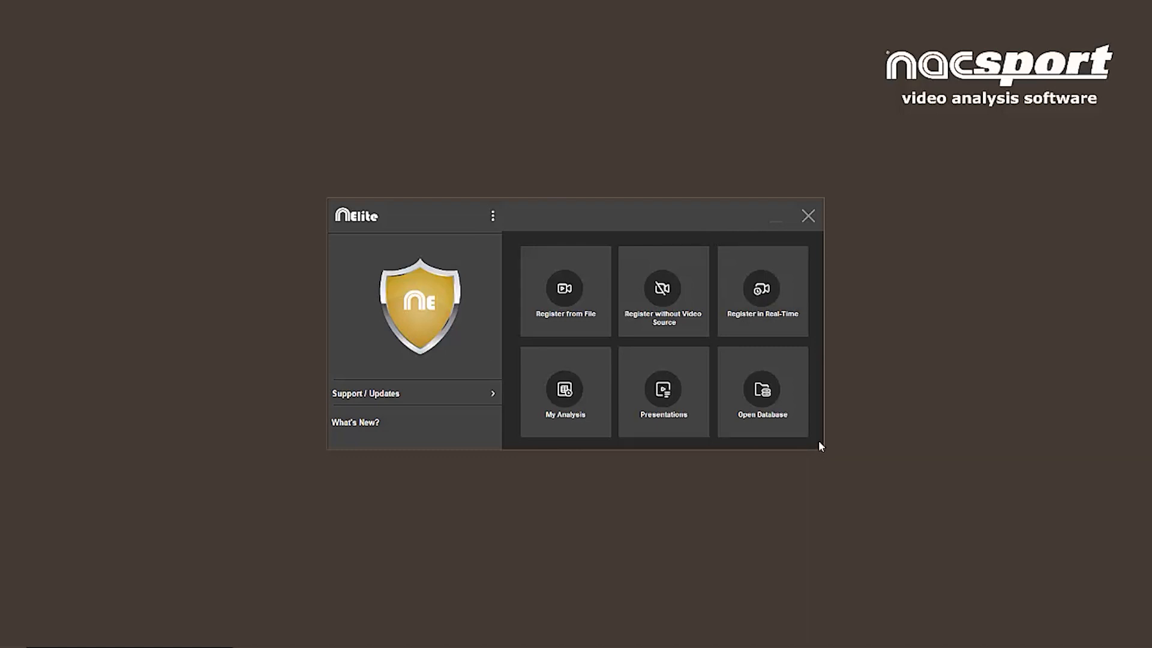
{"action": "mouse_move", "coordinate": [820, 440]}
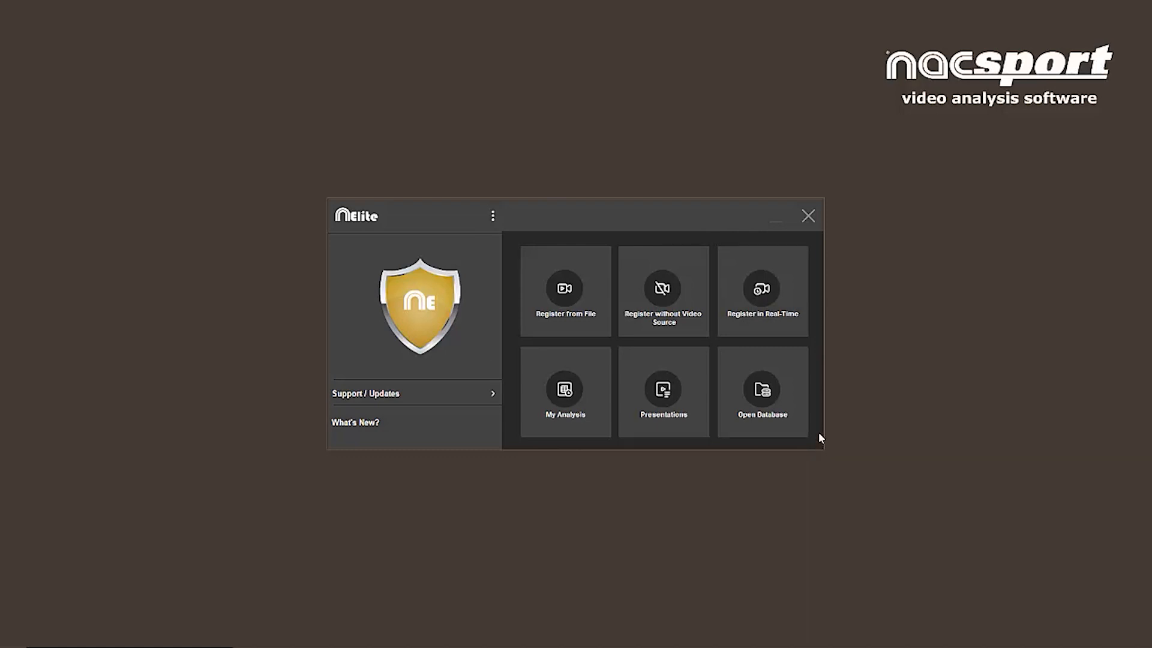
{"action": "mouse_move", "coordinate": [662, 276]}
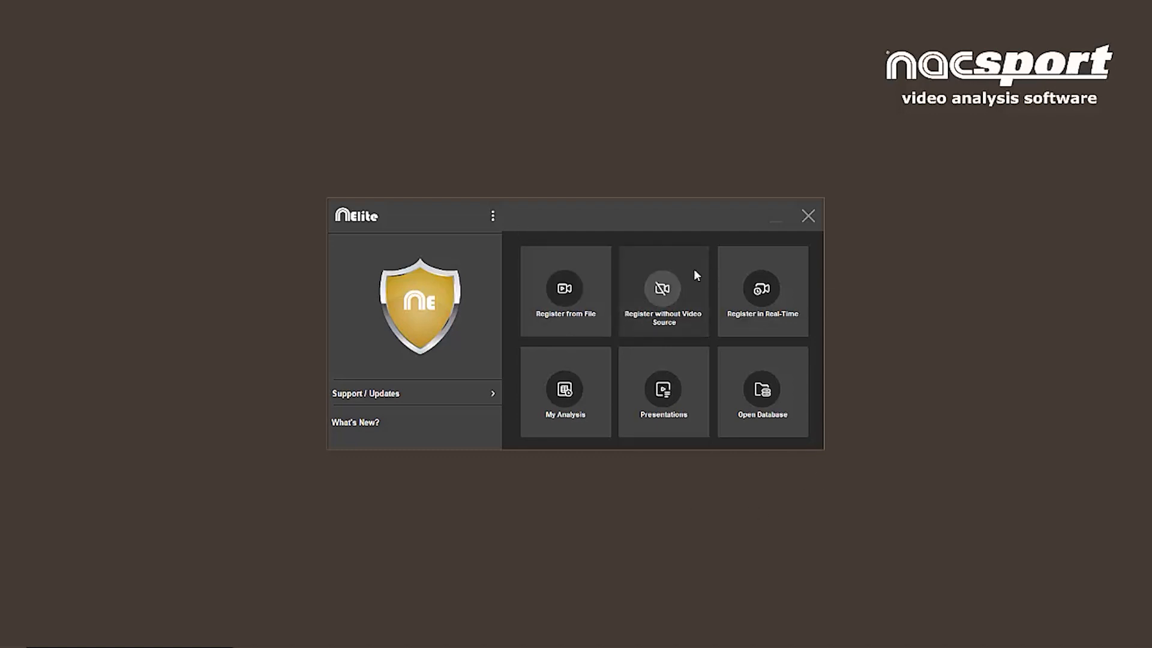
{"action": "mouse_move", "coordinate": [688, 285]}
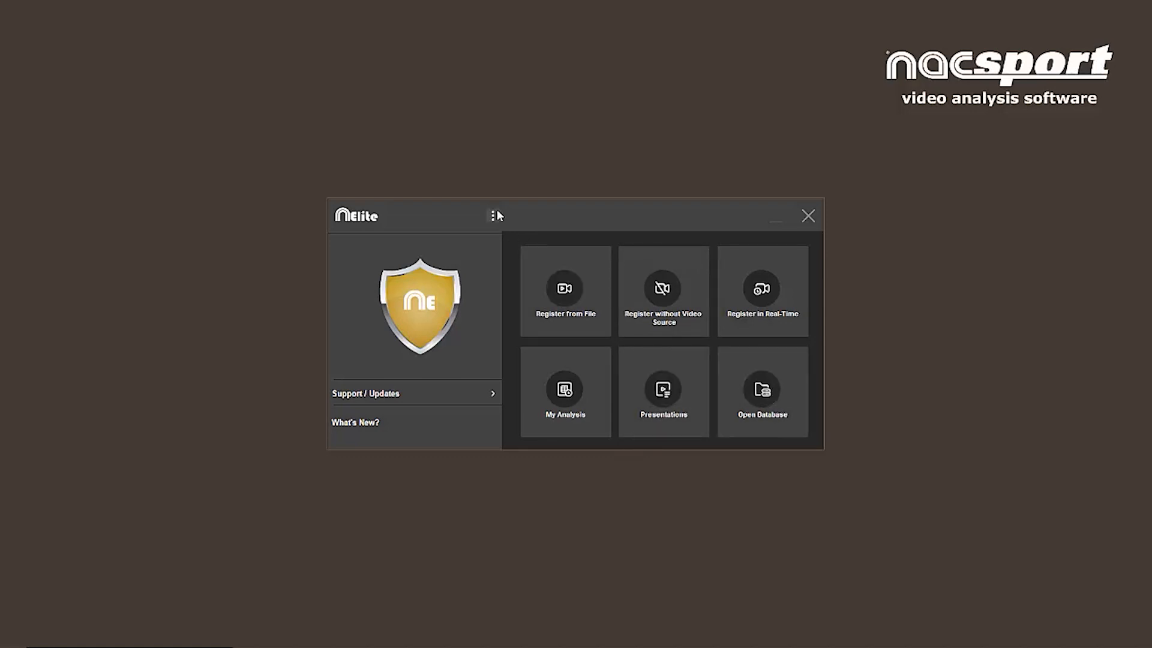
Hide the Open Database shortcut from the start screen via the options menu.
{"action": "left_click", "coordinate": [494, 215]}
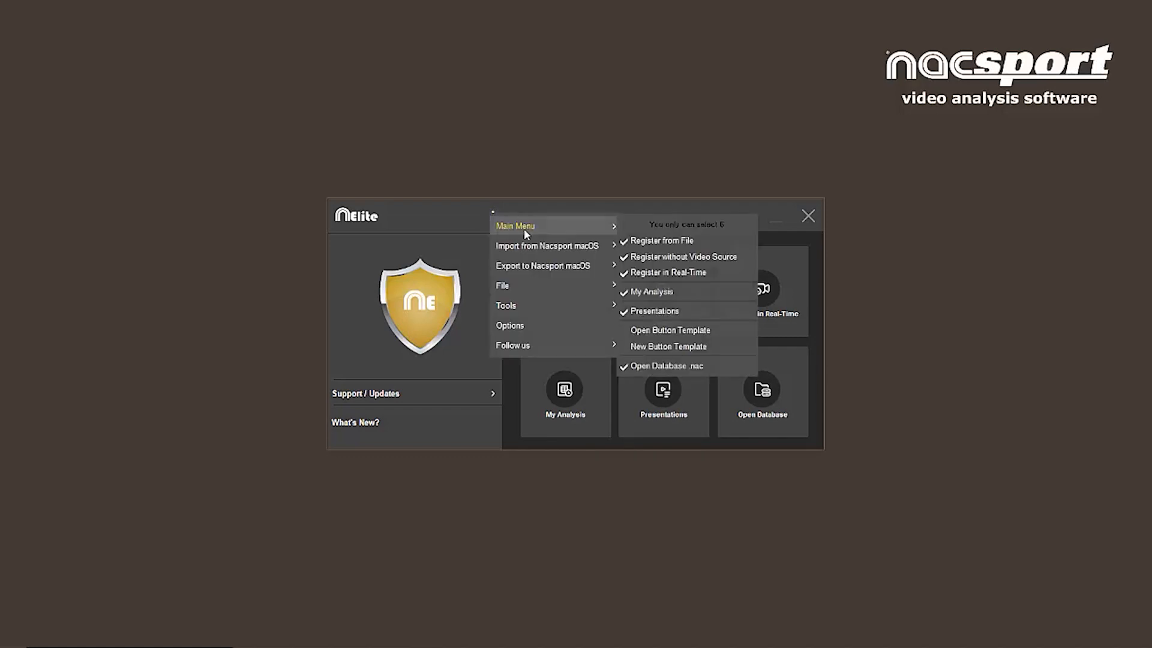
{"action": "mouse_move", "coordinate": [683, 257]}
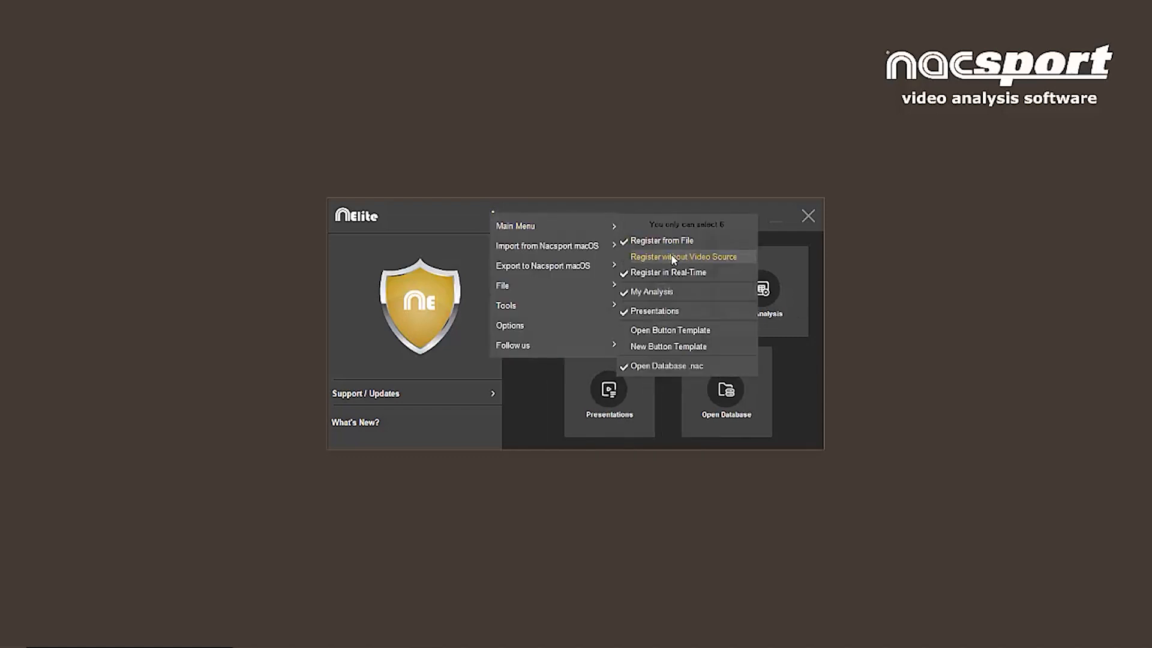
{"action": "mouse_move", "coordinate": [669, 346]}
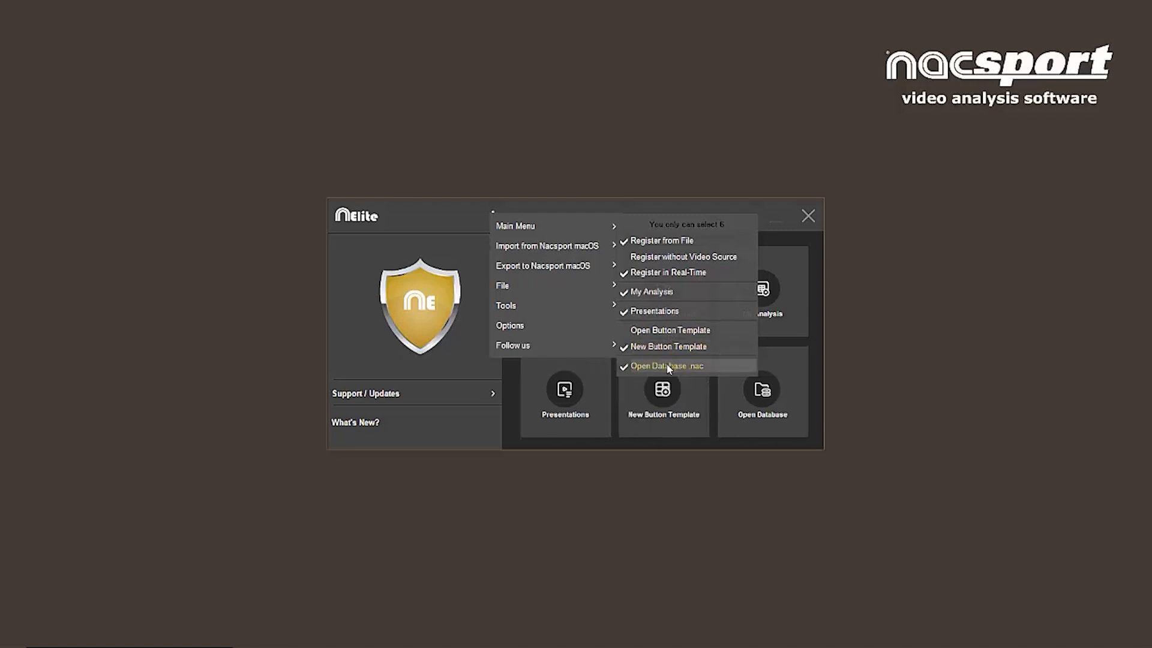
{"action": "left_click", "coordinate": [666, 366]}
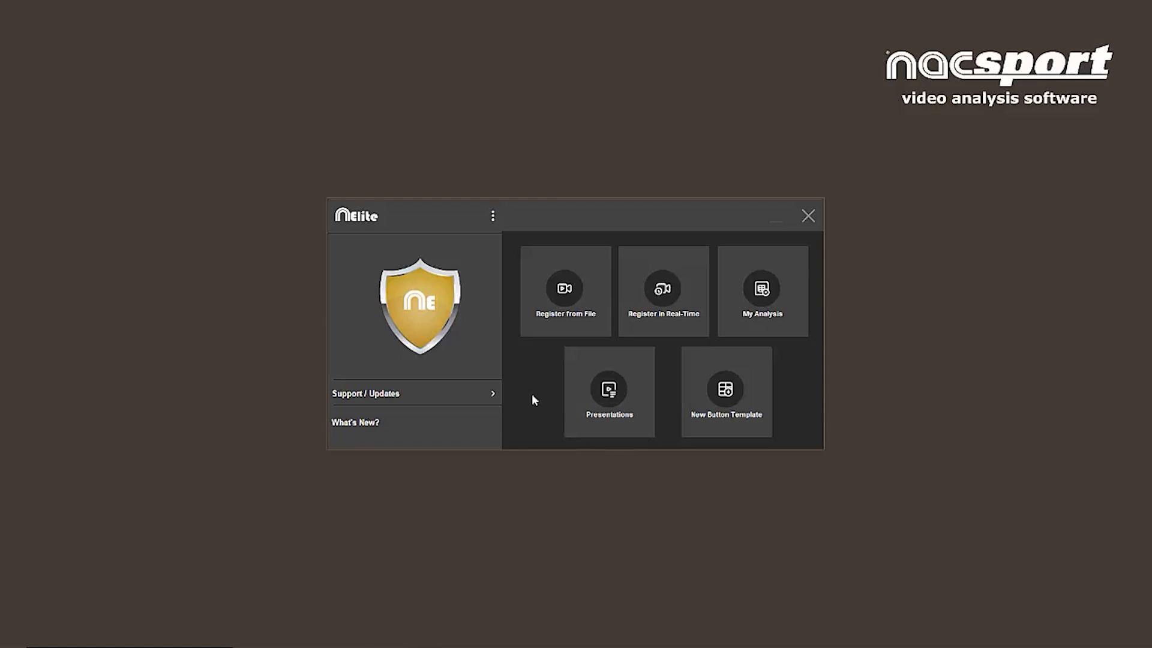
{"action": "mouse_move", "coordinate": [460, 397]}
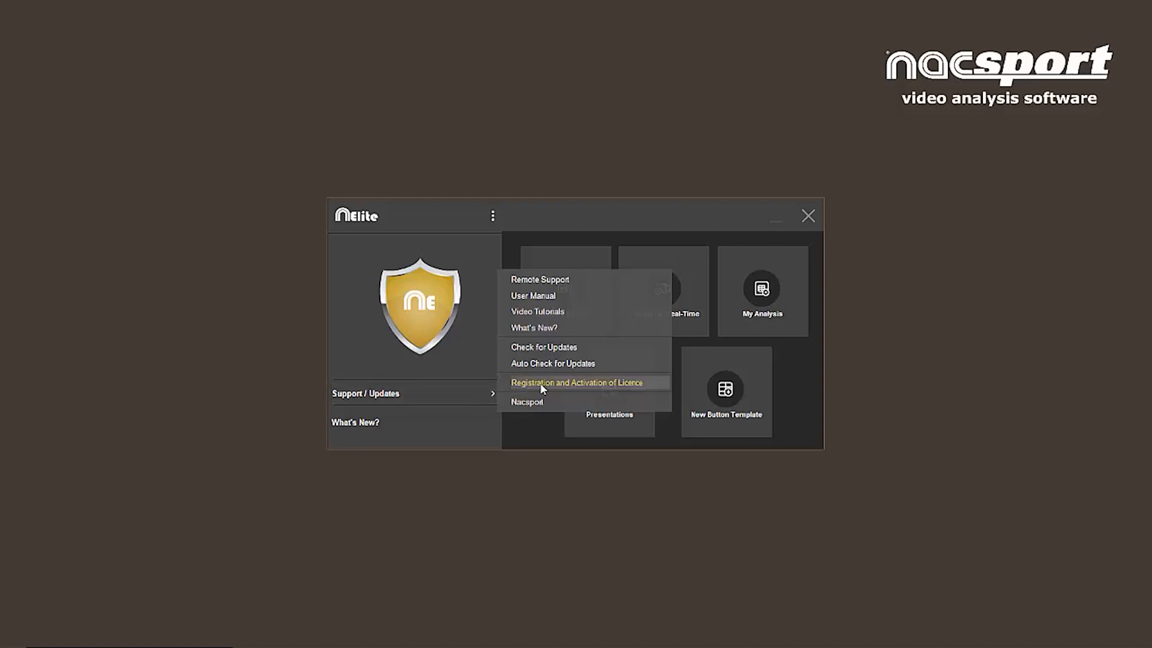
{"action": "mouse_move", "coordinate": [545, 388]}
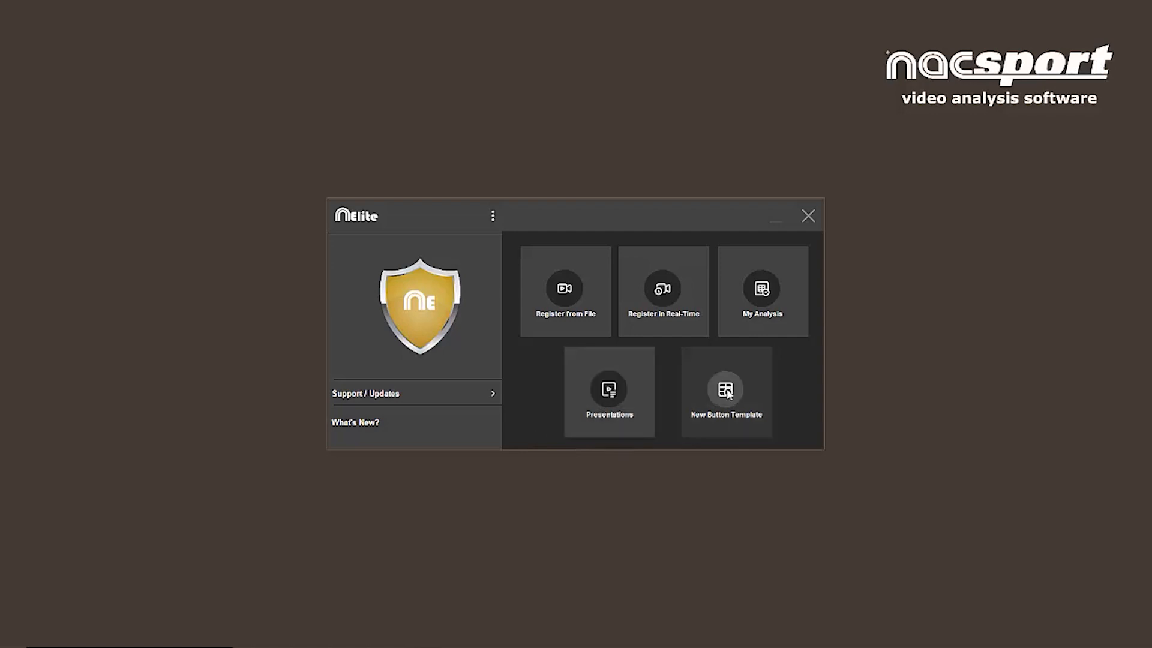
Create a new button template from the start-screen tile.
{"action": "left_click", "coordinate": [725, 393]}
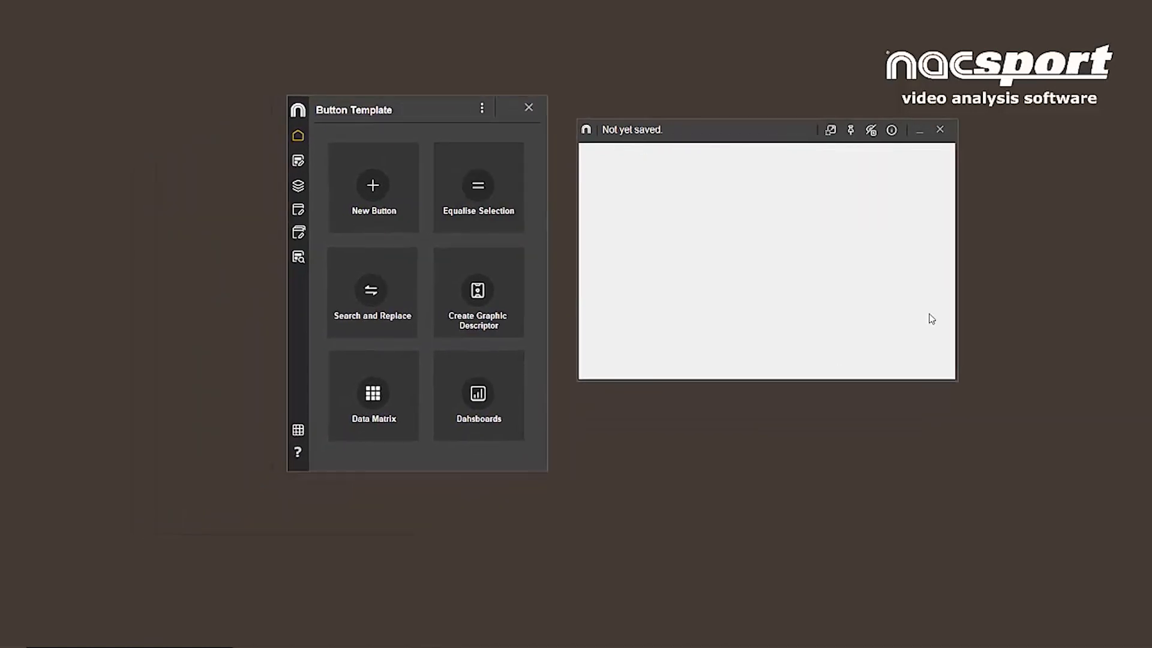
{"action": "mouse_move", "coordinate": [765, 214]}
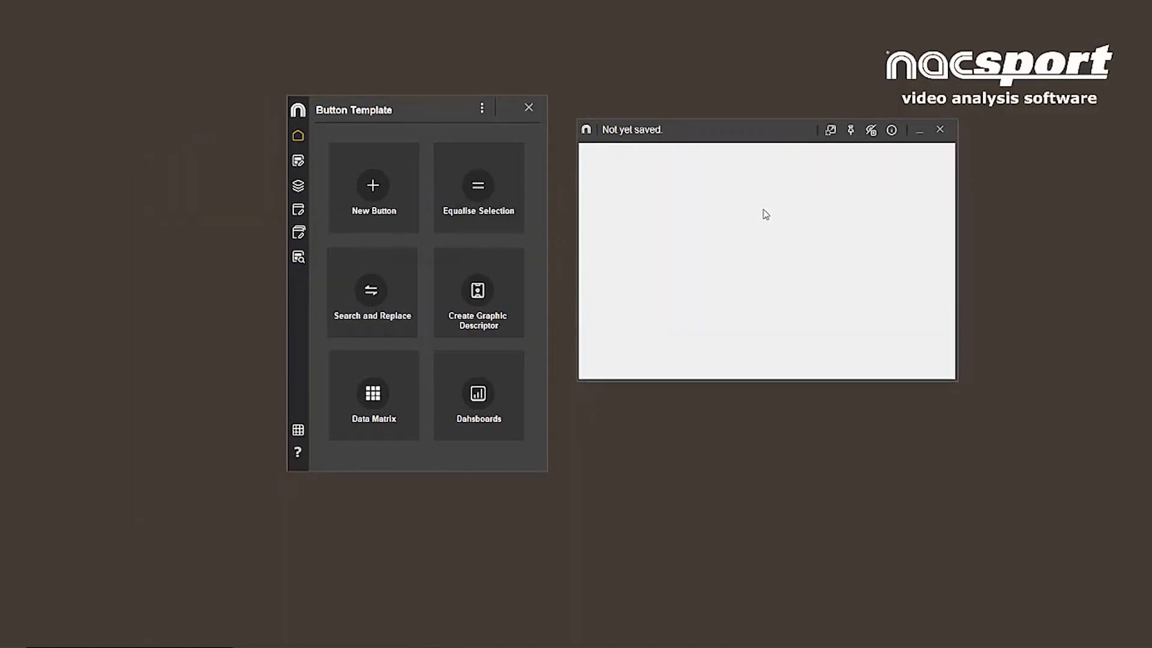
{"action": "mouse_move", "coordinate": [397, 111]}
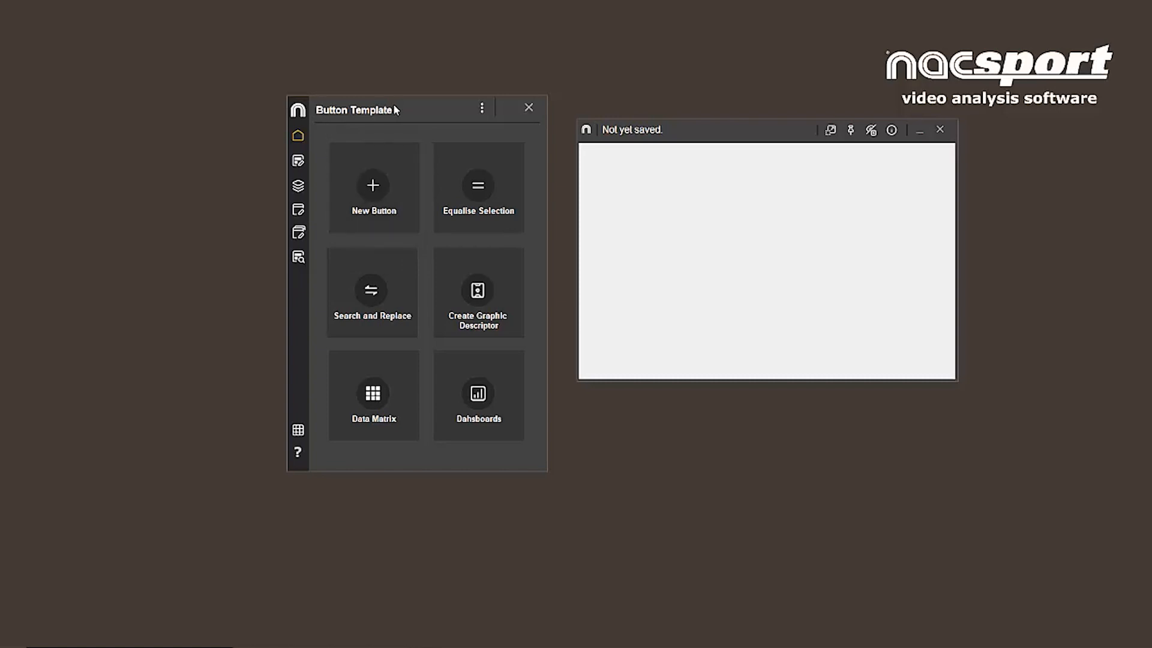
{"action": "mouse_move", "coordinate": [294, 132]}
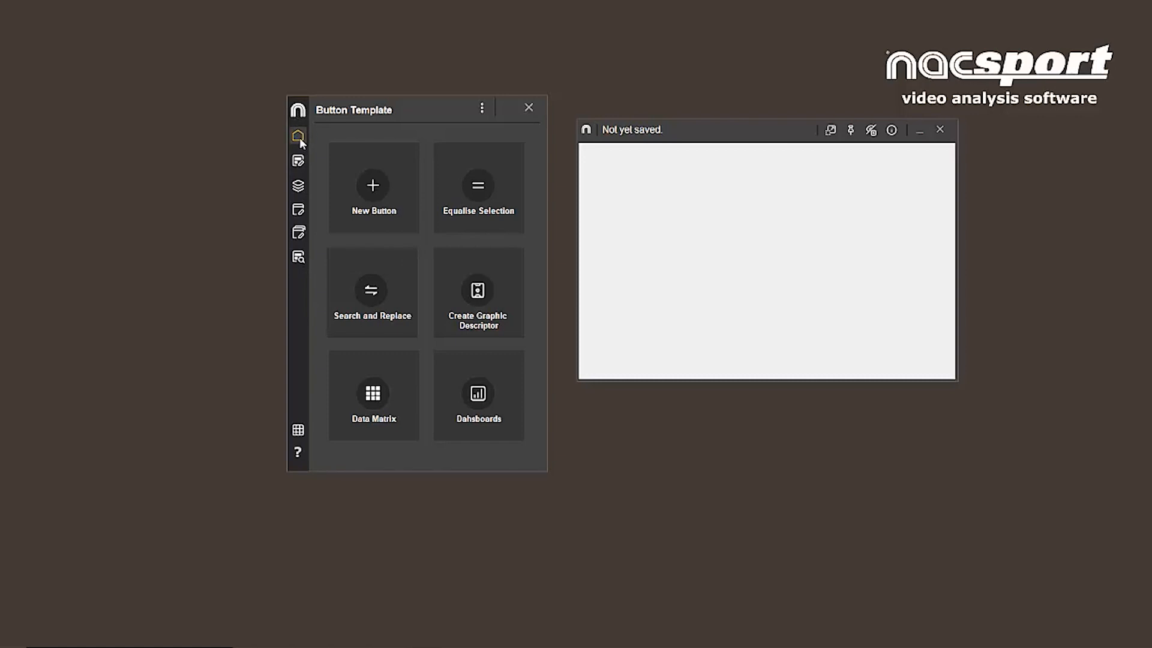
{"action": "mouse_move", "coordinate": [350, 263]}
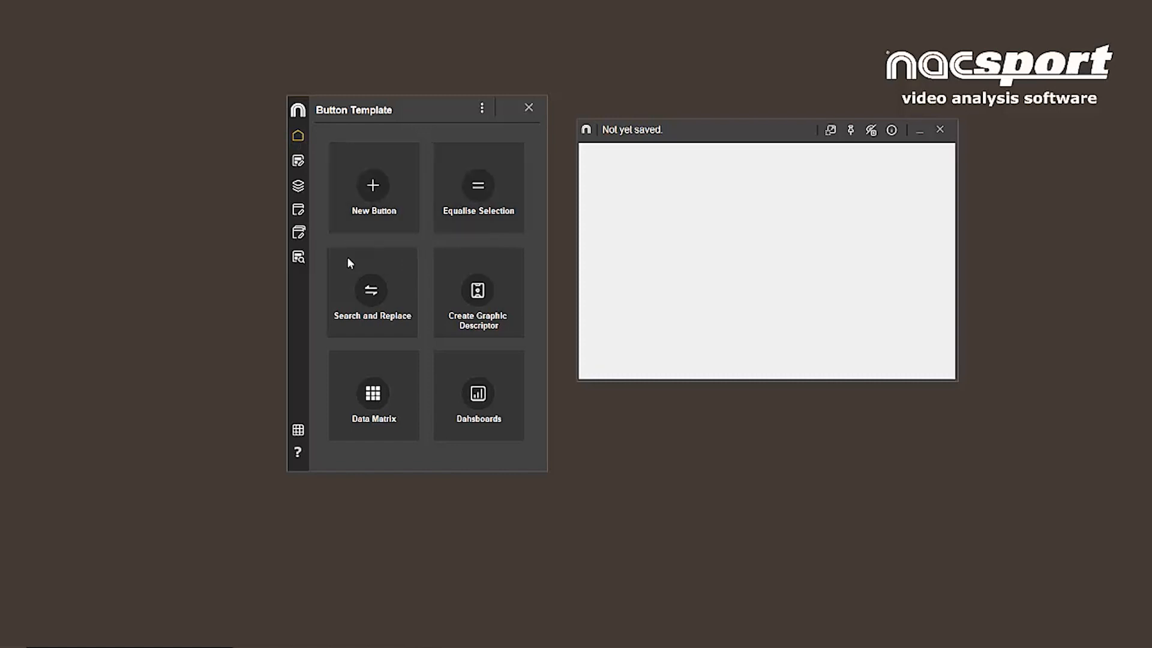
{"action": "mouse_move", "coordinate": [477, 252]}
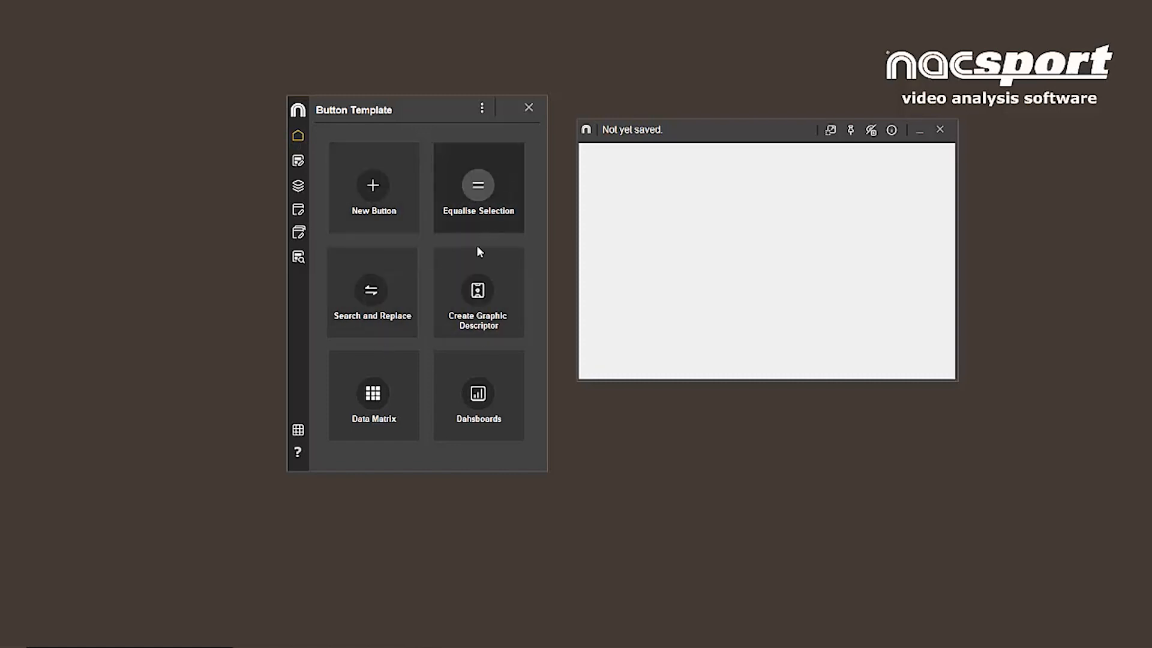
{"action": "mouse_move", "coordinate": [474, 337]}
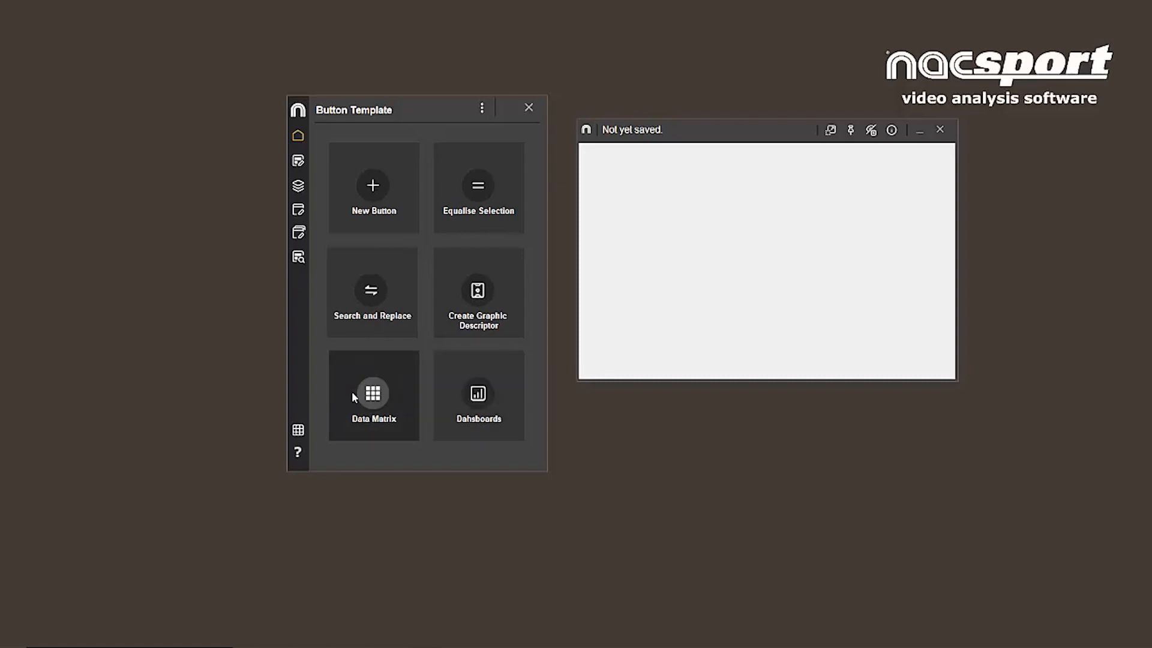
{"action": "mouse_move", "coordinate": [479, 423]}
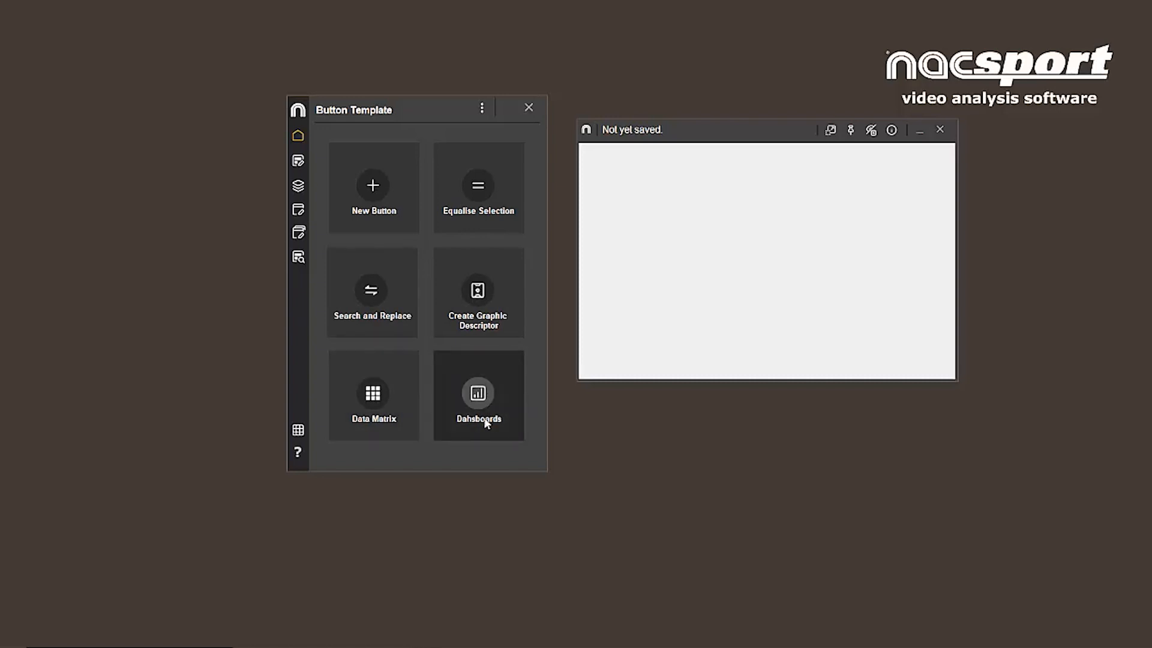
{"action": "mouse_move", "coordinate": [373, 184]}
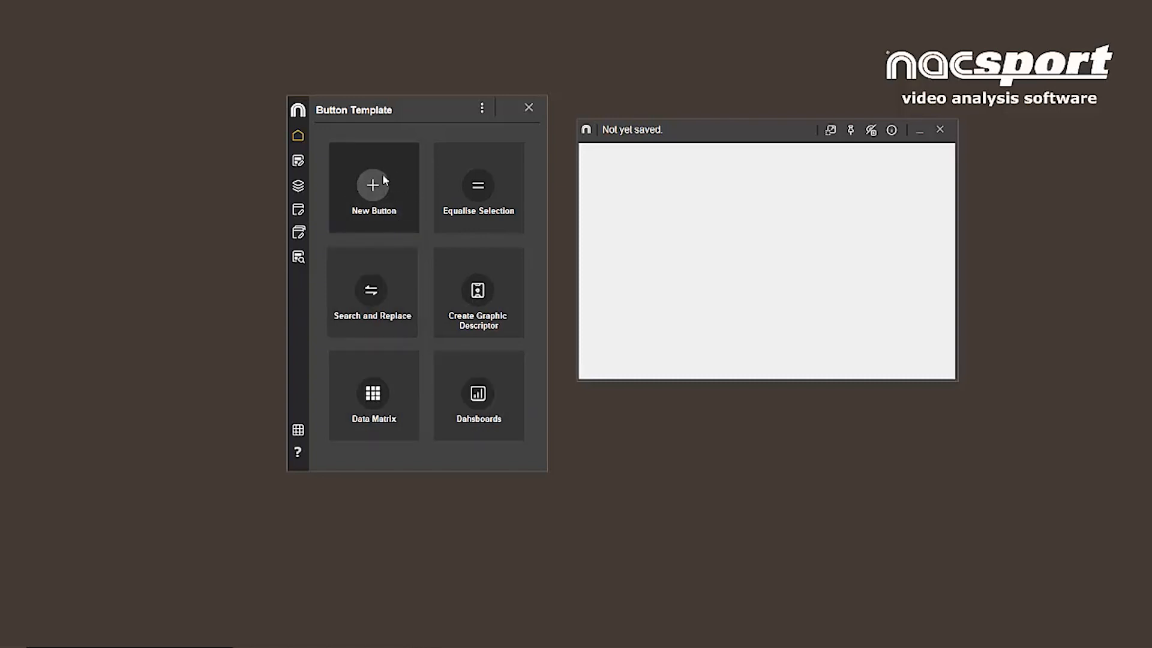
Add My Descriptor 1 to the template and browse its Counter, Graph and Description settings.
{"action": "left_click", "coordinate": [372, 185]}
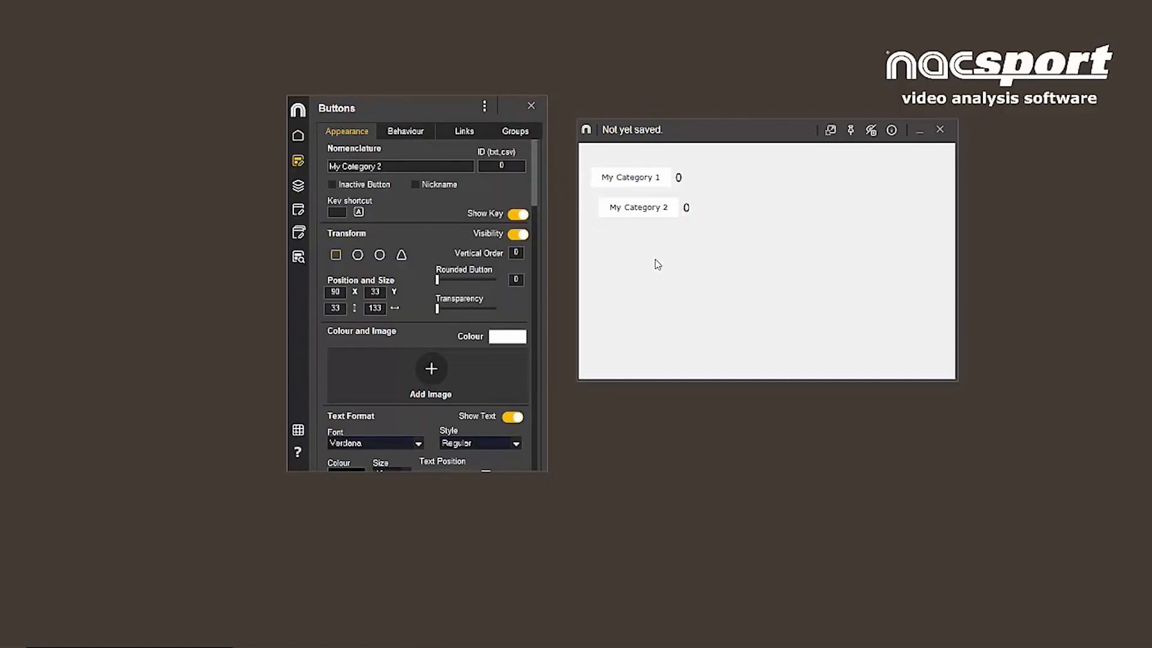
{"action": "left_click", "coordinate": [662, 245]}
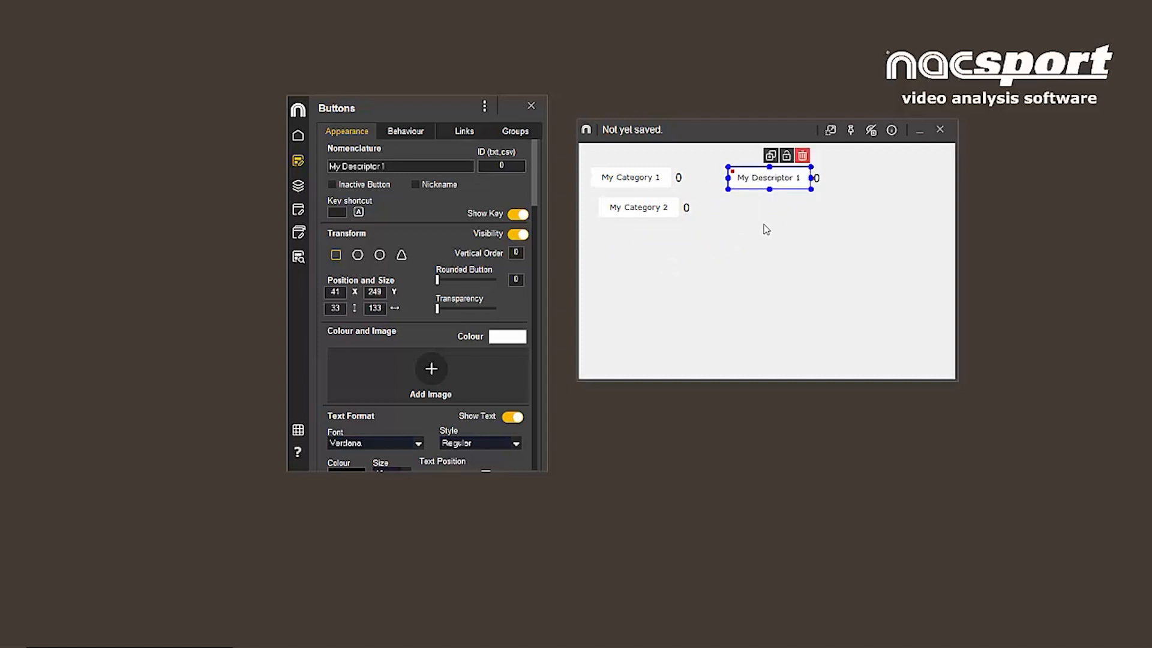
{"action": "mouse_move", "coordinate": [771, 193]}
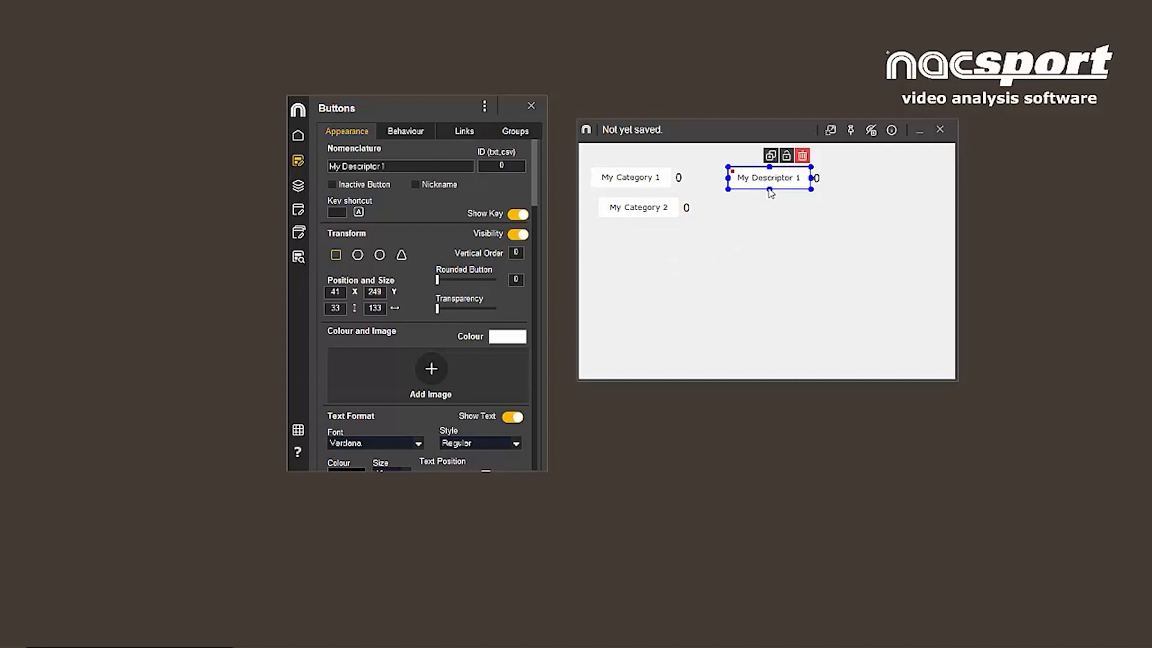
{"action": "mouse_move", "coordinate": [848, 168]}
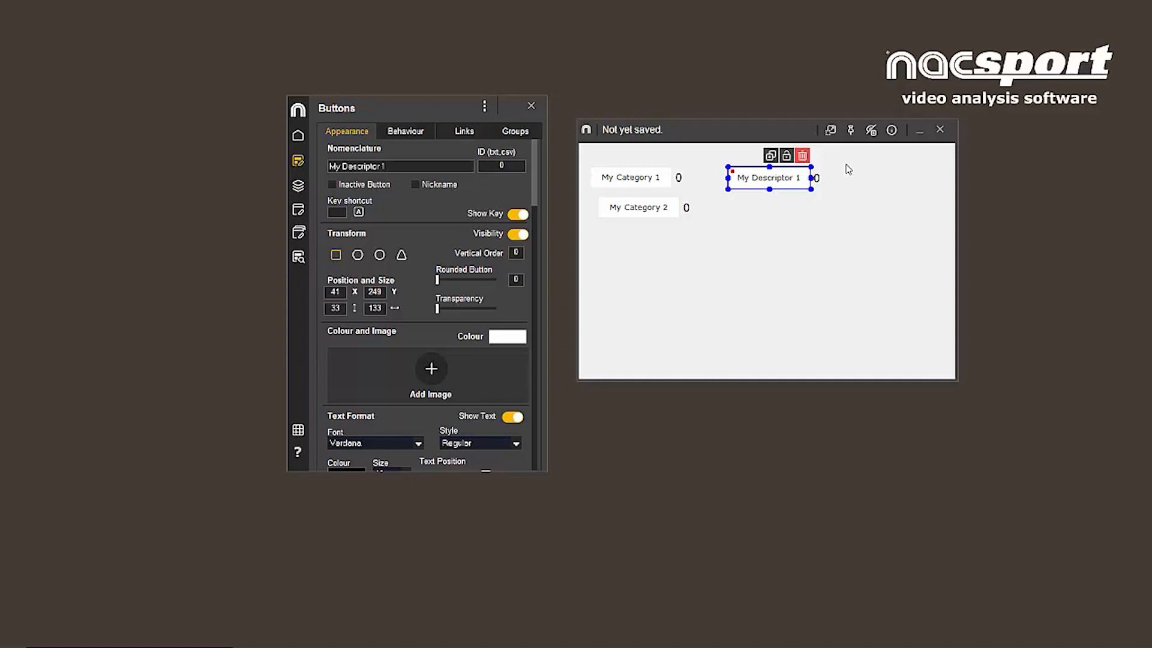
{"action": "mouse_move", "coordinate": [817, 153]}
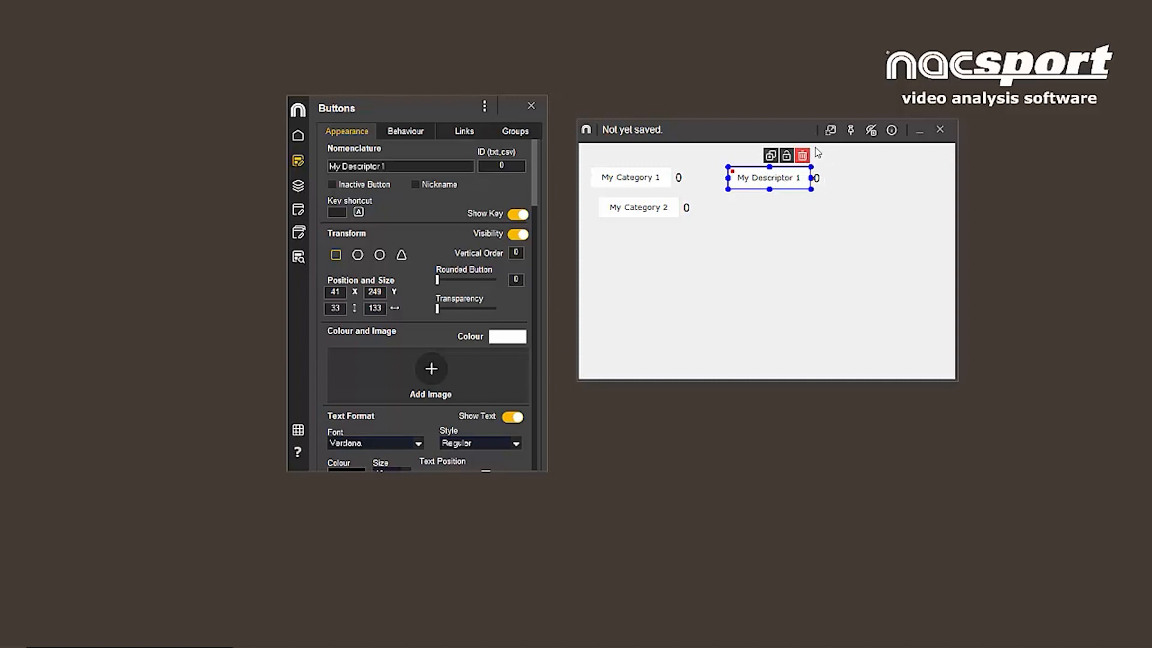
{"action": "mouse_move", "coordinate": [659, 181]}
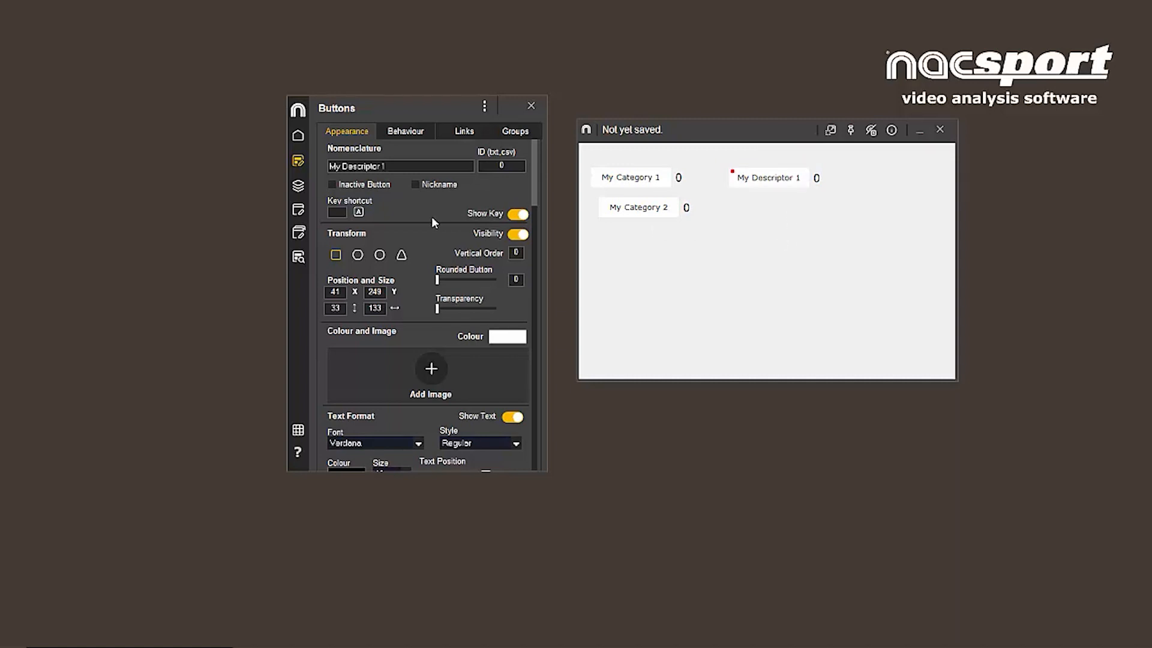
{"action": "left_click", "coordinate": [767, 177]}
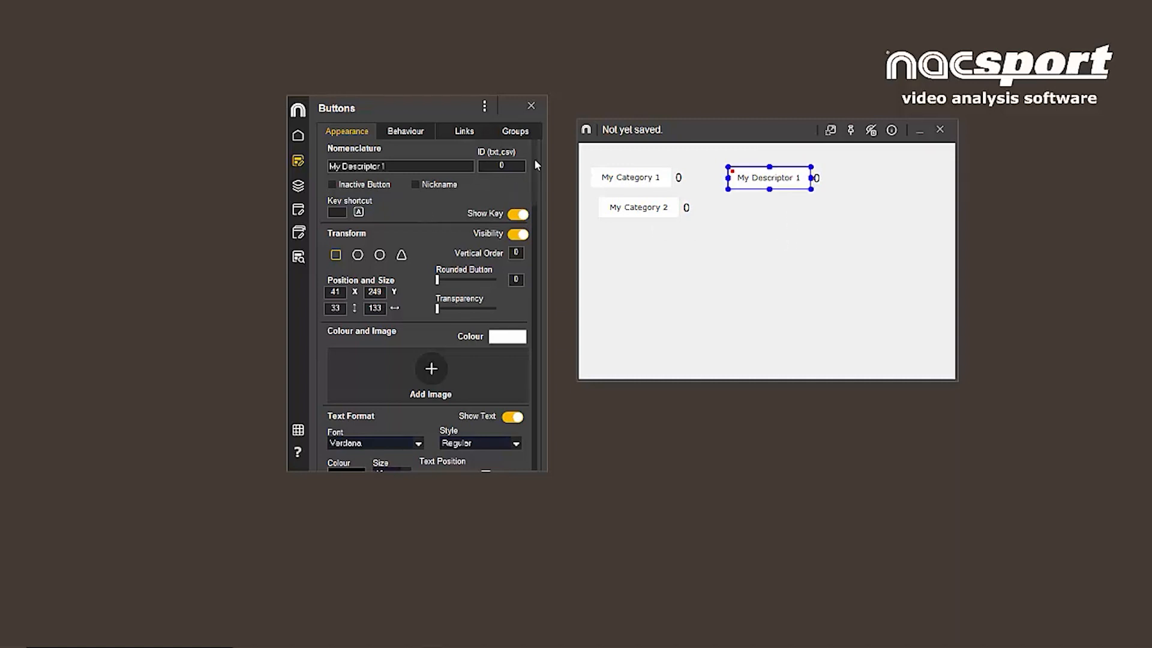
{"action": "scroll", "scroll_direction": "down", "scroll_amount": 3}
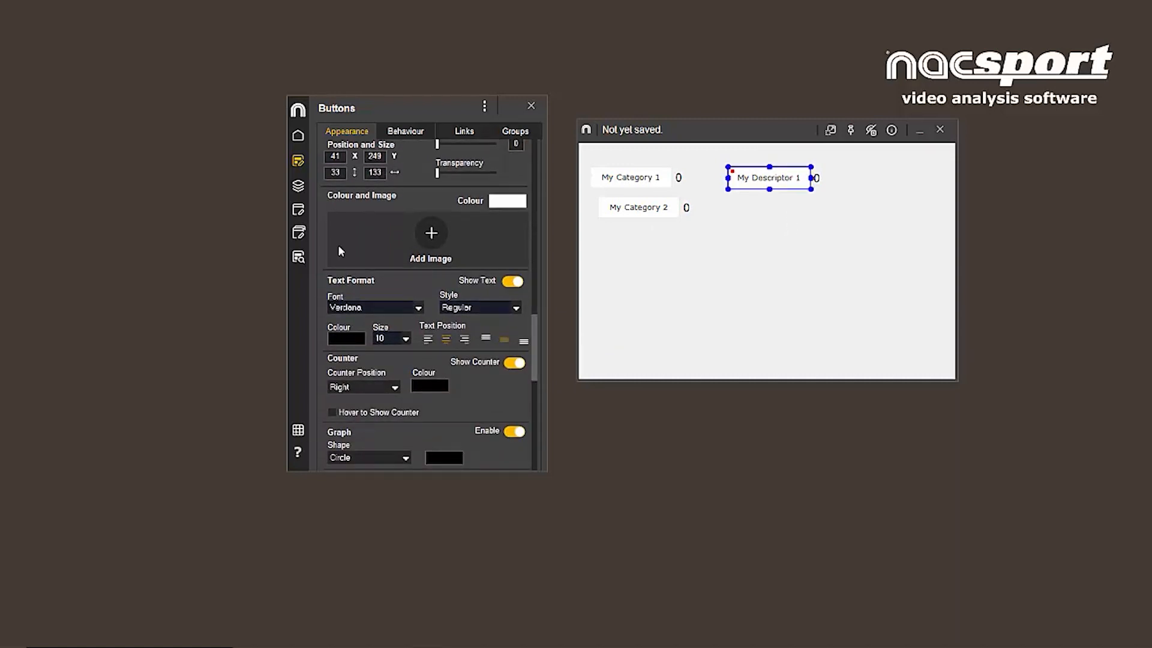
{"action": "scroll", "scroll_direction": "down", "scroll_amount": 3}
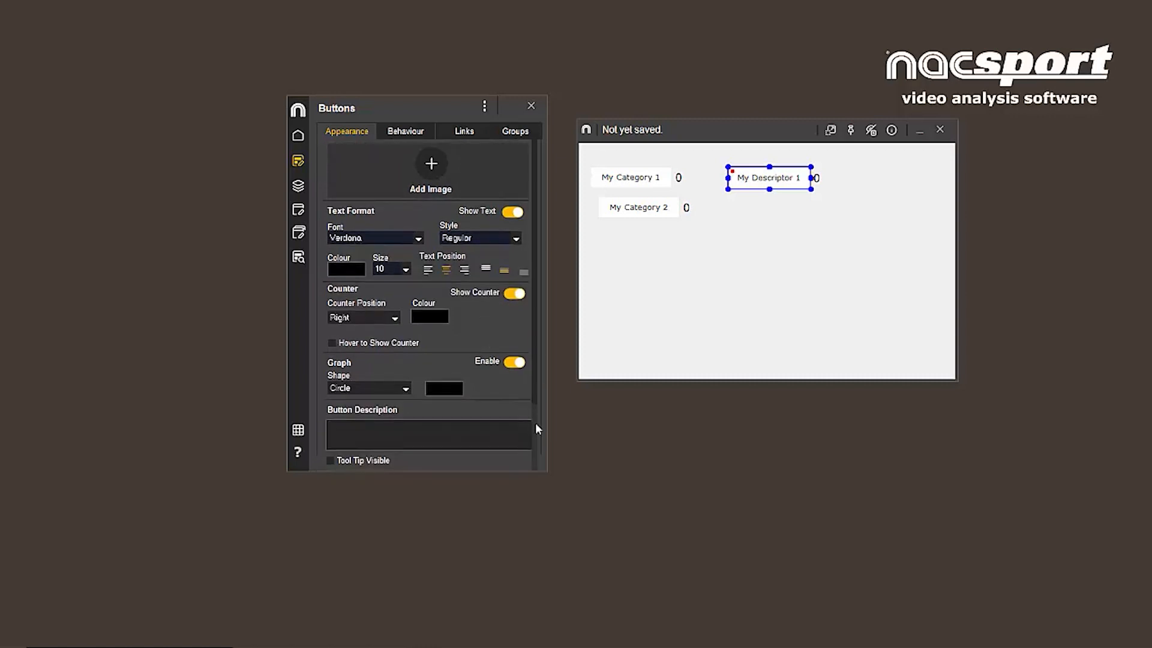
Select My Category 1 and 2 and review their Behaviour, Links and Appearance settings.
{"action": "left_click", "coordinate": [630, 178]}
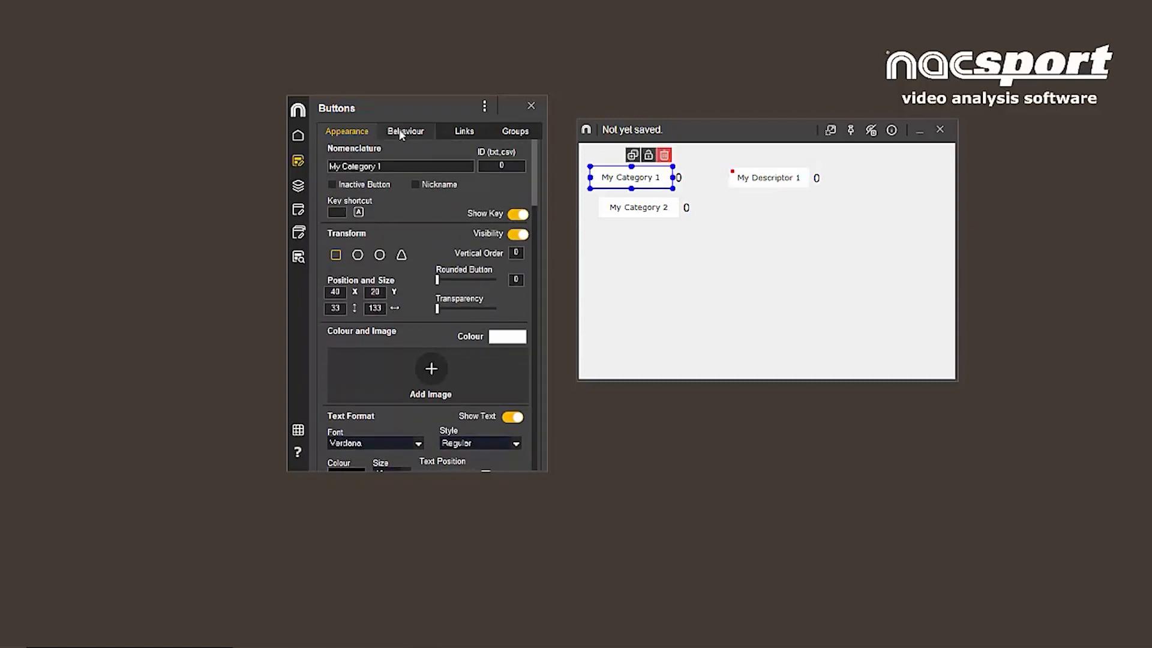
{"action": "left_click", "coordinate": [791, 223]}
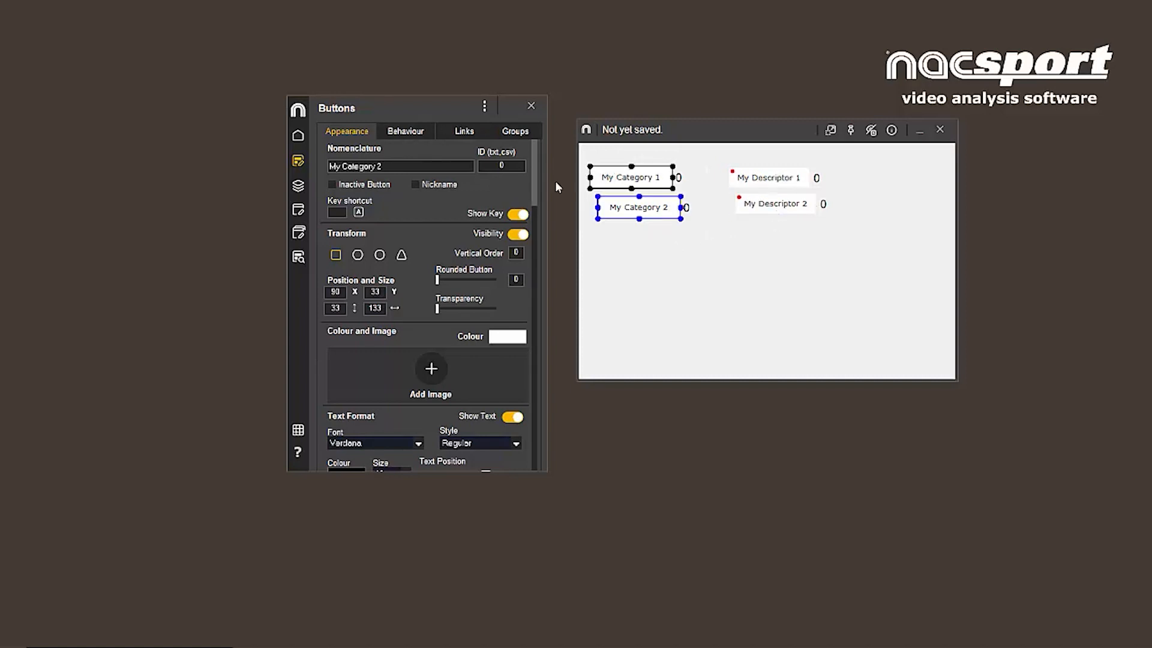
{"action": "left_click", "coordinate": [404, 131]}
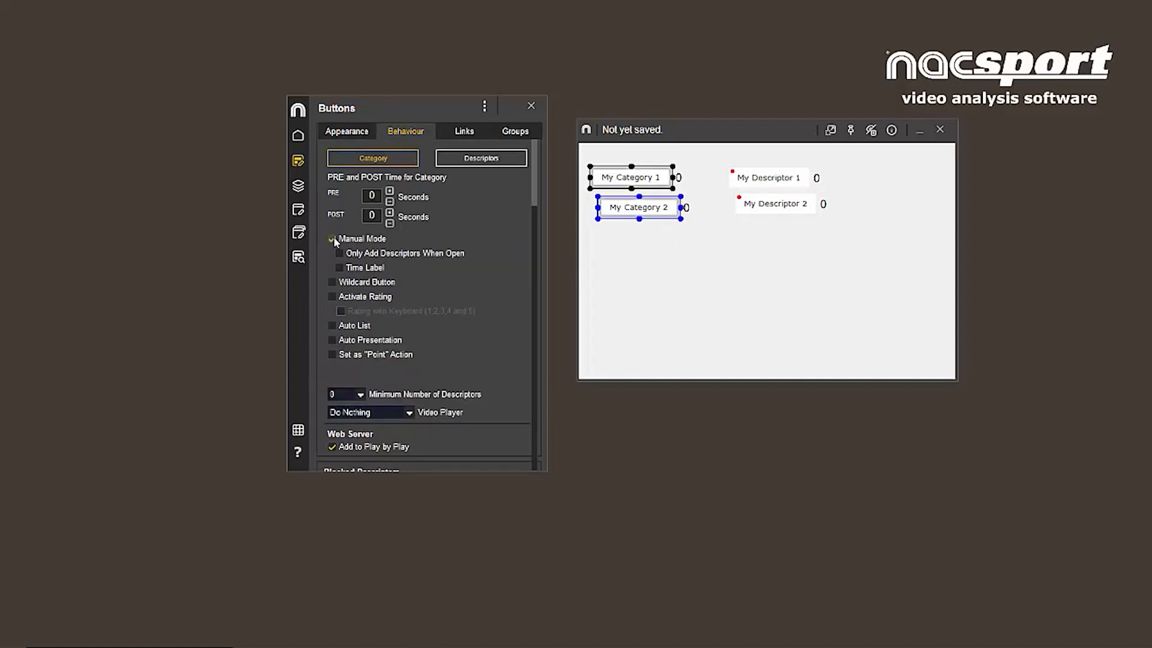
{"action": "scroll", "scroll_direction": "down", "scroll_amount": 3}
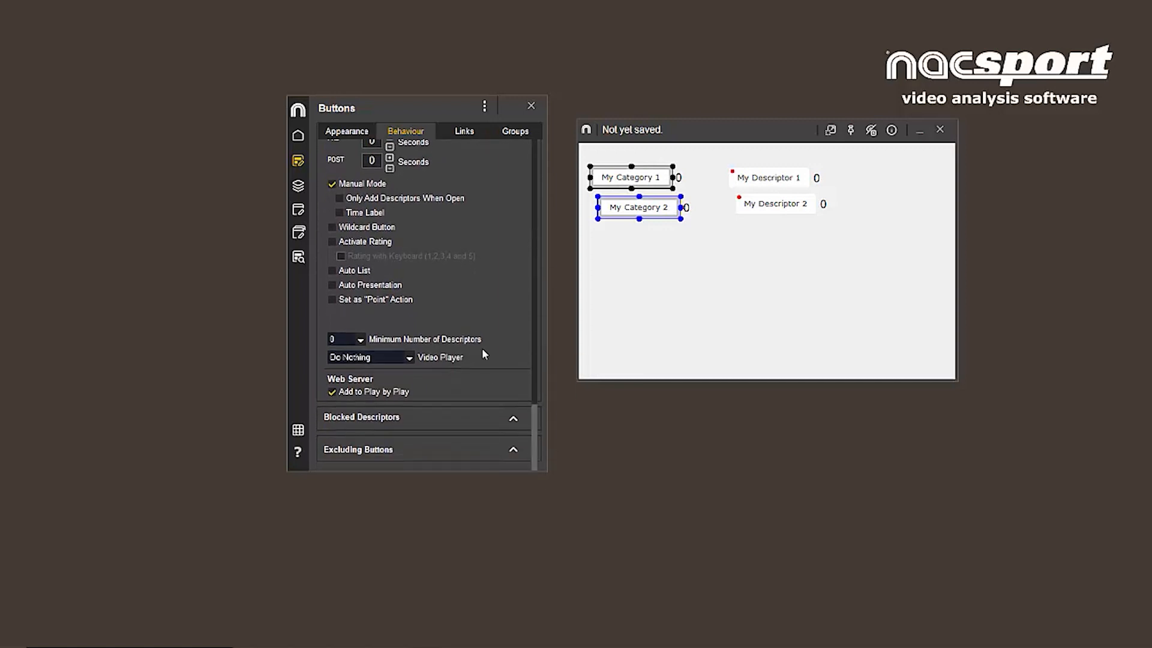
{"action": "mouse_move", "coordinate": [497, 457]}
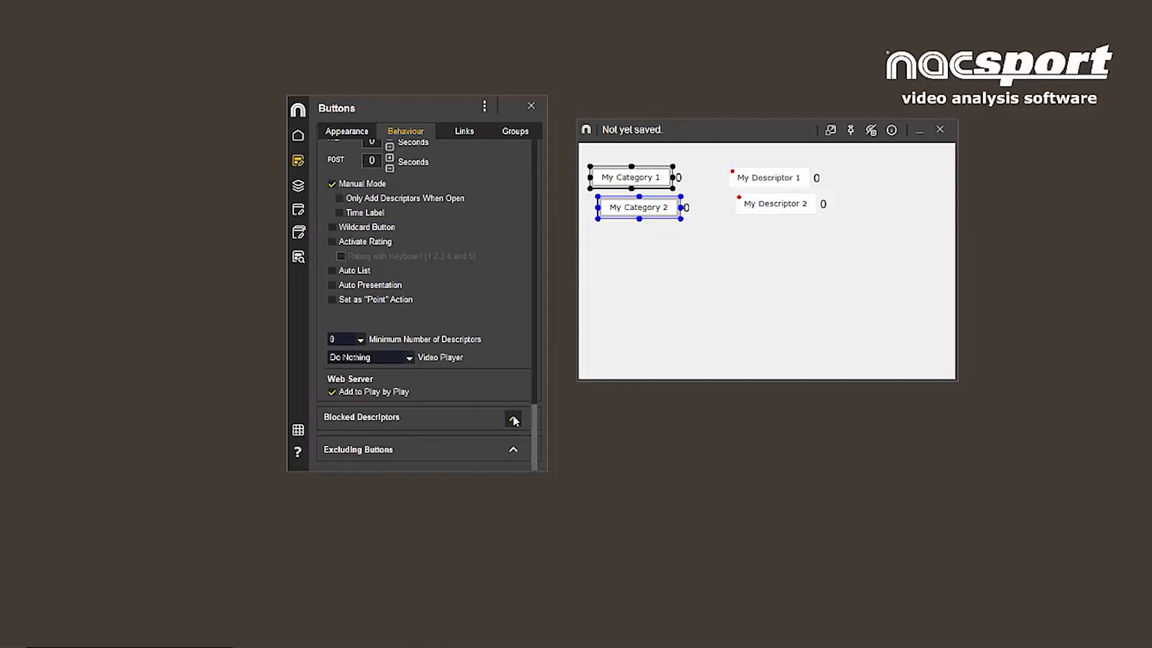
{"action": "left_click", "coordinate": [514, 417]}
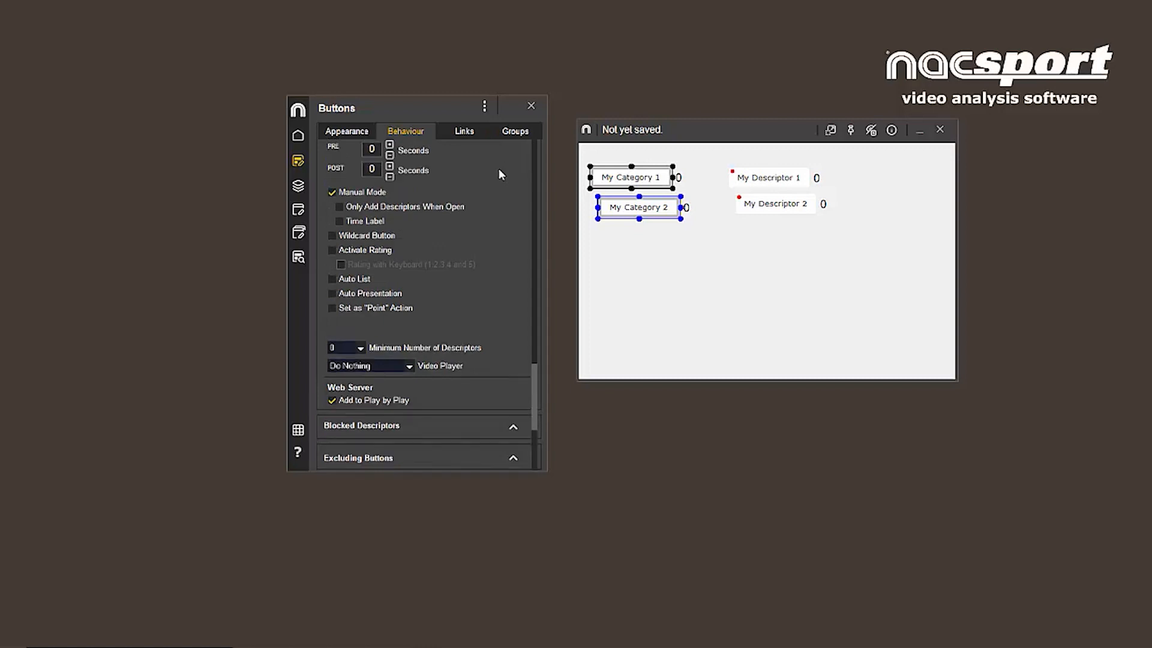
{"action": "left_click", "coordinate": [464, 131]}
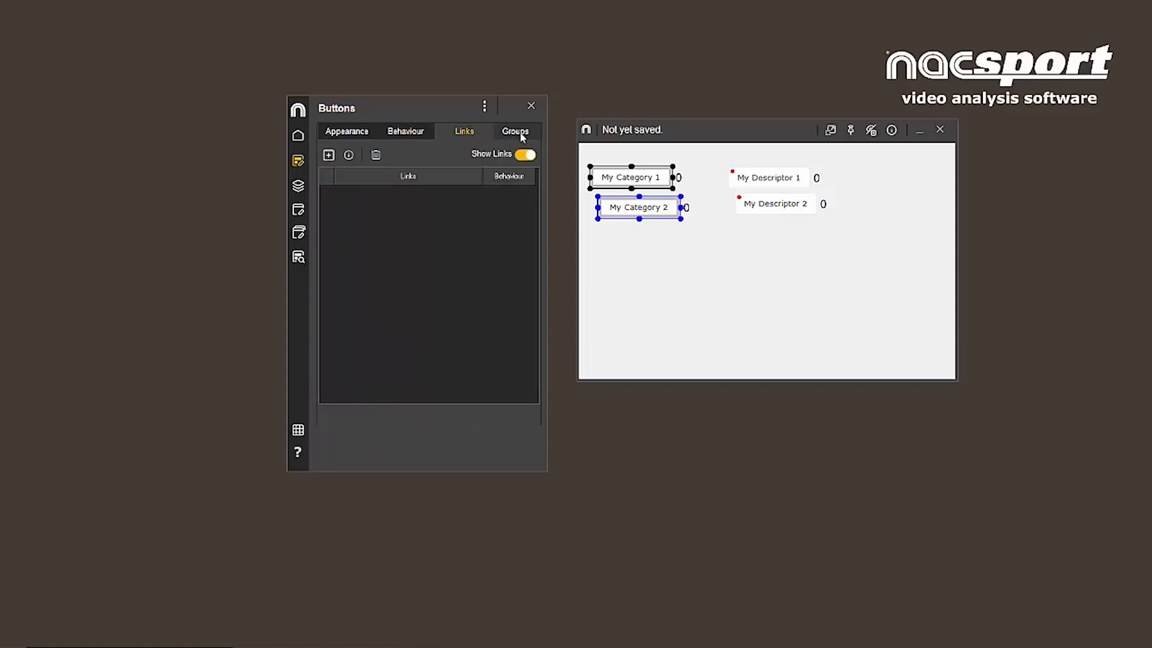
{"action": "left_click", "coordinate": [346, 131]}
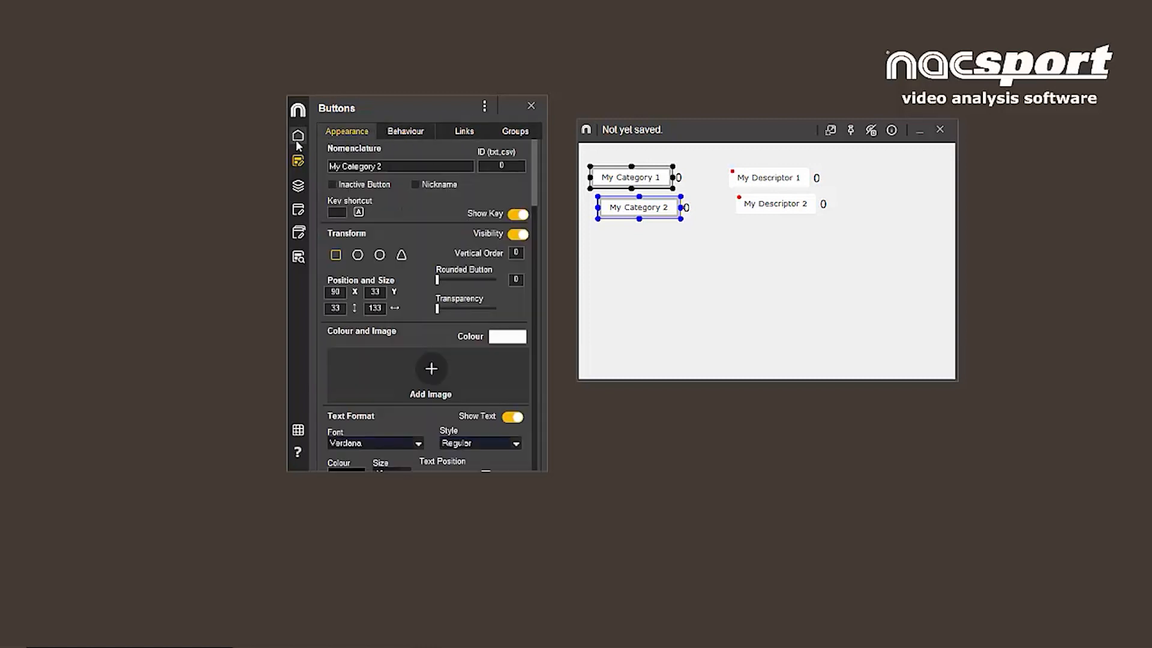
Review the Groups, Window and Panels settings of the template editor.
{"action": "left_click", "coordinate": [299, 185]}
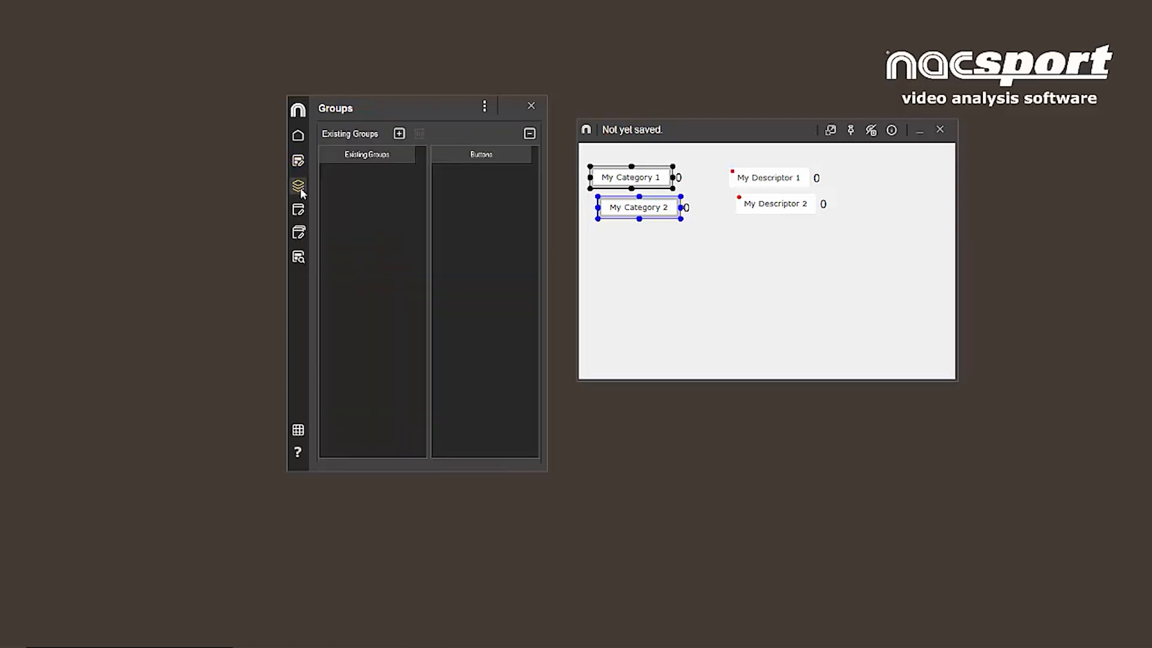
{"action": "mouse_move", "coordinate": [403, 182]}
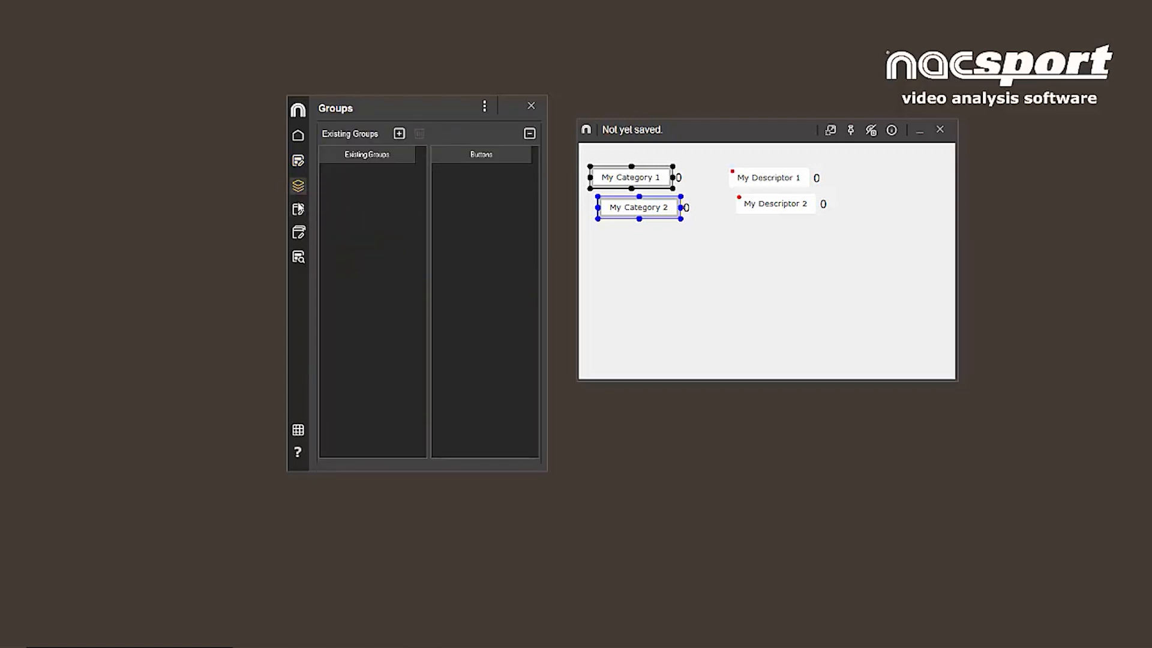
{"action": "left_click", "coordinate": [299, 208]}
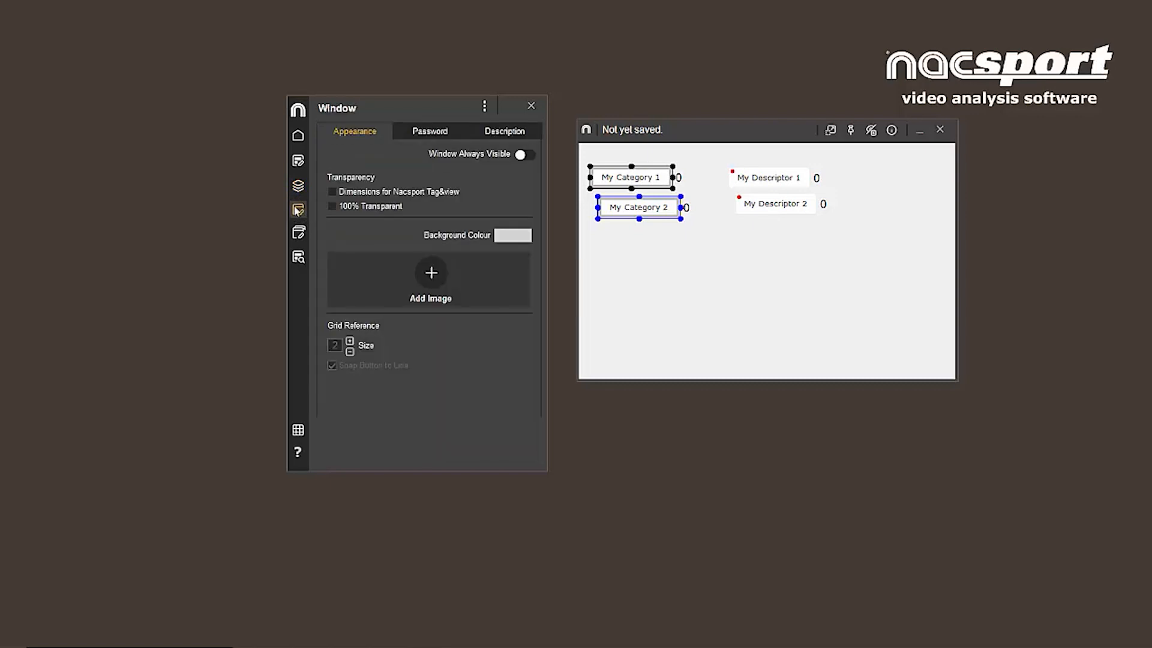
{"action": "mouse_move", "coordinate": [299, 209]}
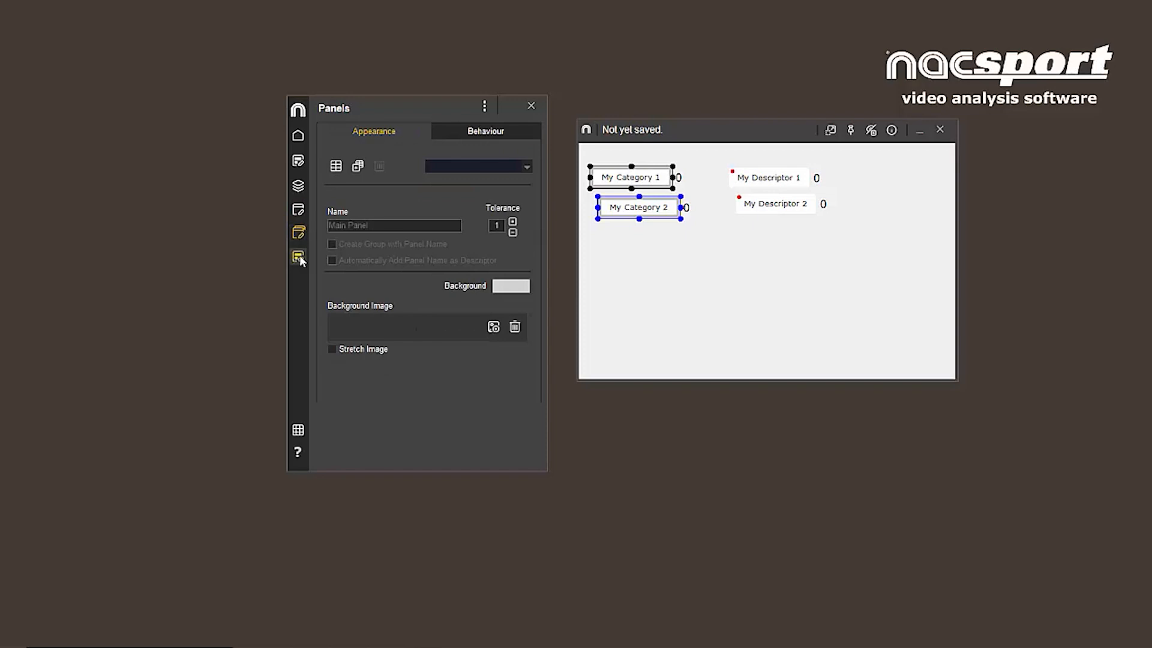
{"action": "left_click", "coordinate": [299, 257]}
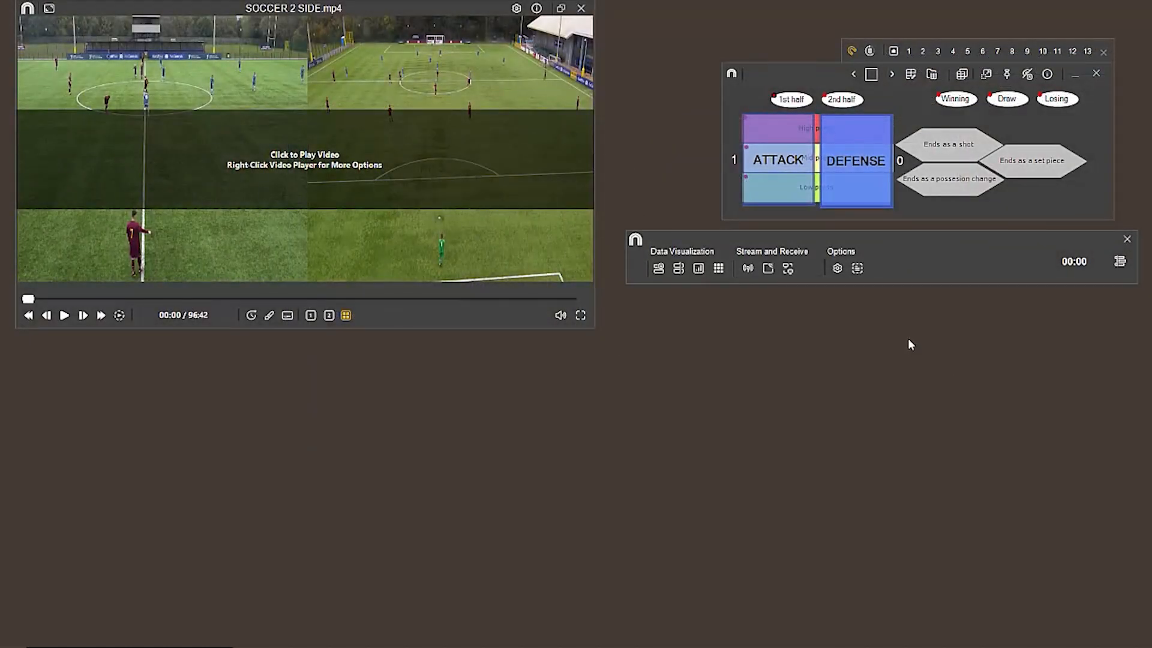
{"action": "mouse_move", "coordinate": [913, 356]}
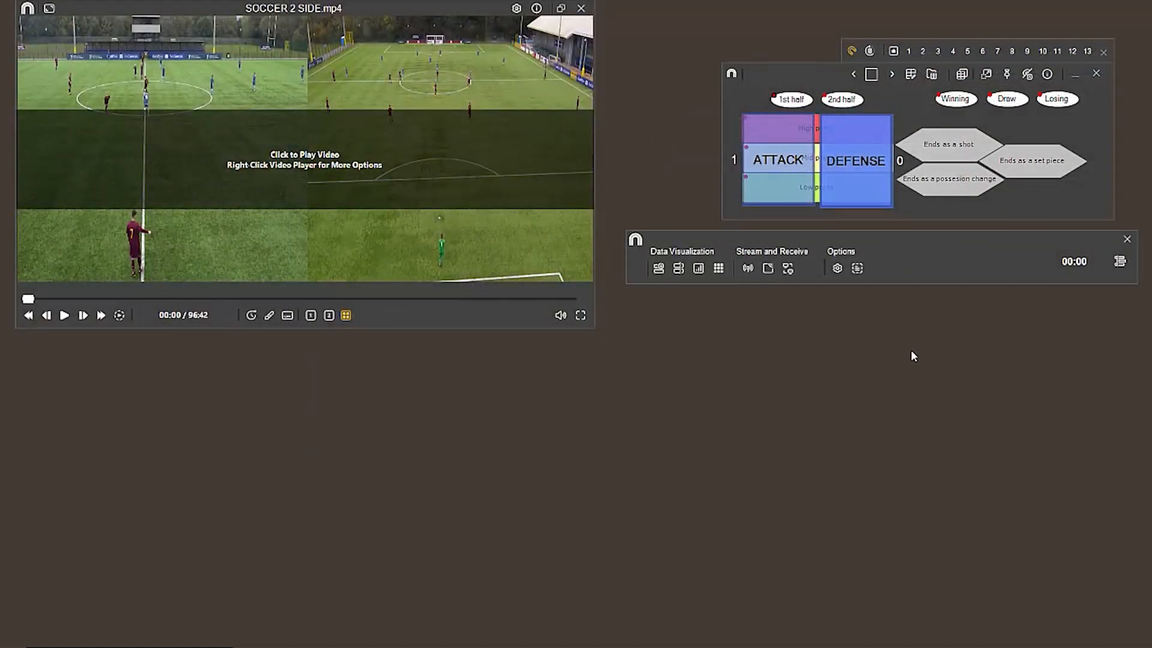
{"action": "mouse_move", "coordinate": [683, 348]}
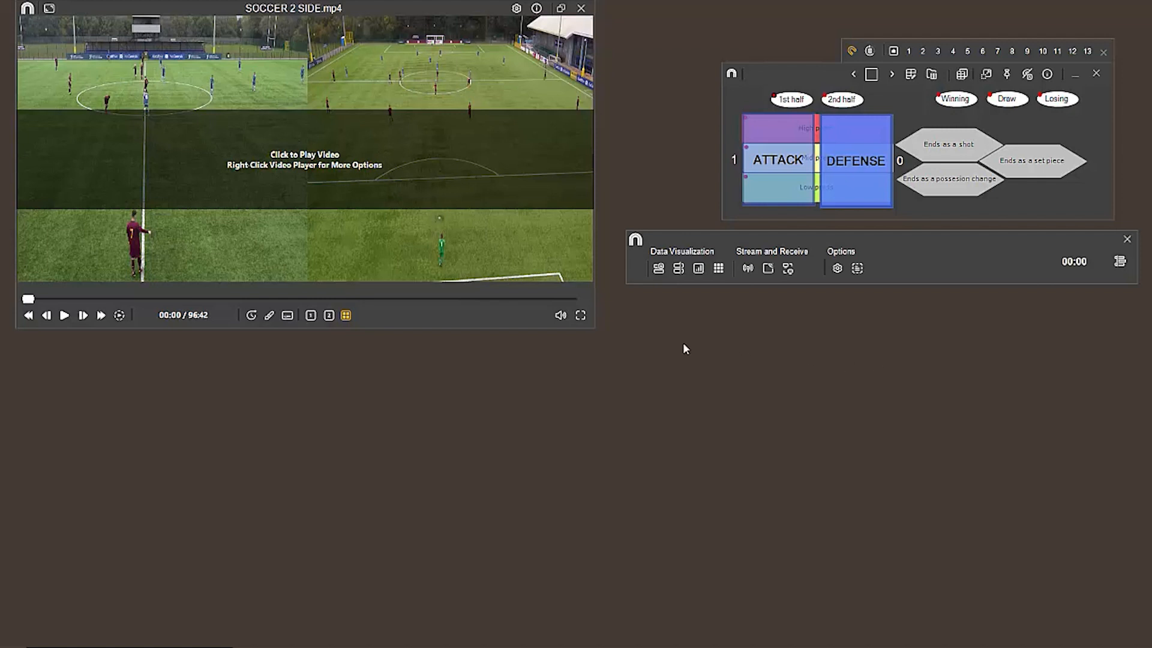
{"action": "mouse_move", "coordinate": [764, 379]}
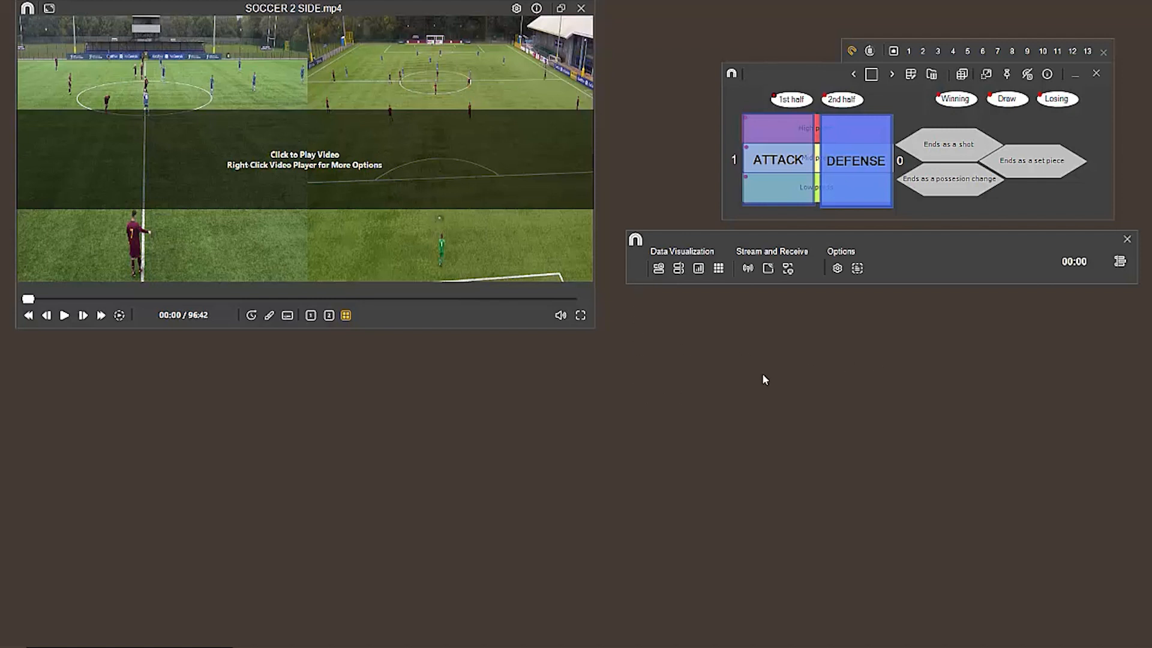
{"action": "mouse_move", "coordinate": [902, 257]}
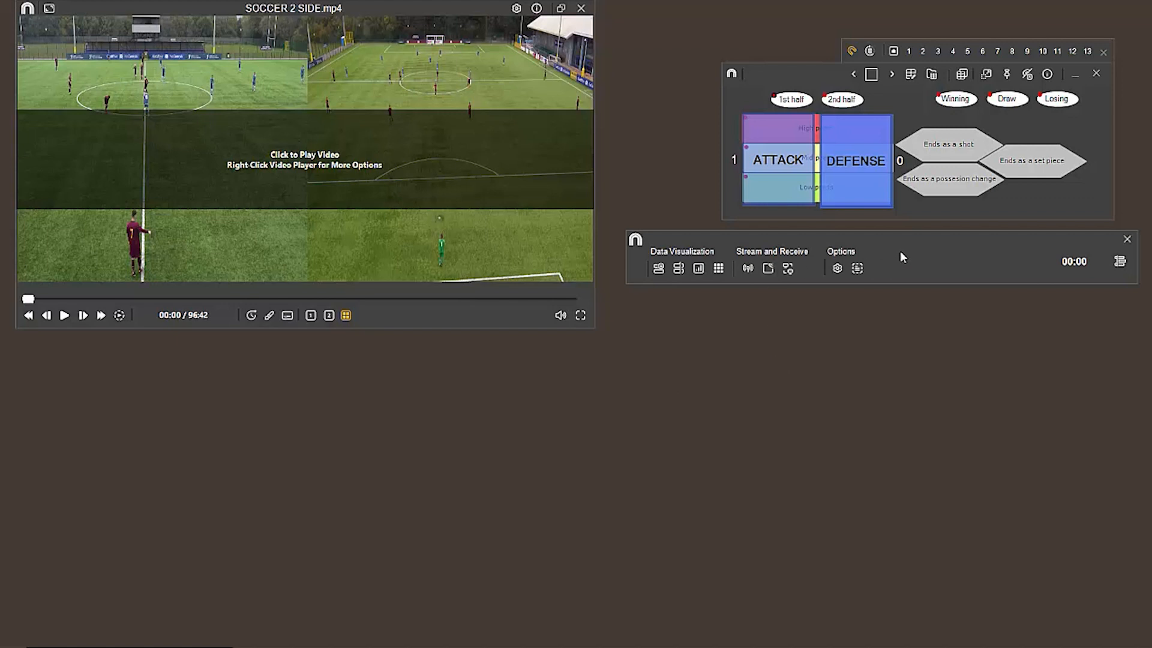
{"action": "mouse_move", "coordinate": [971, 246]}
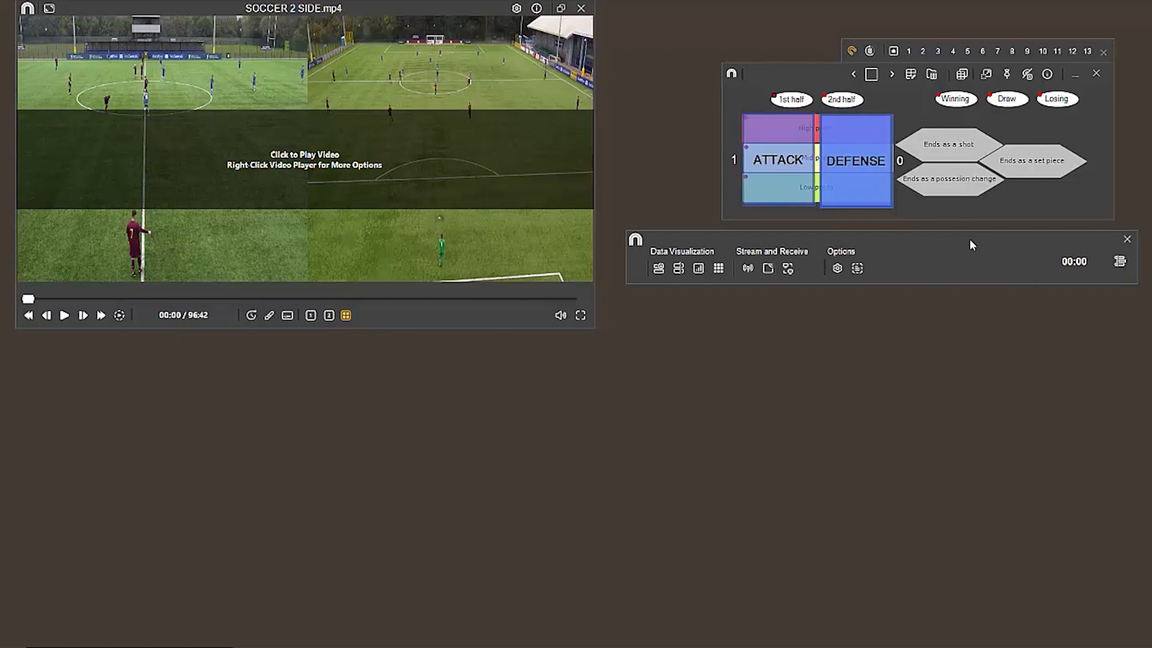
{"action": "mouse_move", "coordinate": [974, 253]}
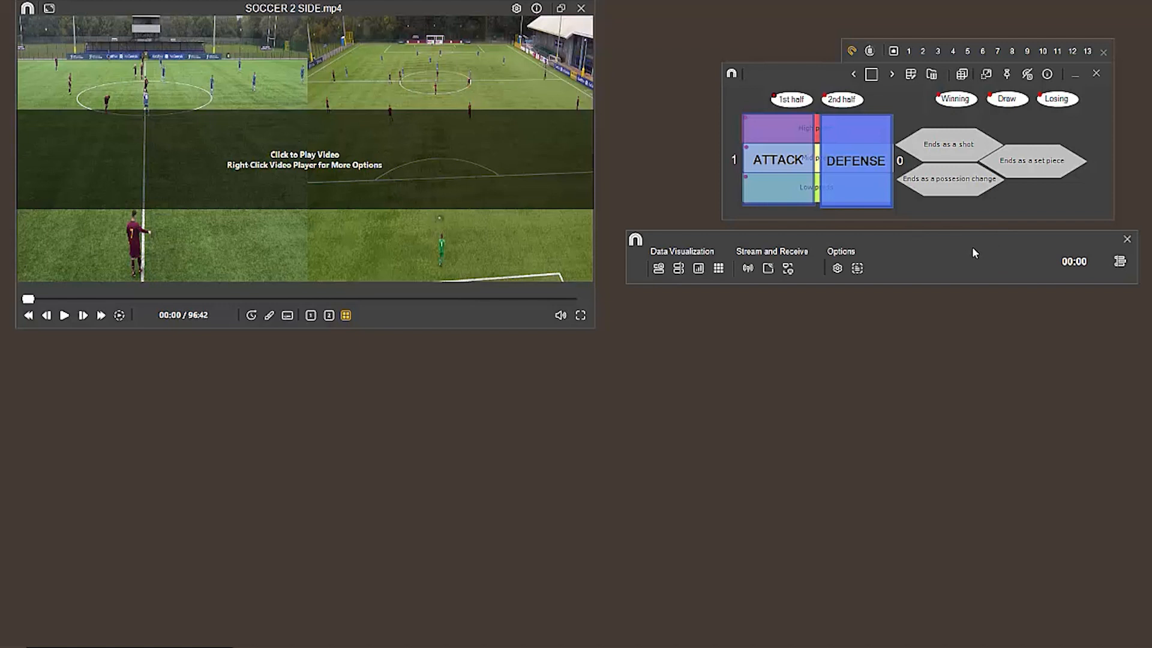
{"action": "mouse_move", "coordinate": [981, 252]}
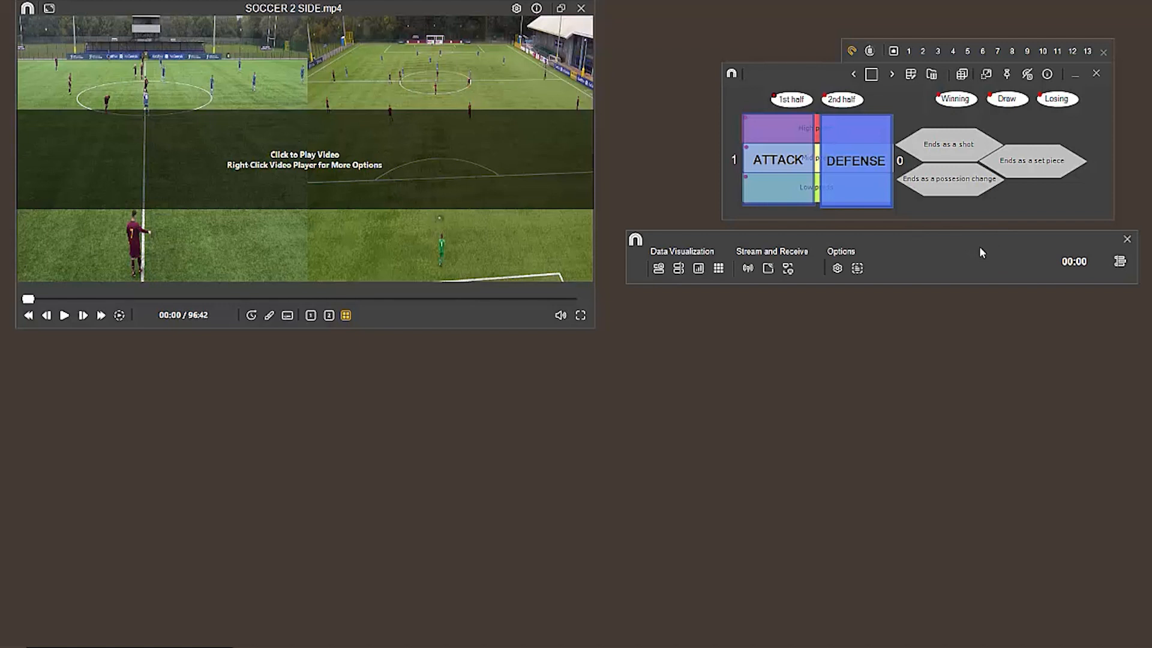
{"action": "mouse_move", "coordinate": [679, 337]}
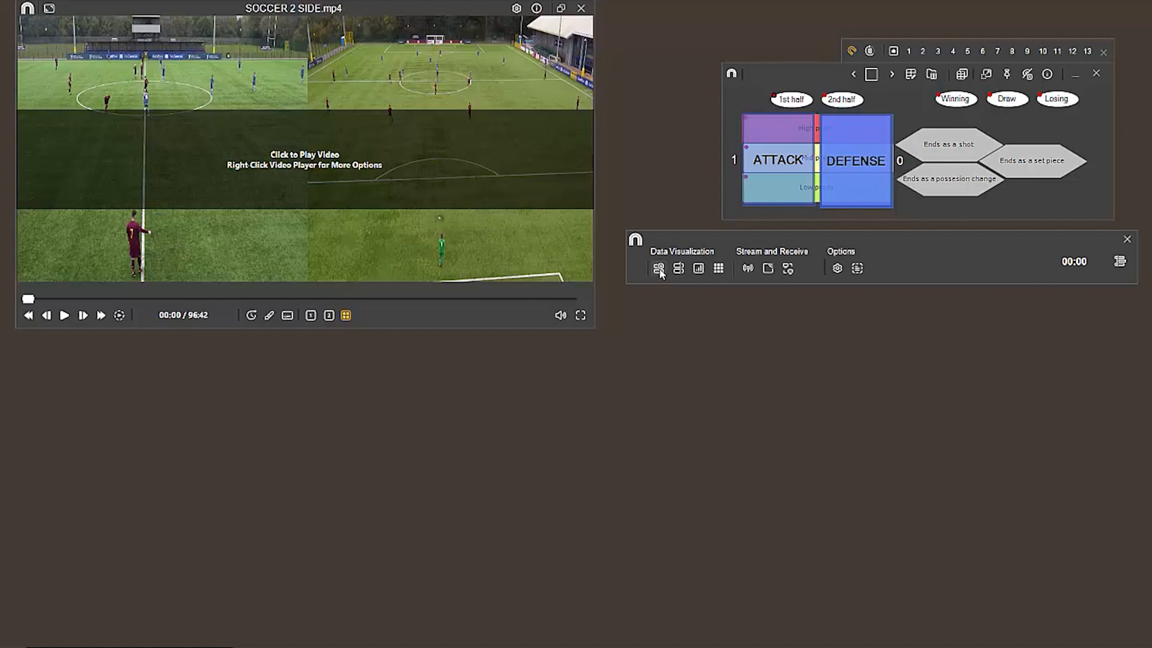
Show the tagged registers as a list and scroll through goals, shots, corners and possessions.
{"action": "left_click", "coordinate": [659, 268]}
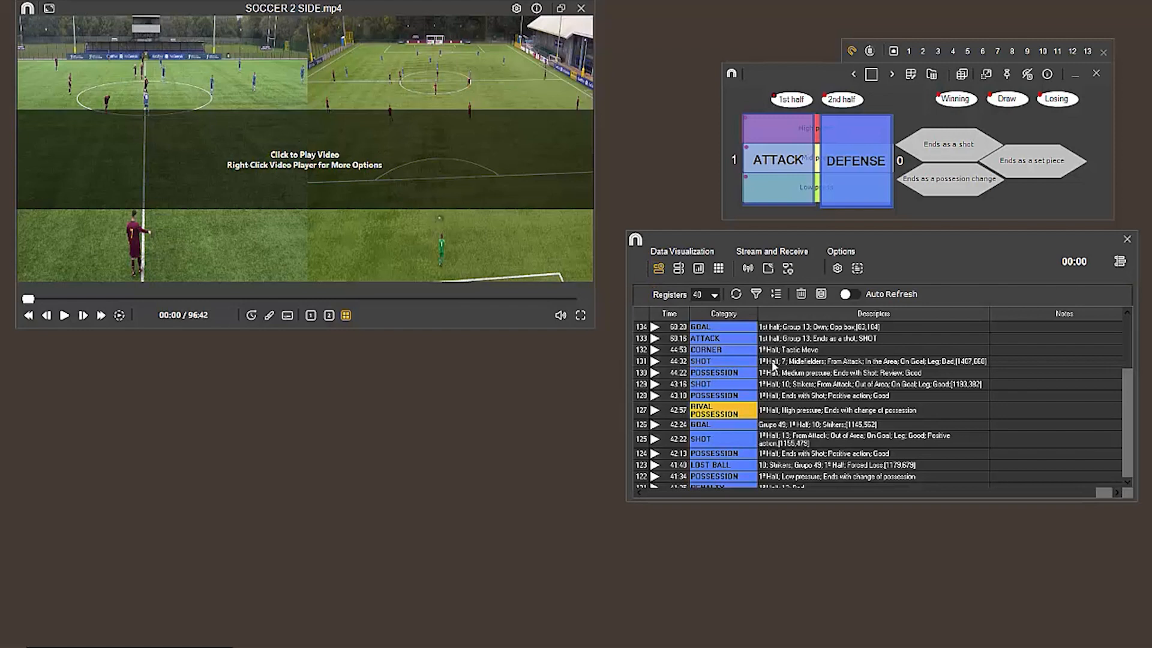
{"action": "mouse_move", "coordinate": [732, 416]}
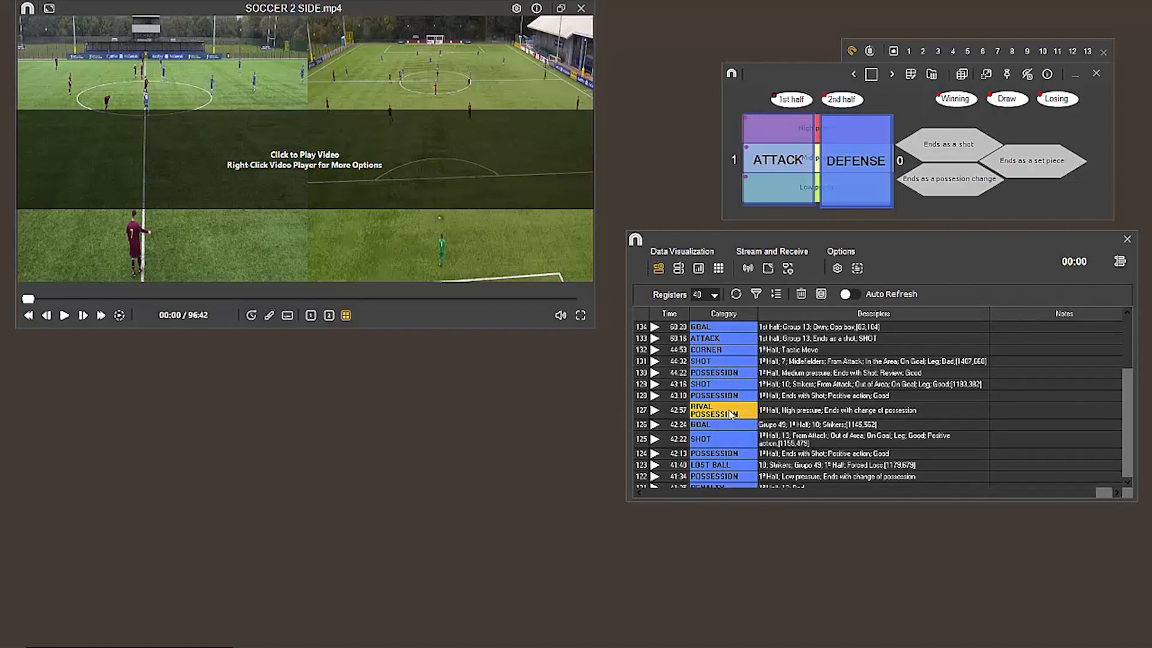
{"action": "scroll", "scroll_direction": "down", "scroll_amount": 3}
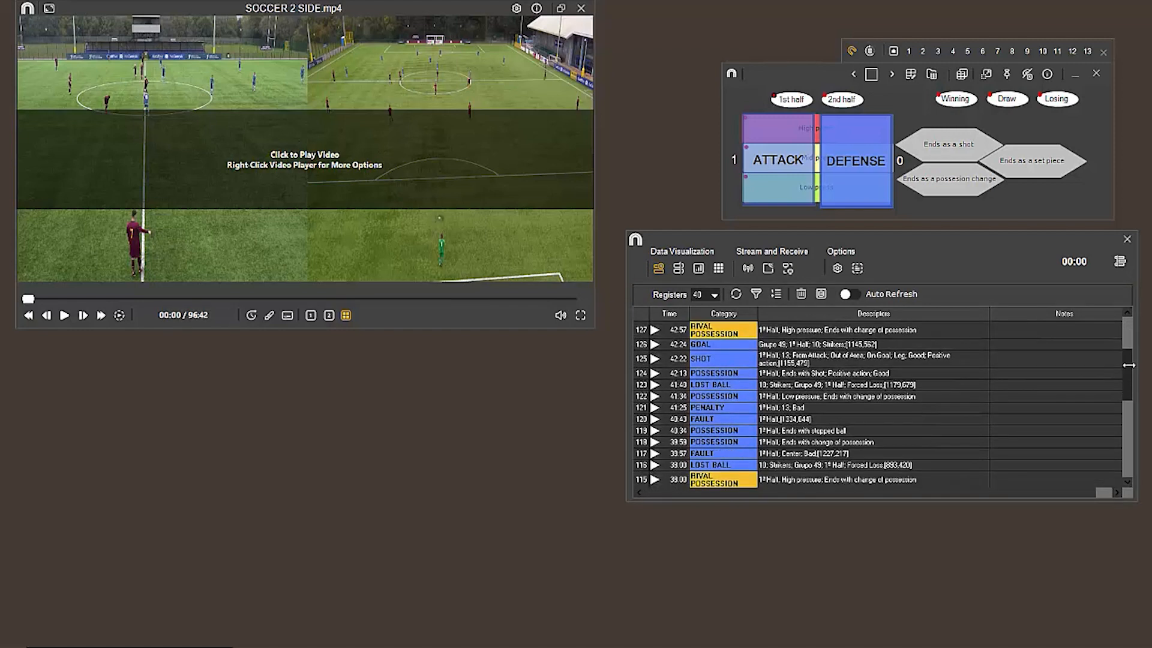
{"action": "scroll", "scroll_direction": "down", "scroll_amount": 3}
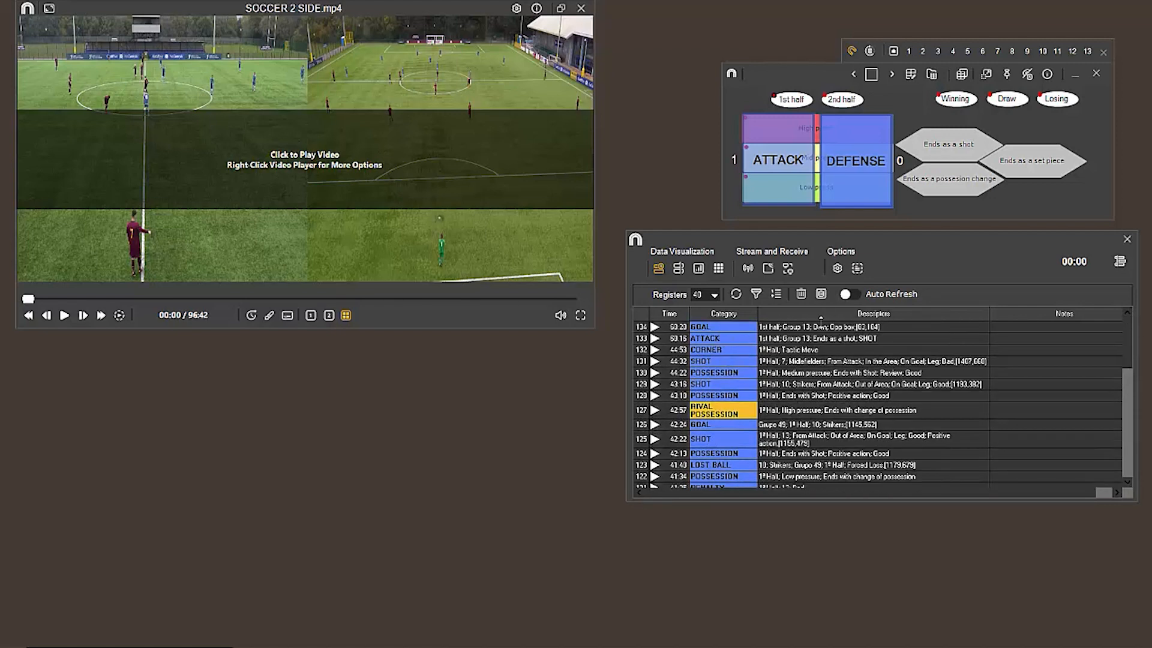
{"action": "mouse_move", "coordinate": [1067, 333]}
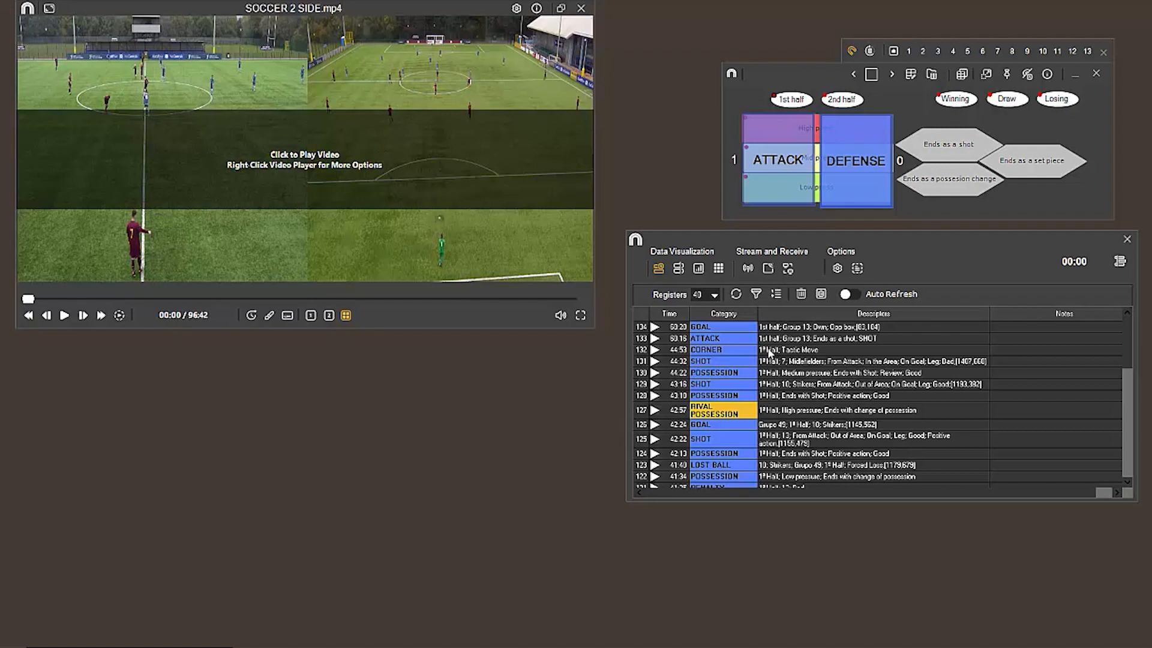
{"action": "mouse_move", "coordinate": [680, 365]}
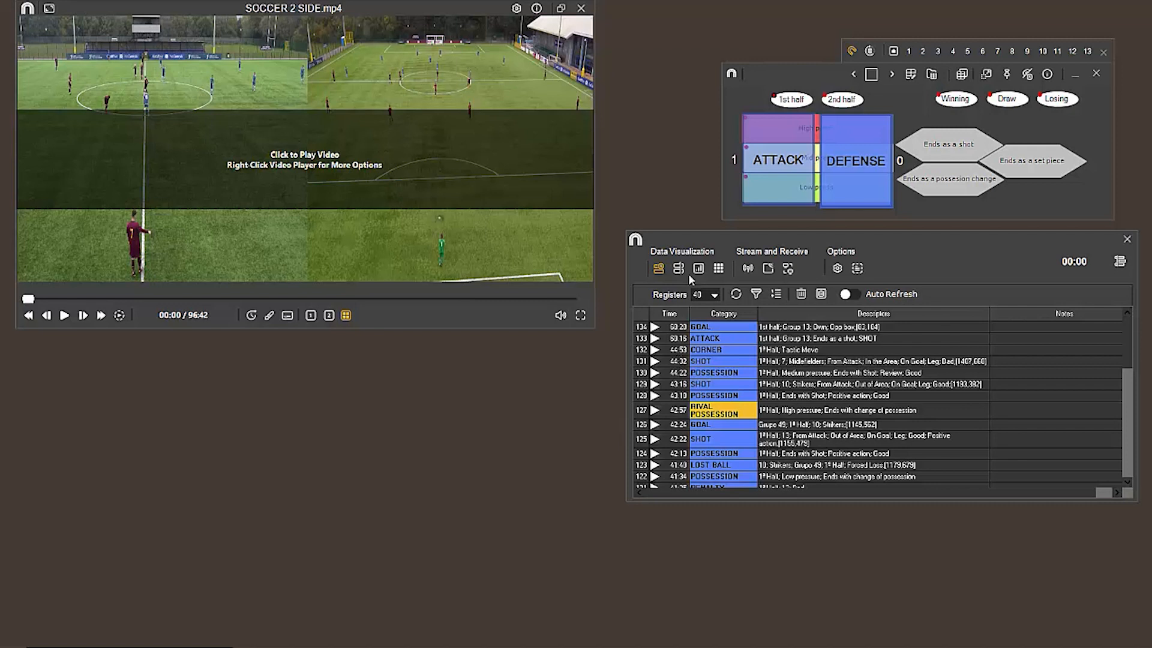
{"action": "mouse_move", "coordinate": [713, 242]}
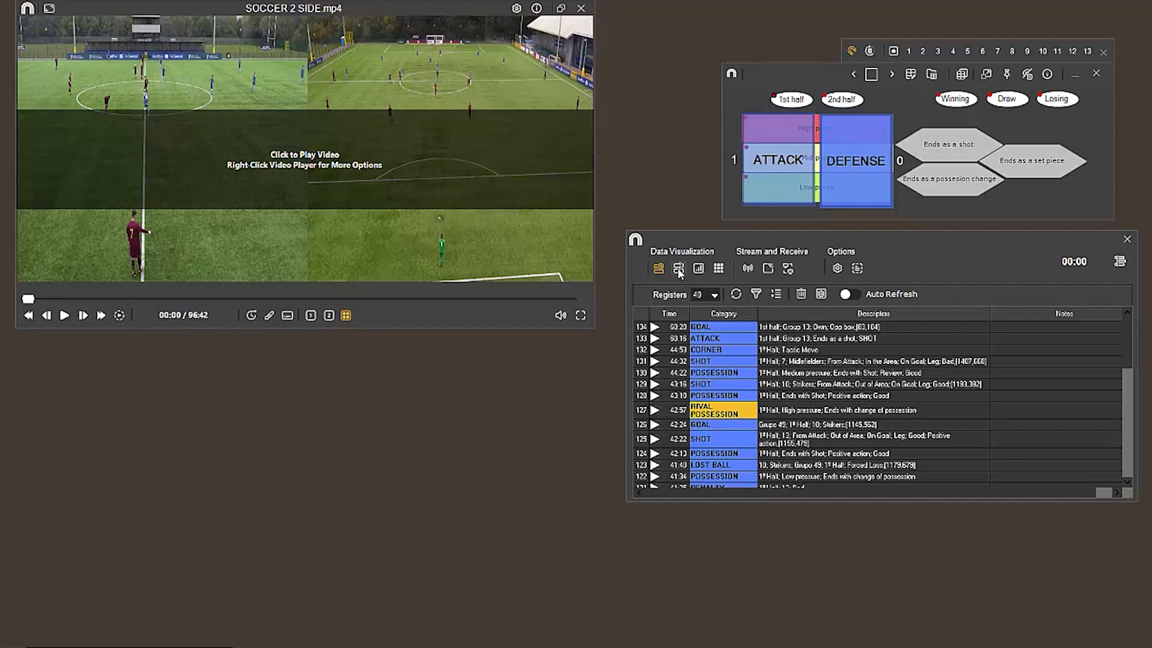
Switch the data visualization to the category timeline spanning the match.
{"action": "left_click", "coordinate": [678, 268]}
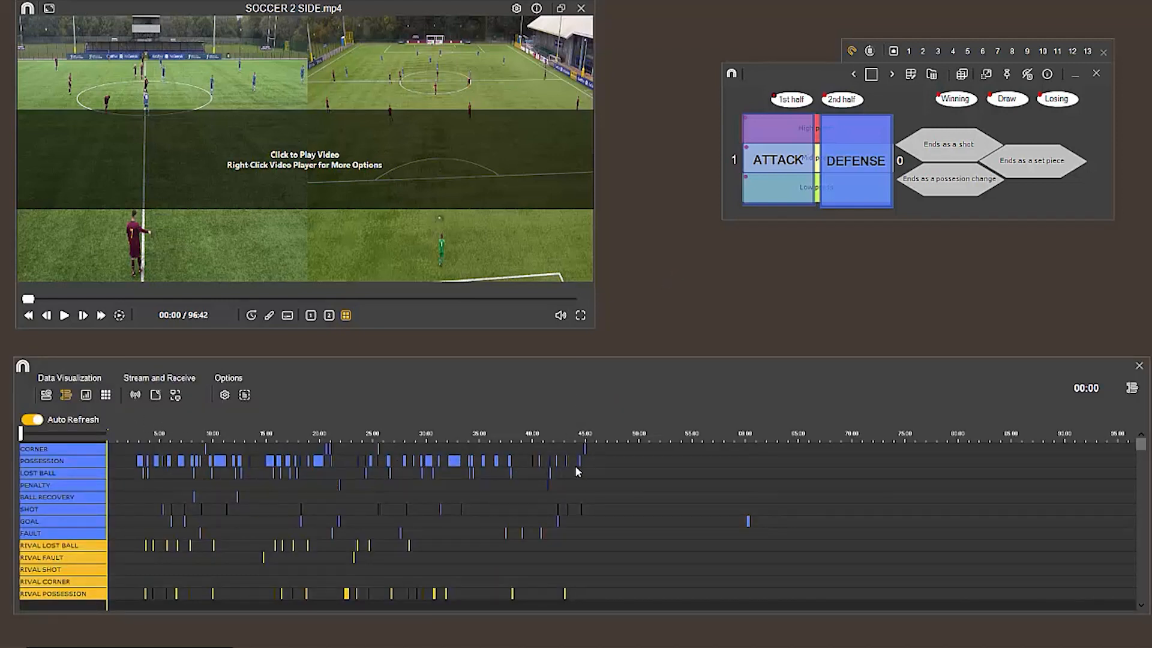
{"action": "left_click", "coordinate": [660, 439]}
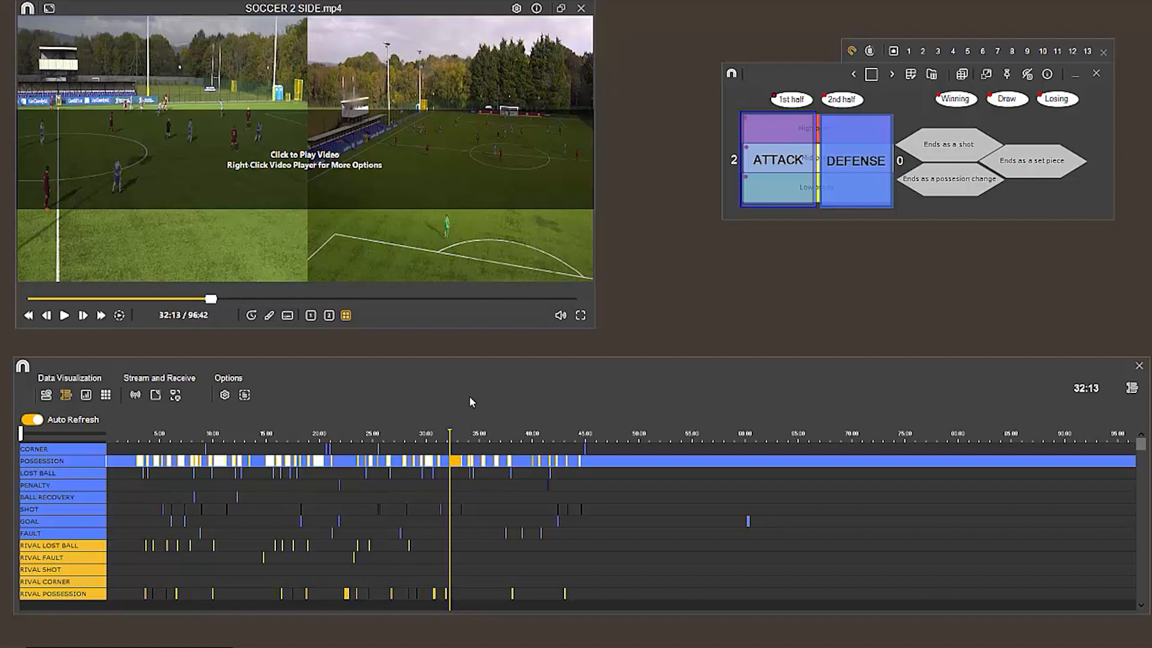
{"action": "mouse_move", "coordinate": [1142, 394]}
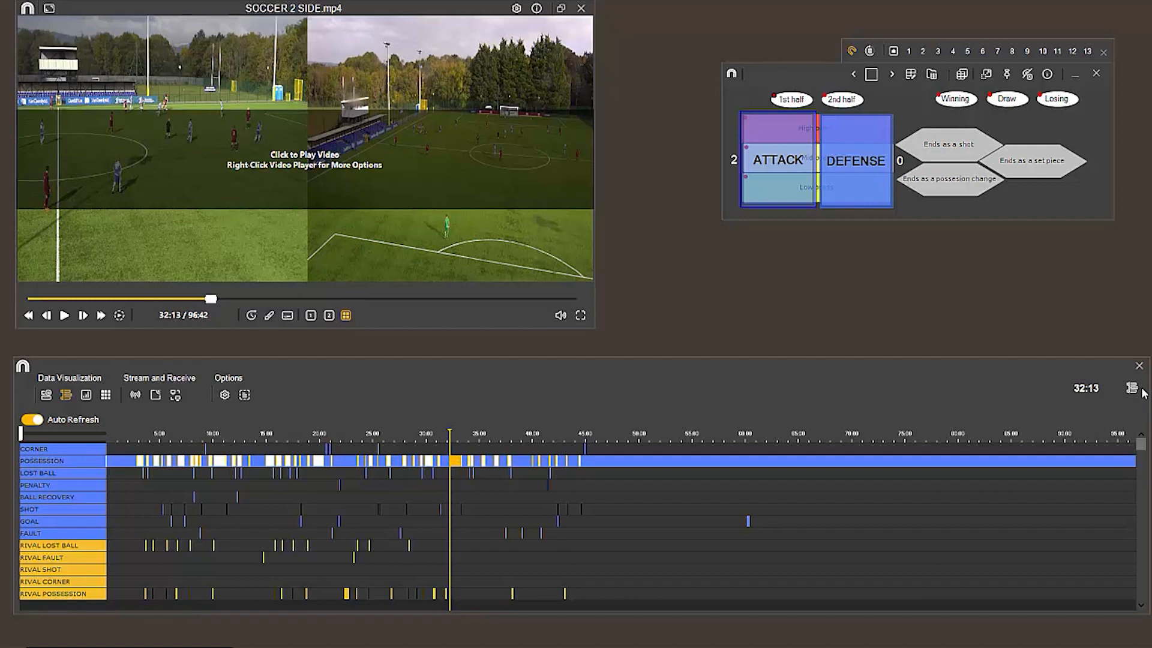
{"action": "mouse_move", "coordinate": [1132, 388]}
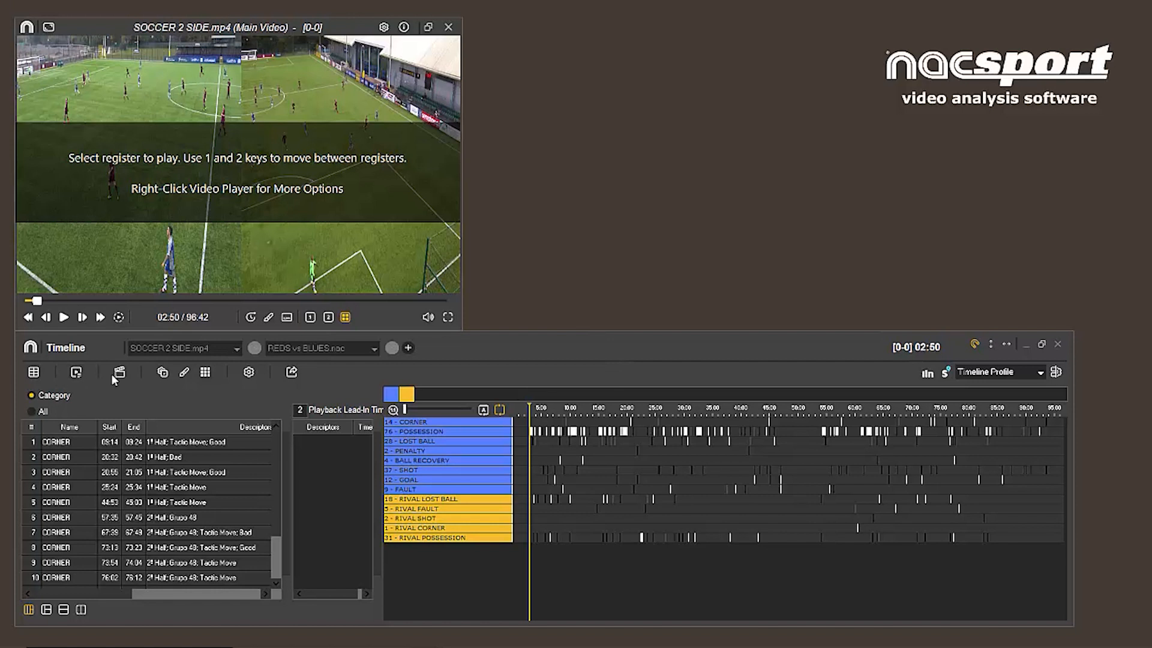
{"action": "mouse_move", "coordinate": [426, 381]}
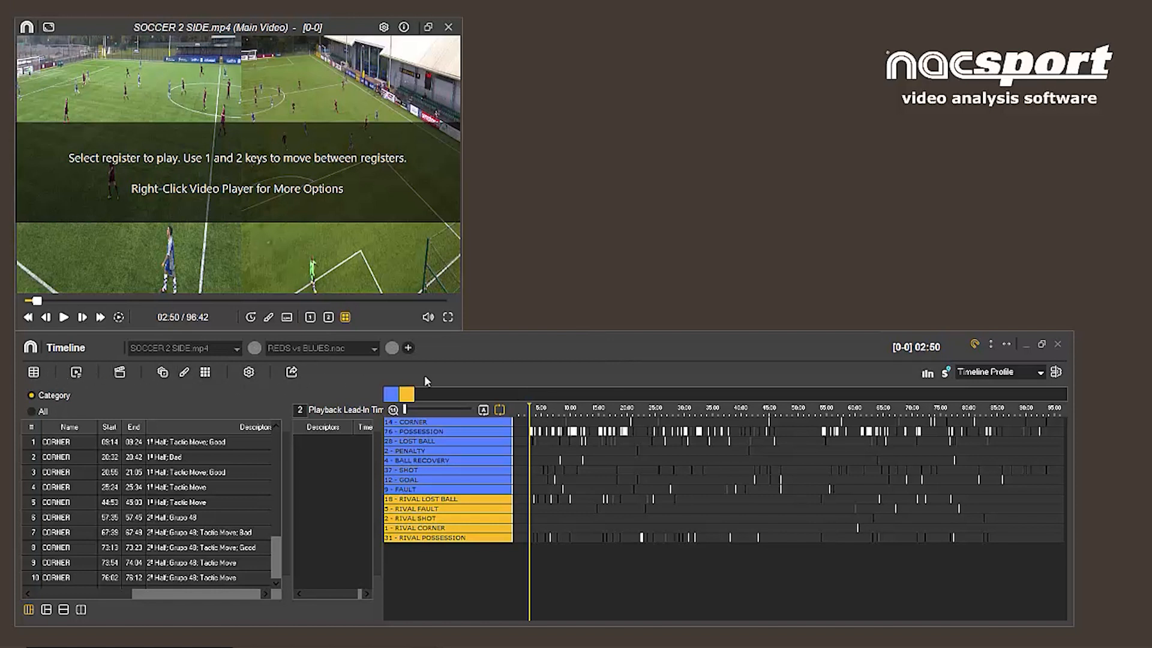
{"action": "mouse_move", "coordinate": [573, 358]}
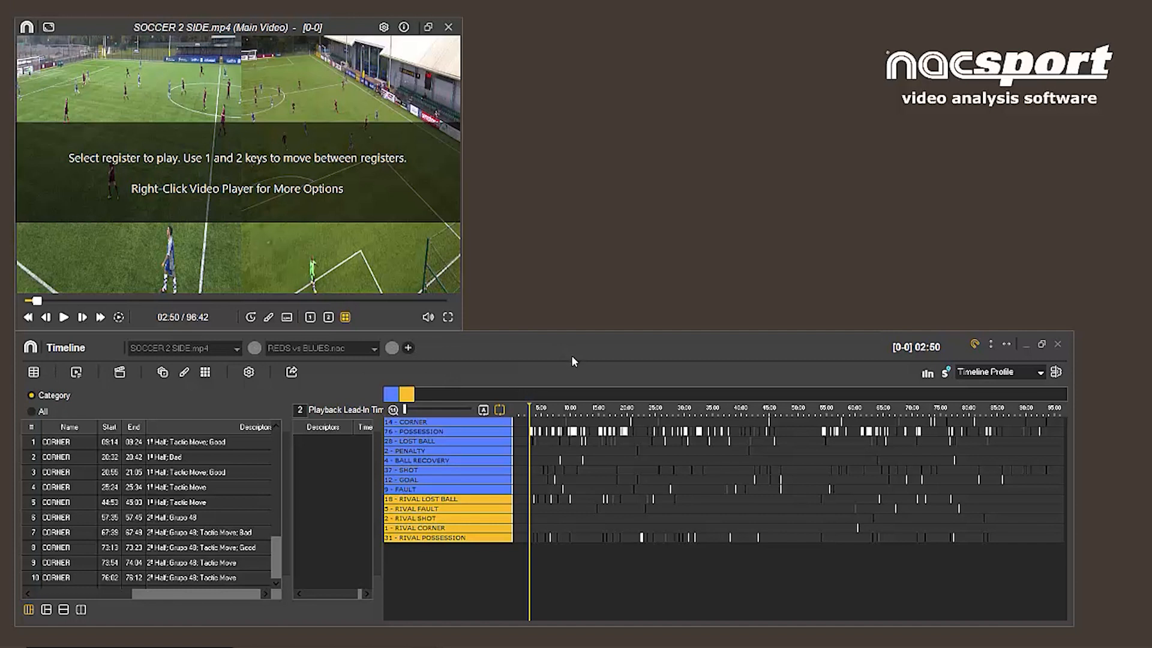
{"action": "mouse_move", "coordinate": [122, 385]}
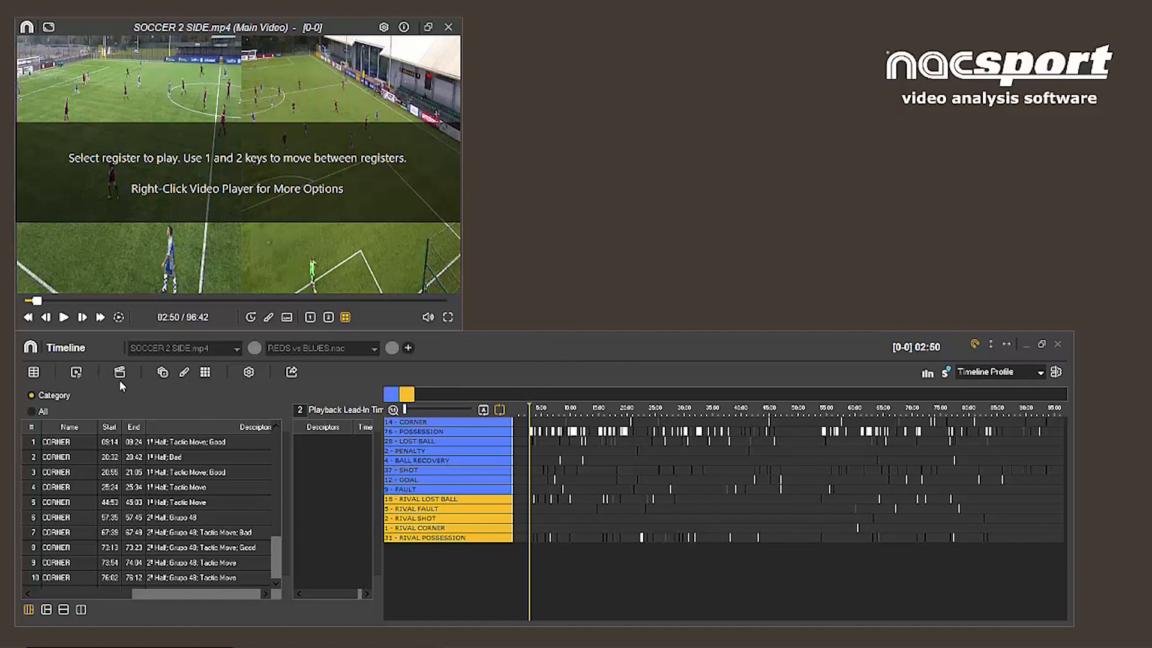
{"action": "mouse_move", "coordinate": [345, 383]}
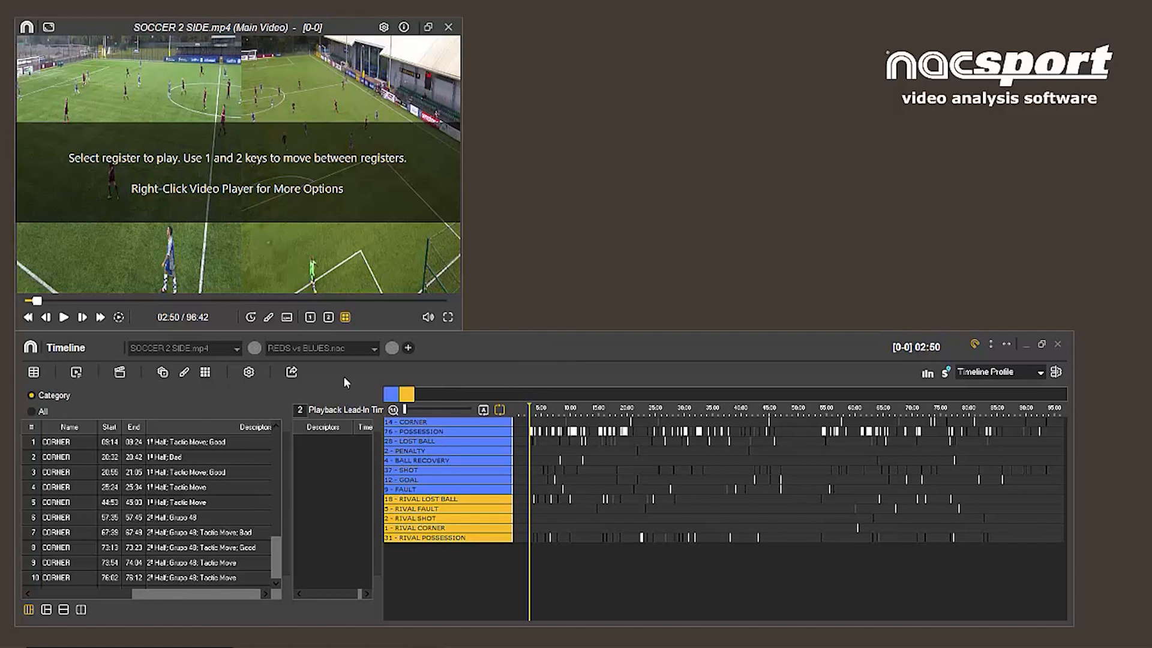
{"action": "mouse_move", "coordinate": [353, 374]}
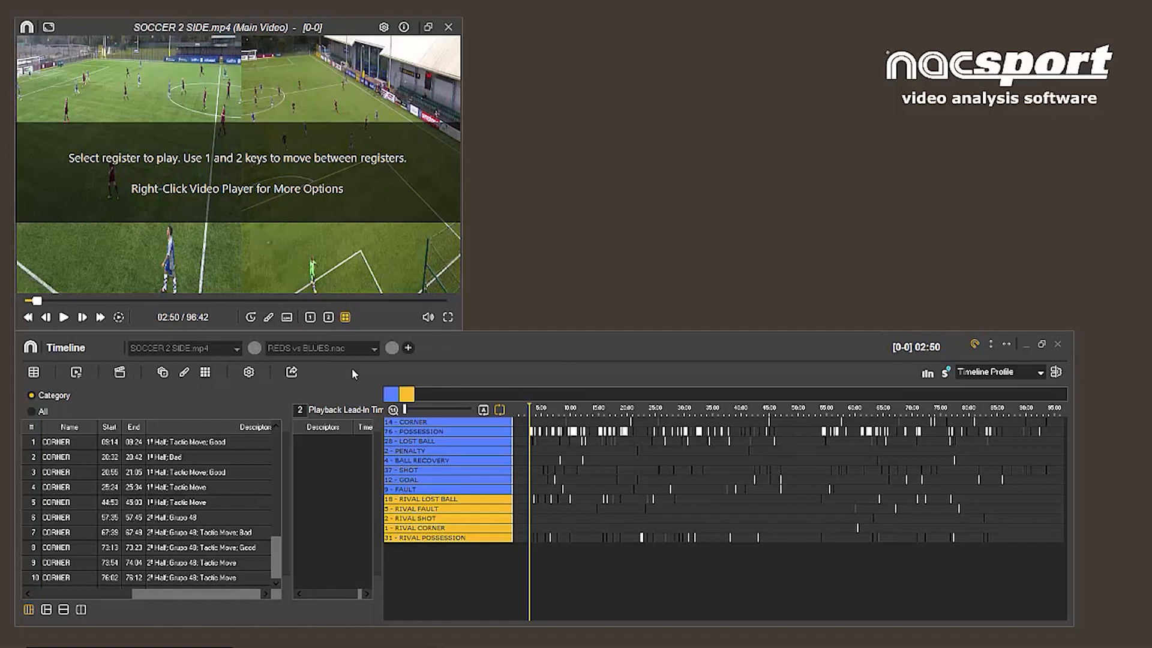
{"action": "mouse_move", "coordinate": [1011, 381]}
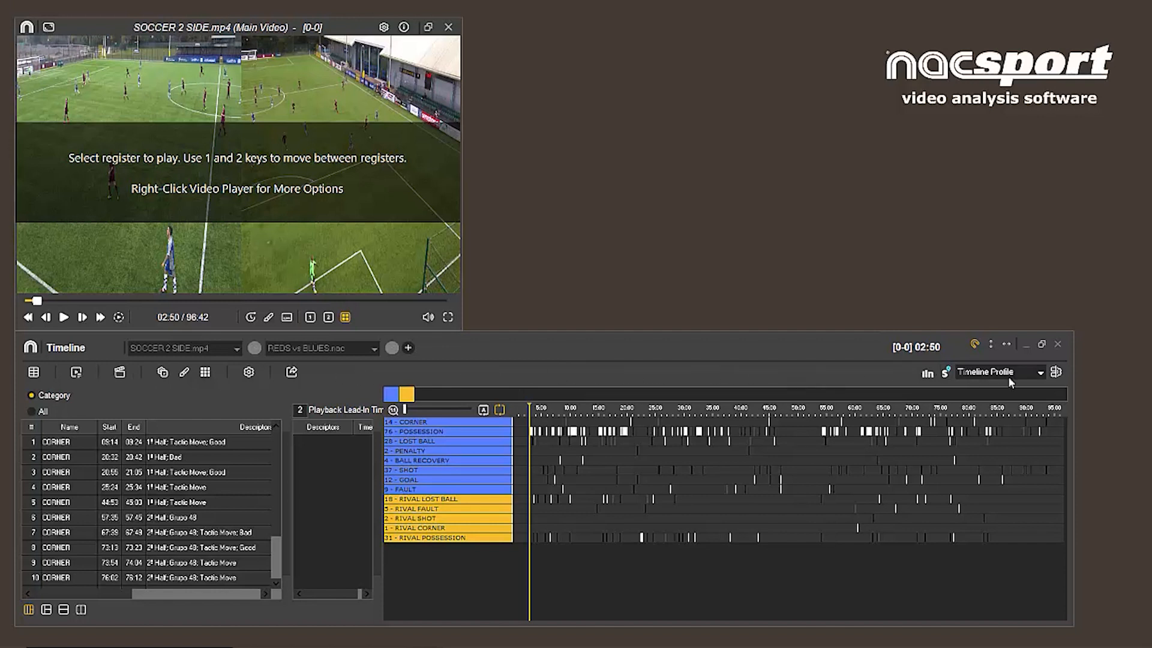
{"action": "mouse_move", "coordinate": [1066, 384]}
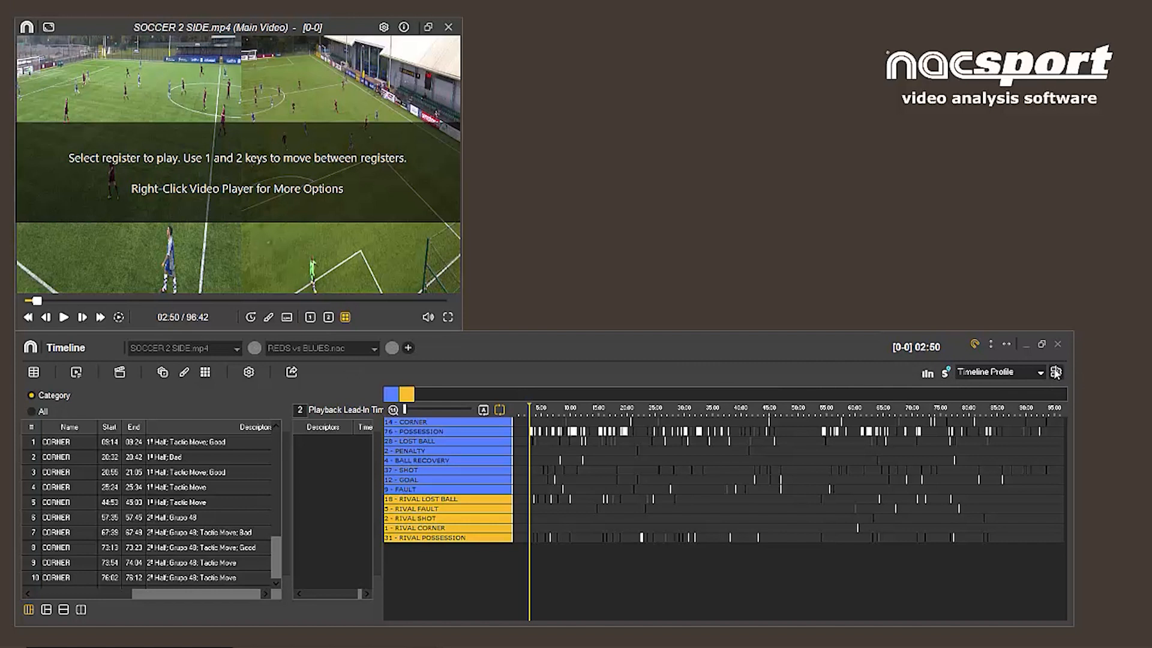
Enter the timeline customization settings and view the six visual style presets.
{"action": "left_click", "coordinate": [1054, 372]}
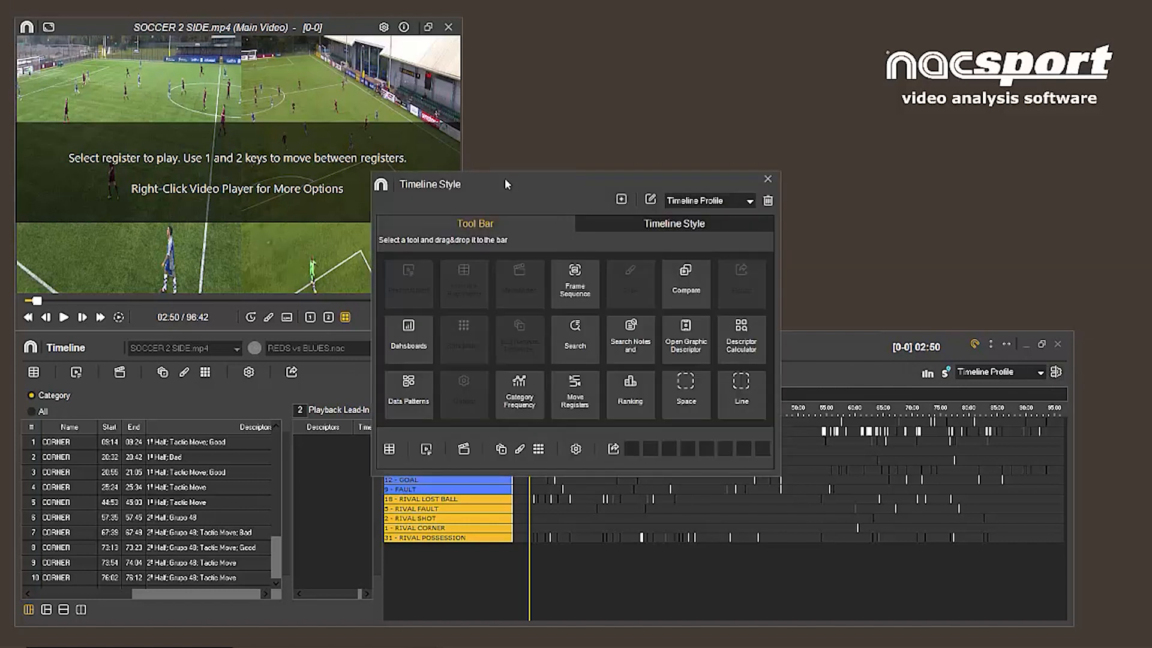
{"action": "mouse_move", "coordinate": [607, 186]}
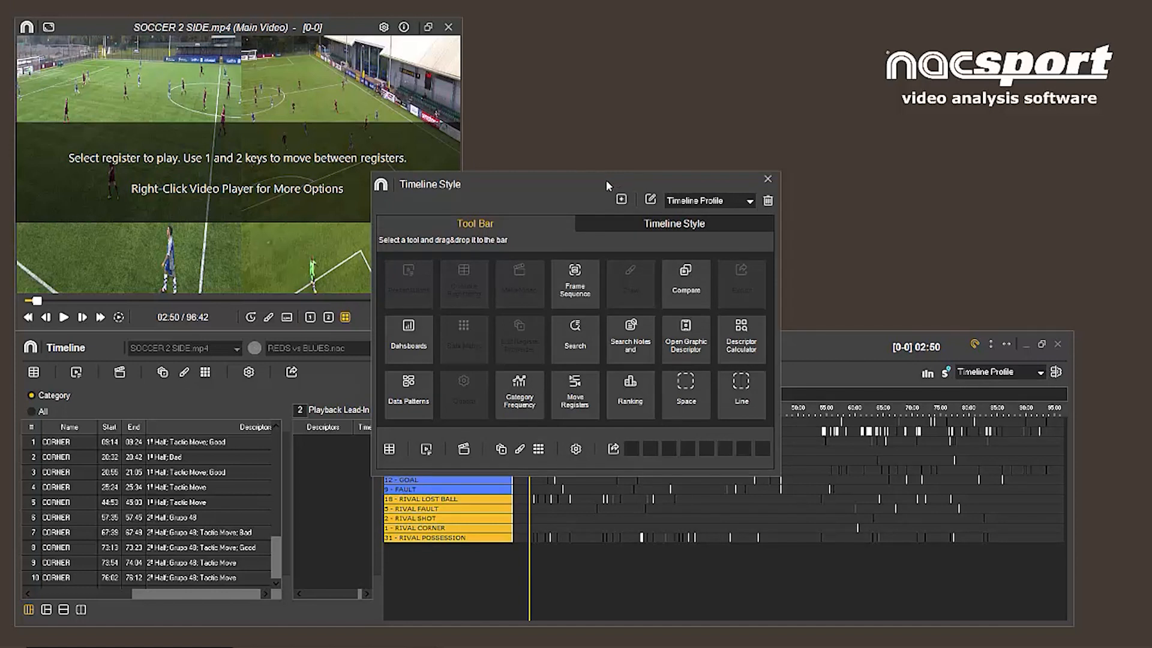
{"action": "mouse_move", "coordinate": [583, 346]}
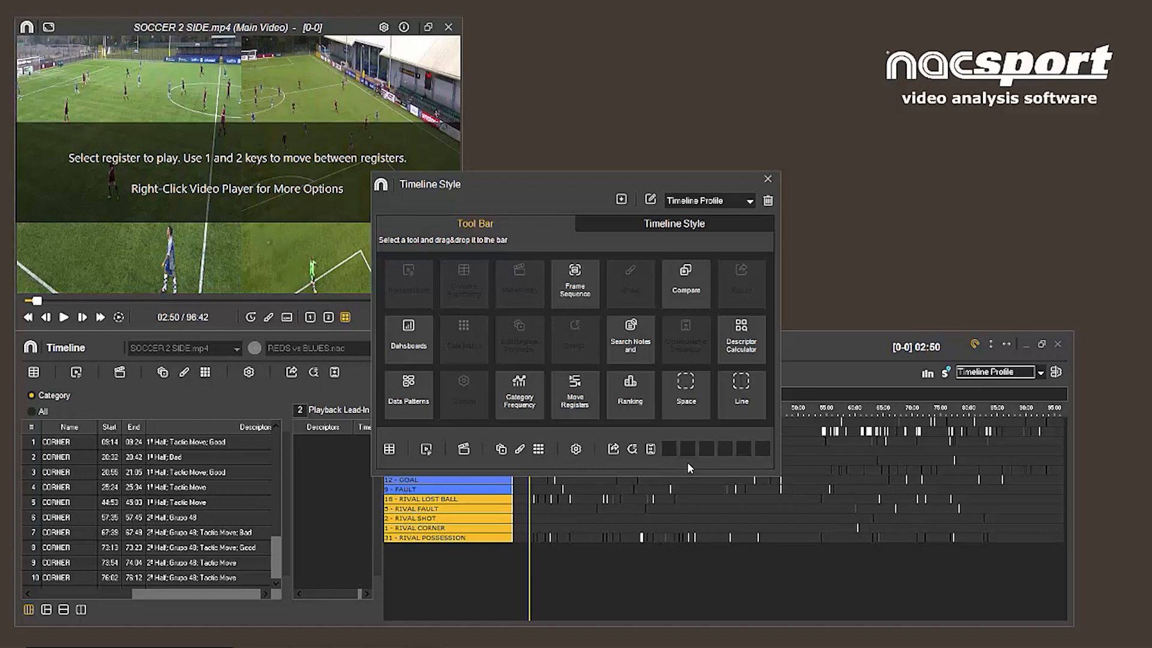
{"action": "mouse_move", "coordinate": [628, 243]}
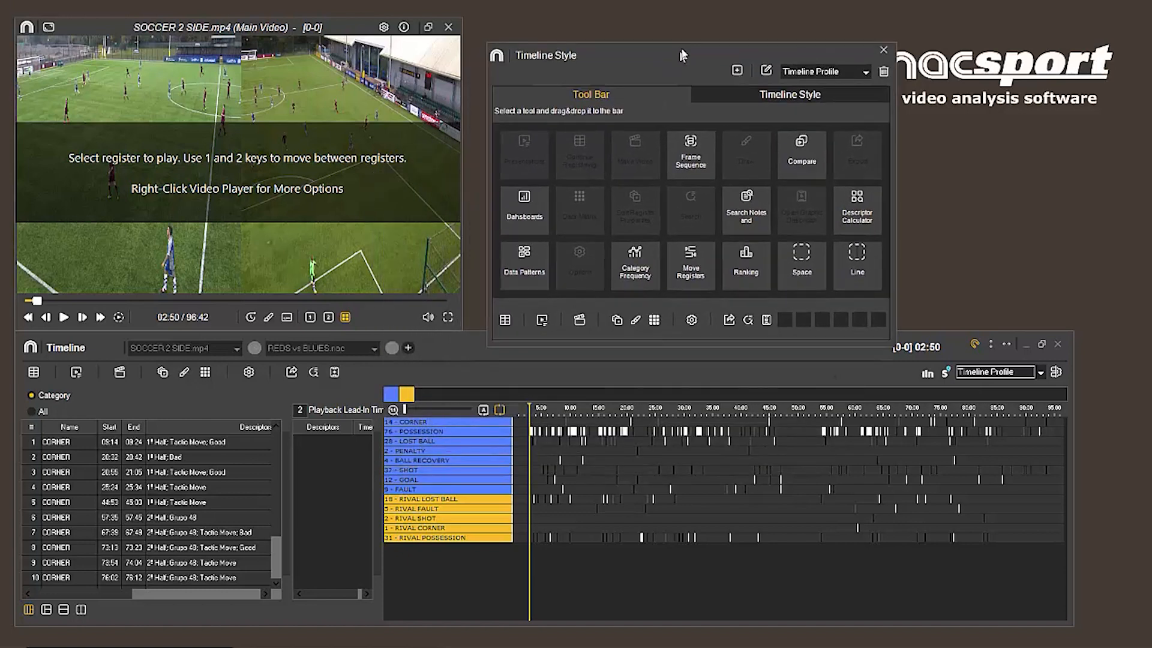
{"action": "left_click", "coordinate": [790, 93]}
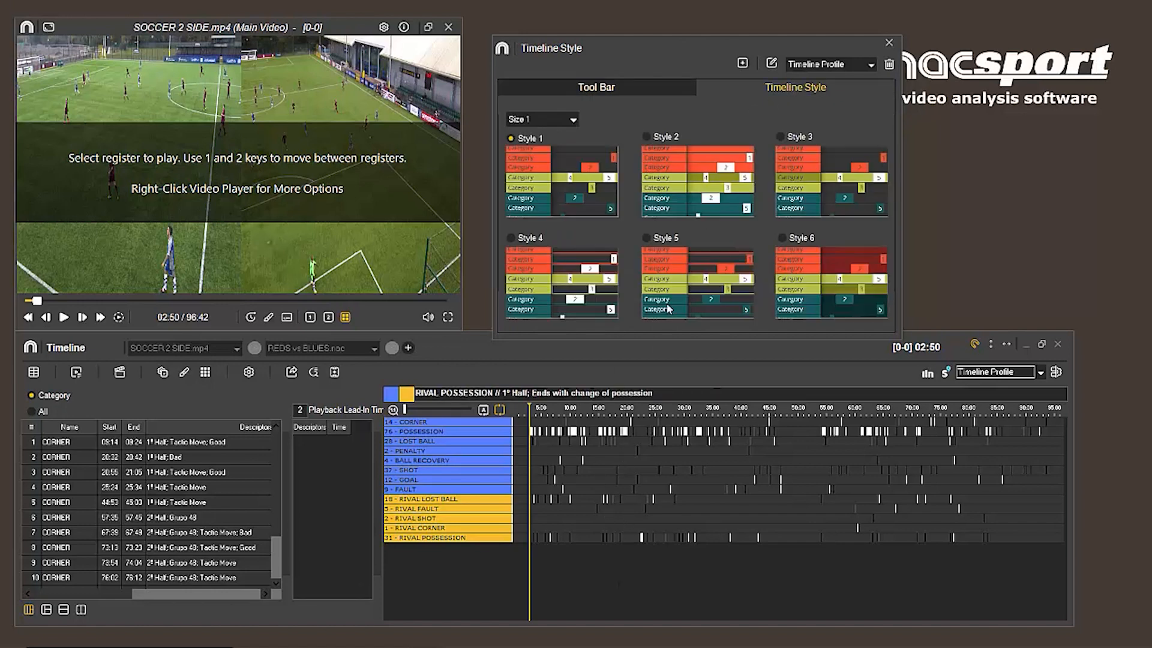
Apply Style 6 at Size 3 to the timeline rows.
{"action": "left_click", "coordinate": [646, 137]}
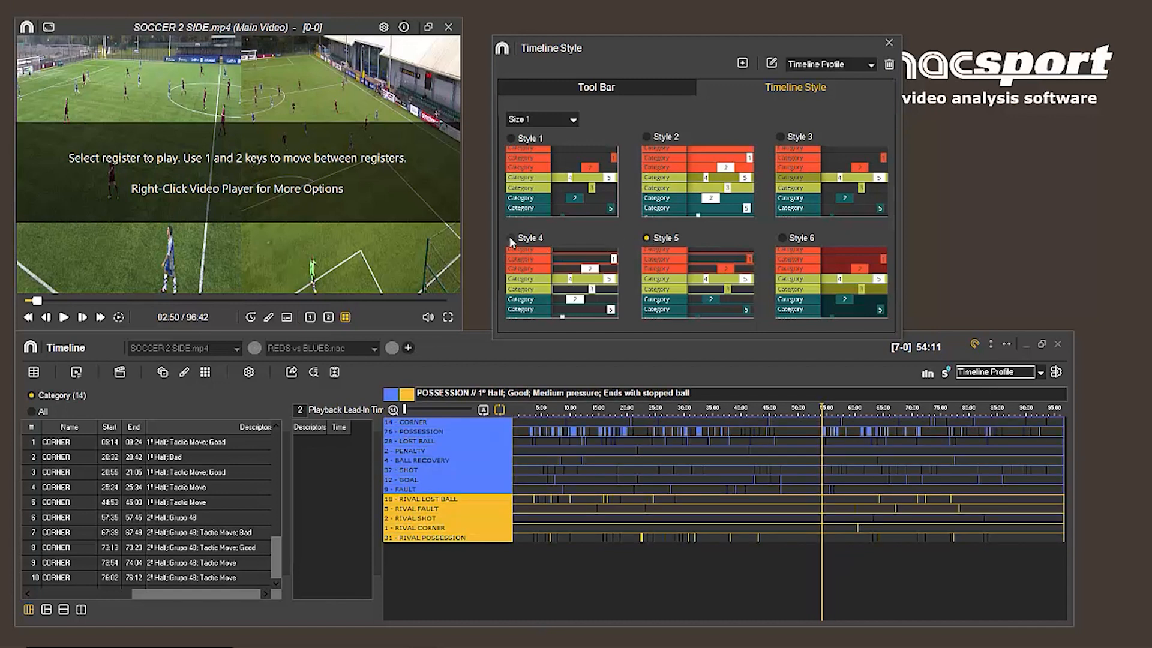
{"action": "left_click", "coordinate": [780, 238]}
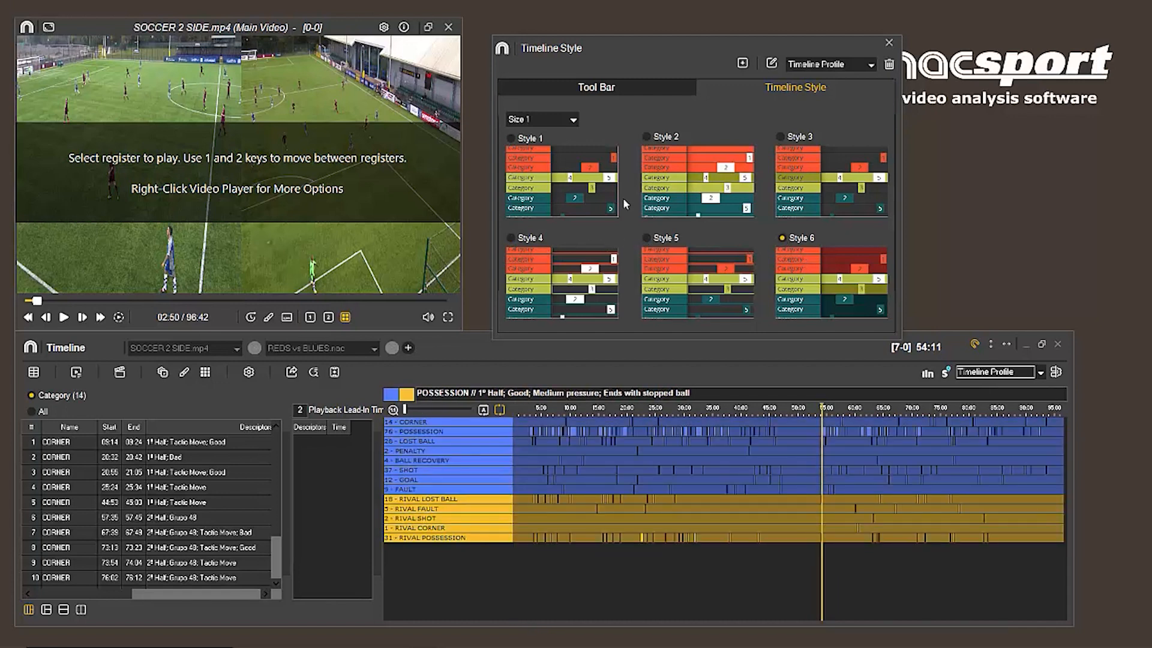
{"action": "left_click", "coordinate": [540, 119]}
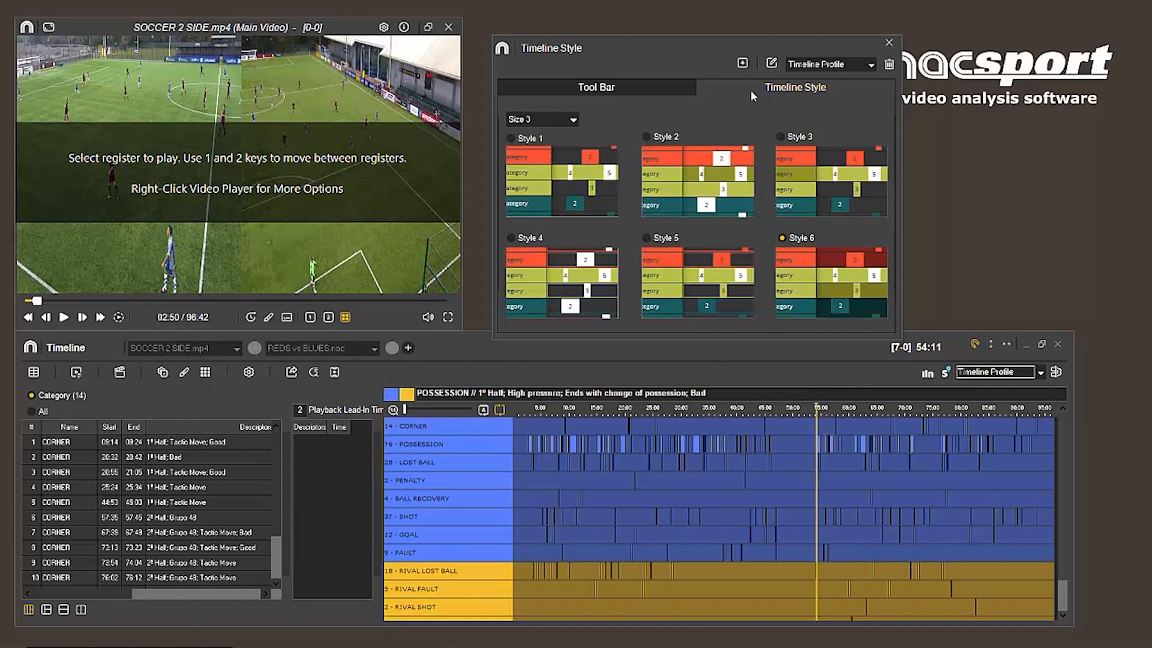
{"action": "left_click", "coordinate": [595, 86]}
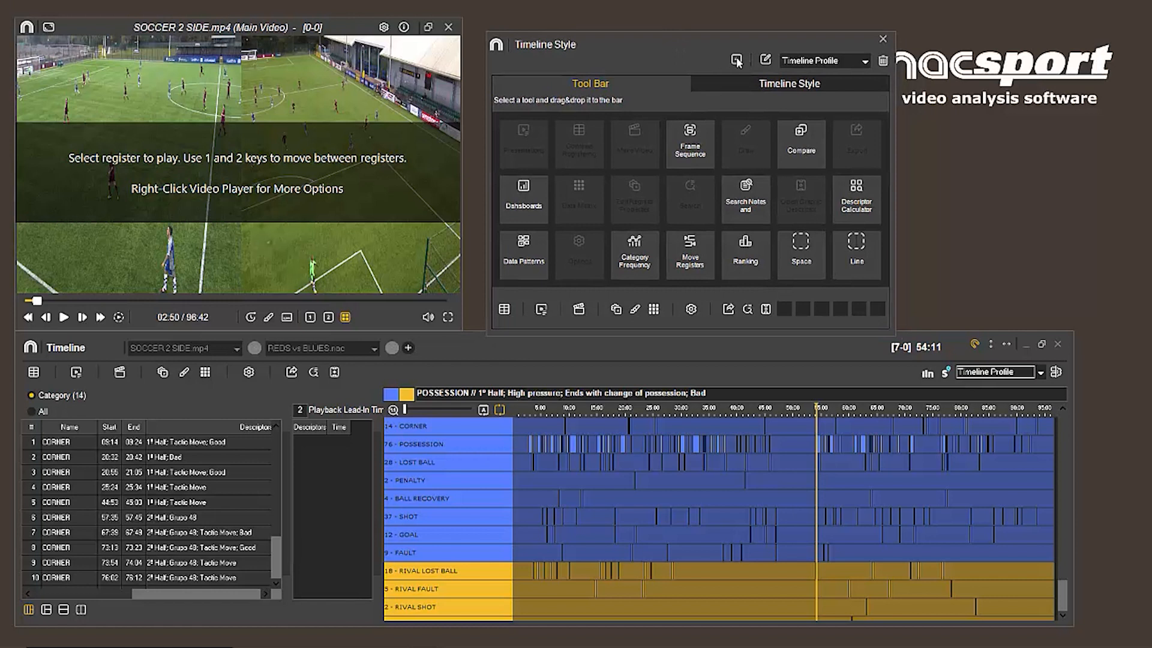
Save a new timeline profile named Analysis.
{"action": "left_click", "coordinate": [736, 60]}
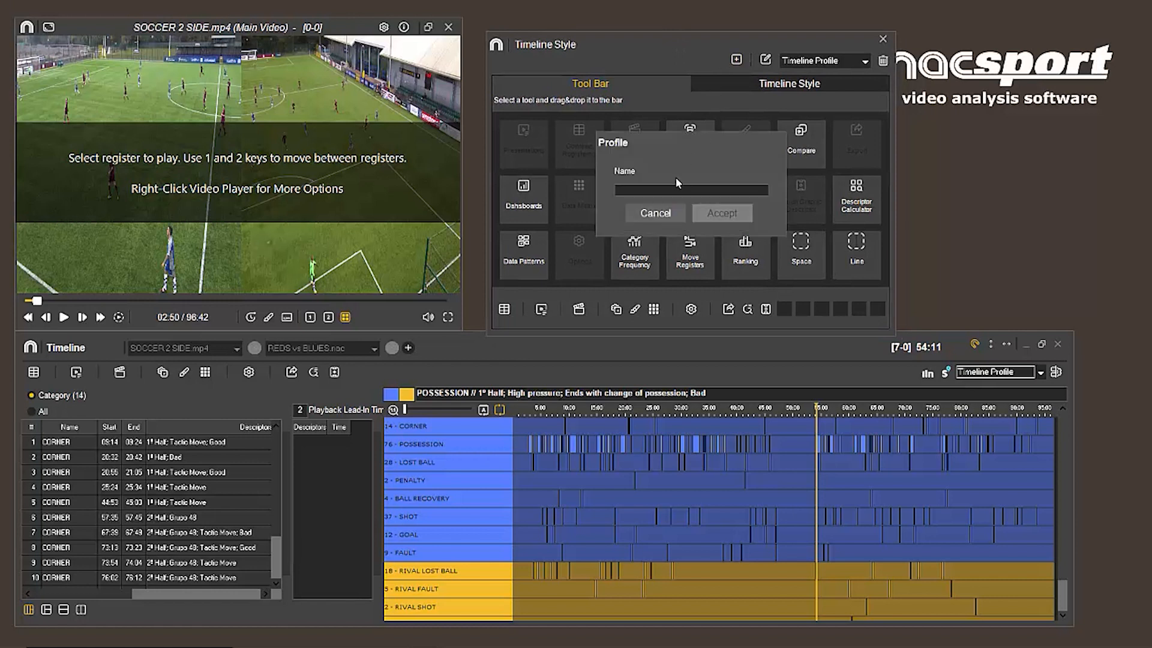
{"action": "type", "text": "Analysis"}
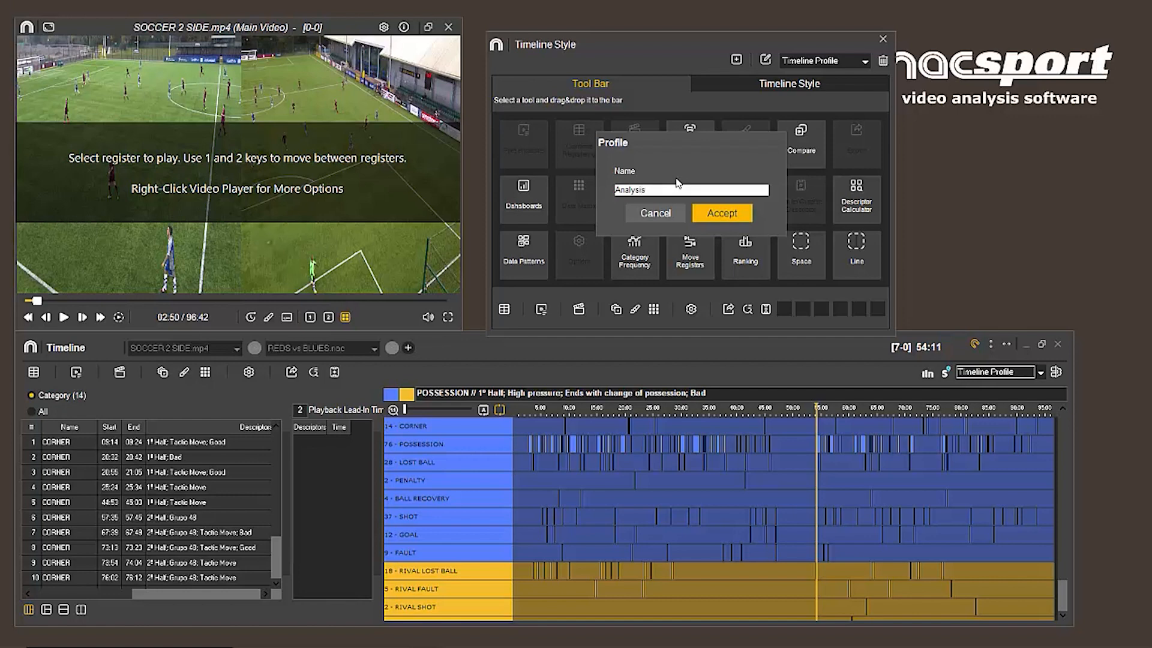
{"action": "left_click", "coordinate": [721, 214]}
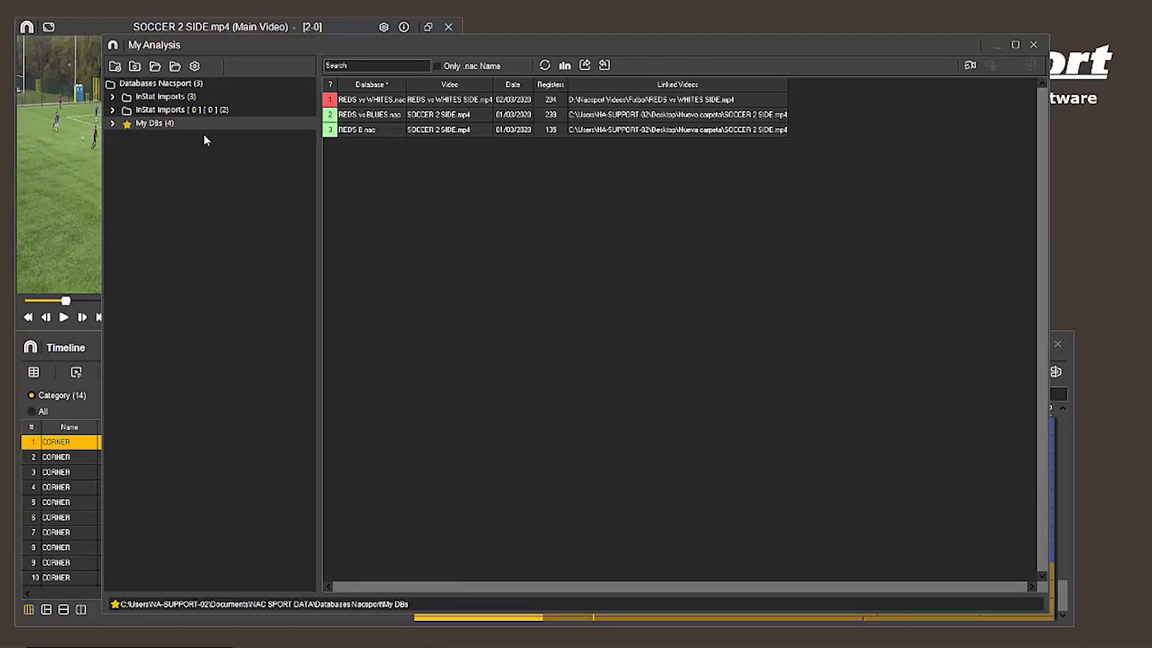
Expand InStat Imports and preview the Juventus - Atletico de Madrid analysis.
{"action": "left_click", "coordinate": [113, 96]}
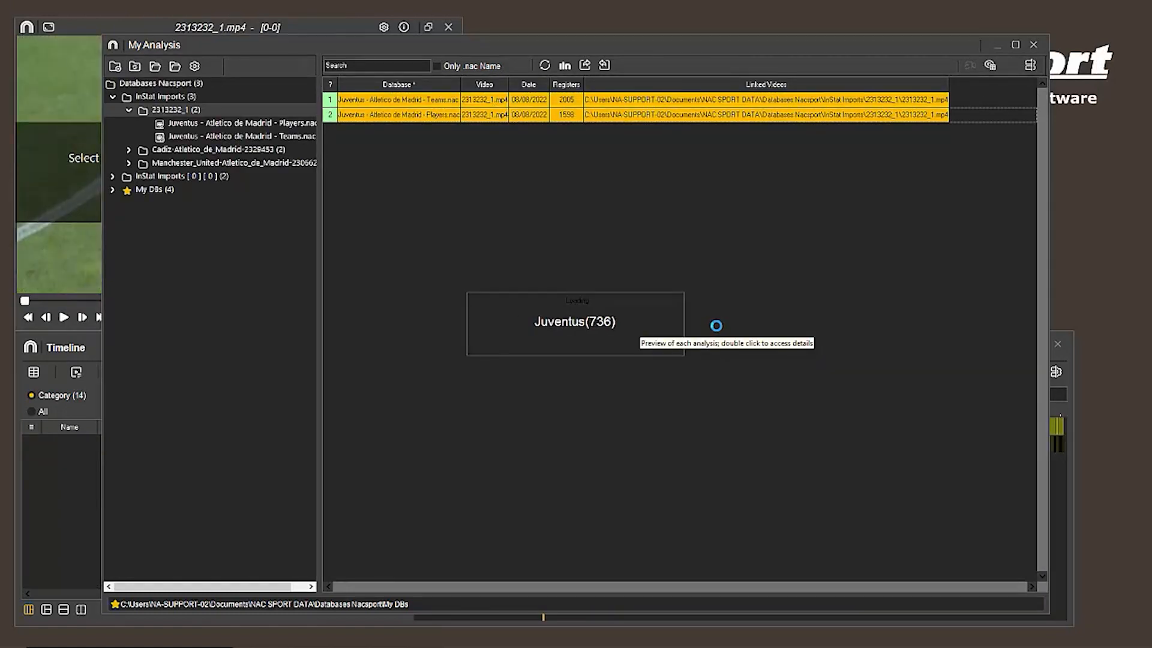
{"action": "double_click", "coordinate": [575, 323]}
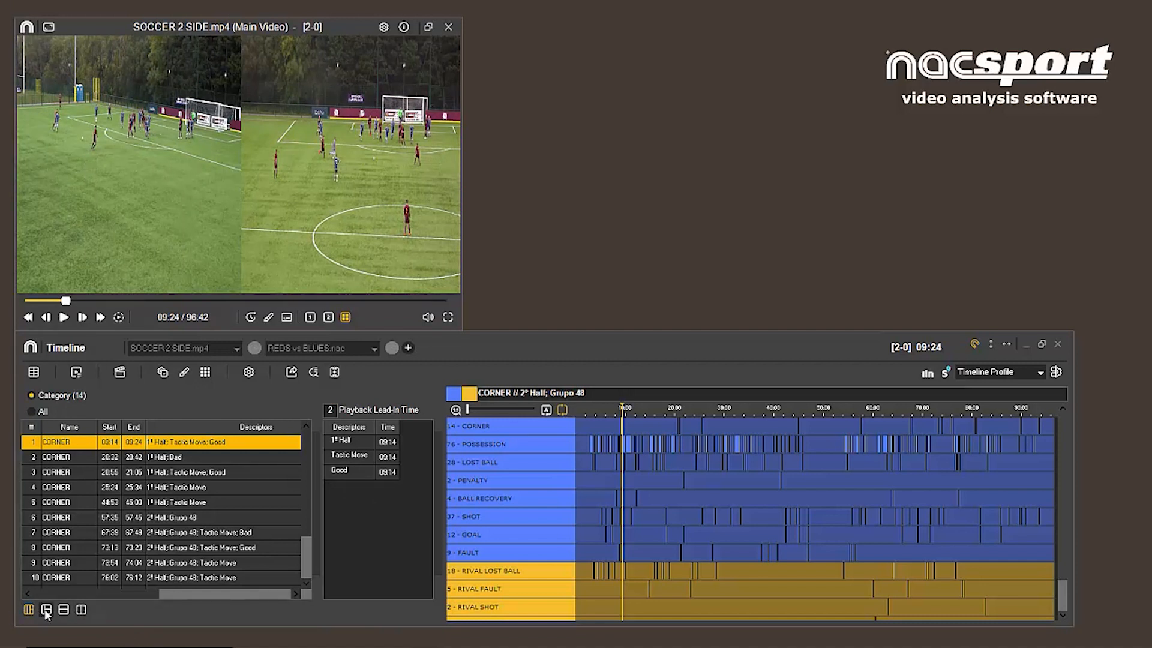
Widen the timeline, load 2313232_1.mp4, then return to SOCCER 2 SIDE / REDS vs BLUES.nac.
{"action": "left_click", "coordinate": [45, 609]}
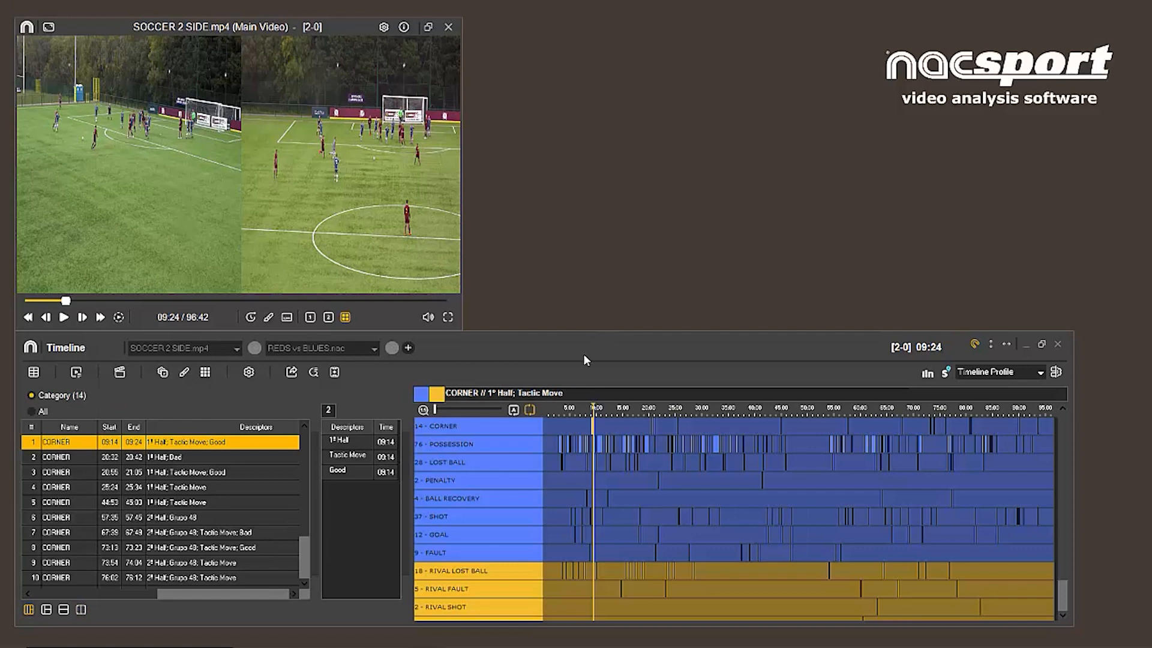
{"action": "mouse_move", "coordinate": [592, 355]}
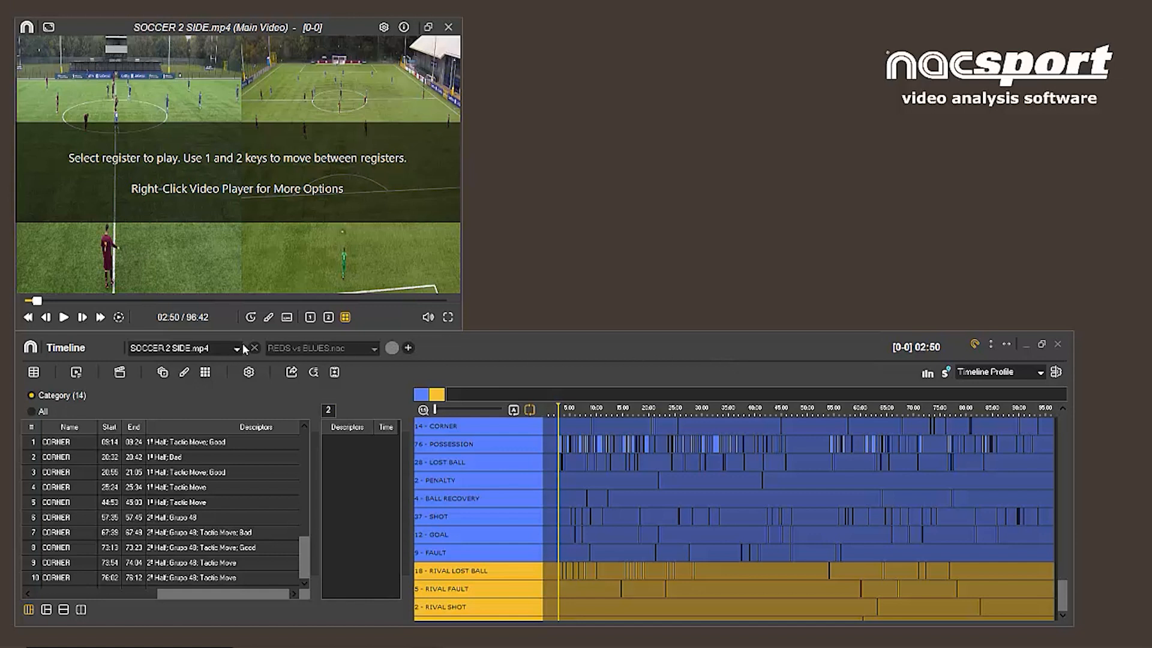
{"action": "left_click", "coordinate": [236, 348]}
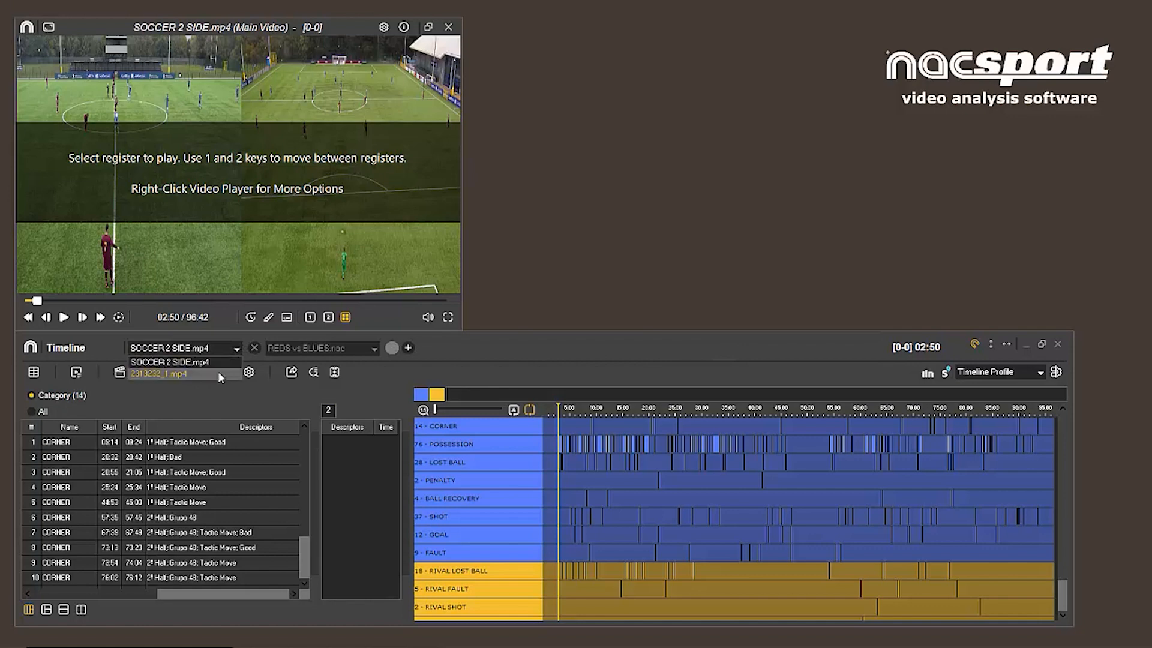
{"action": "left_click", "coordinate": [162, 374]}
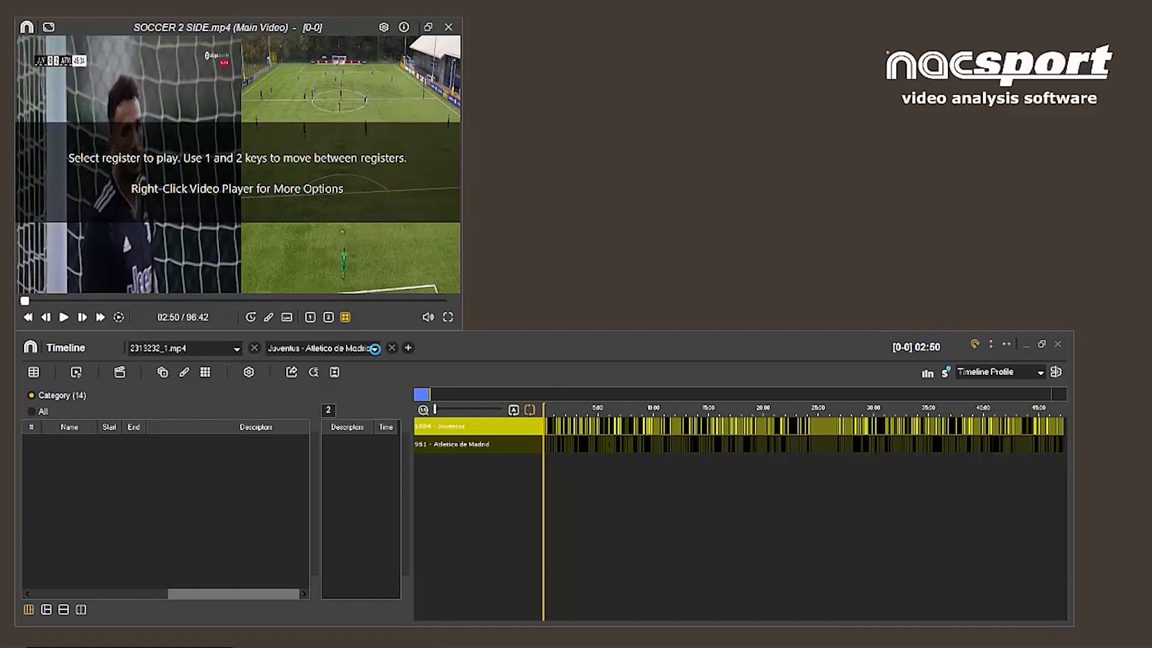
{"action": "left_click", "coordinate": [376, 348]}
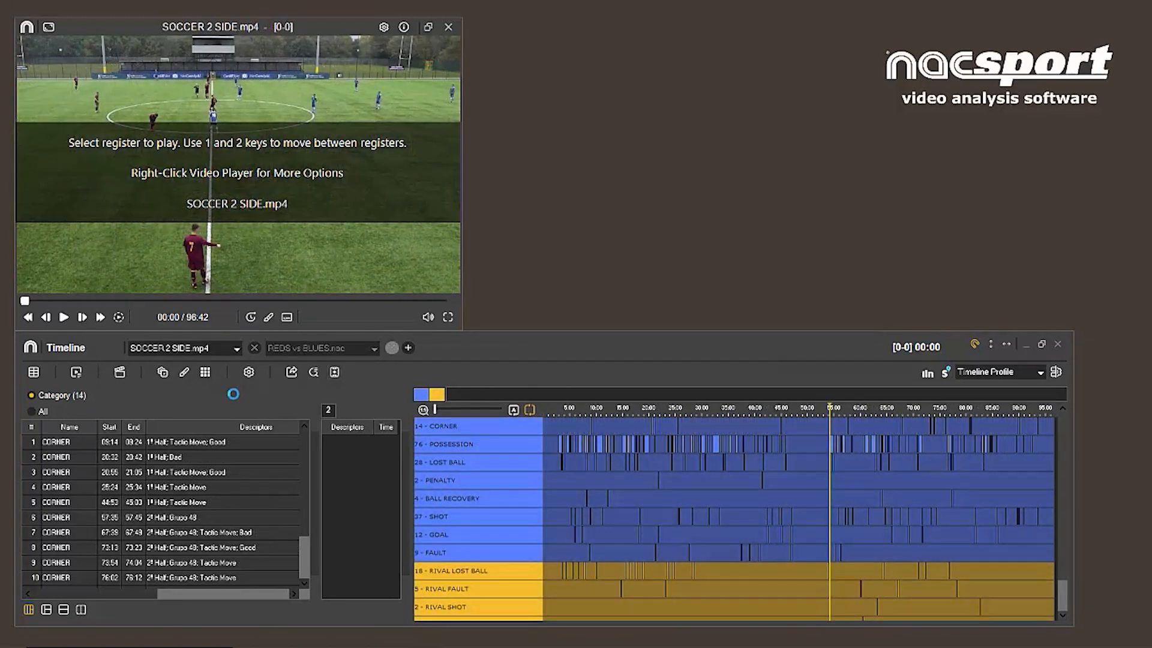
Show the REDS vs BLUES data matrix and toggle its Custom switch on and off.
{"action": "left_click", "coordinate": [344, 317]}
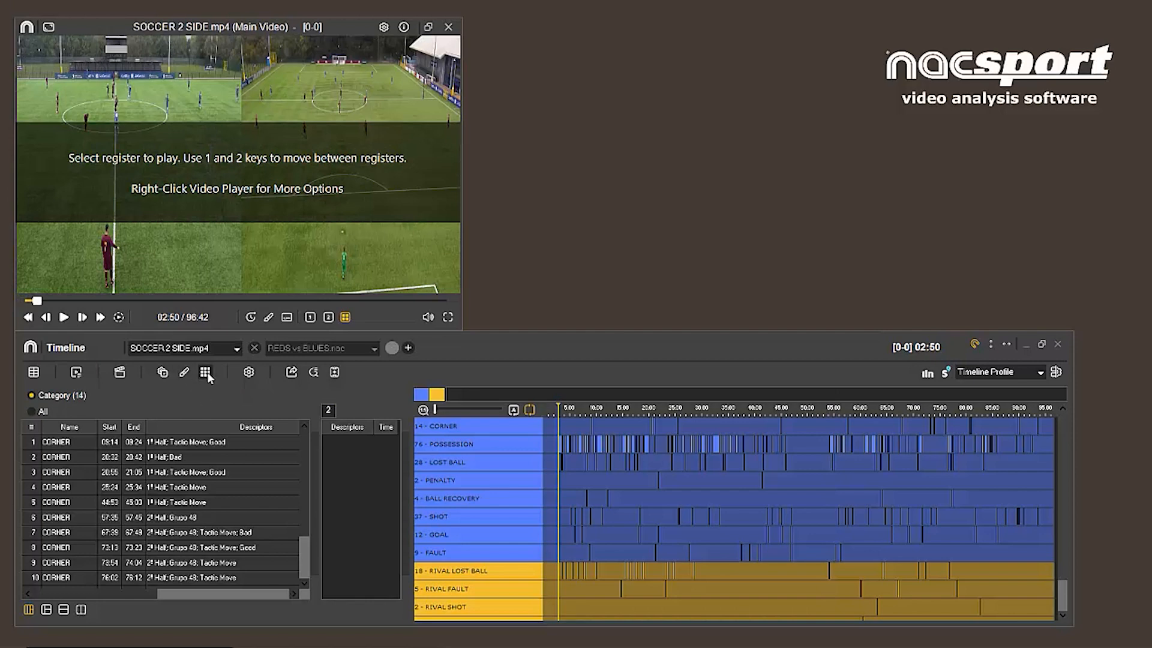
{"action": "left_click", "coordinate": [205, 372]}
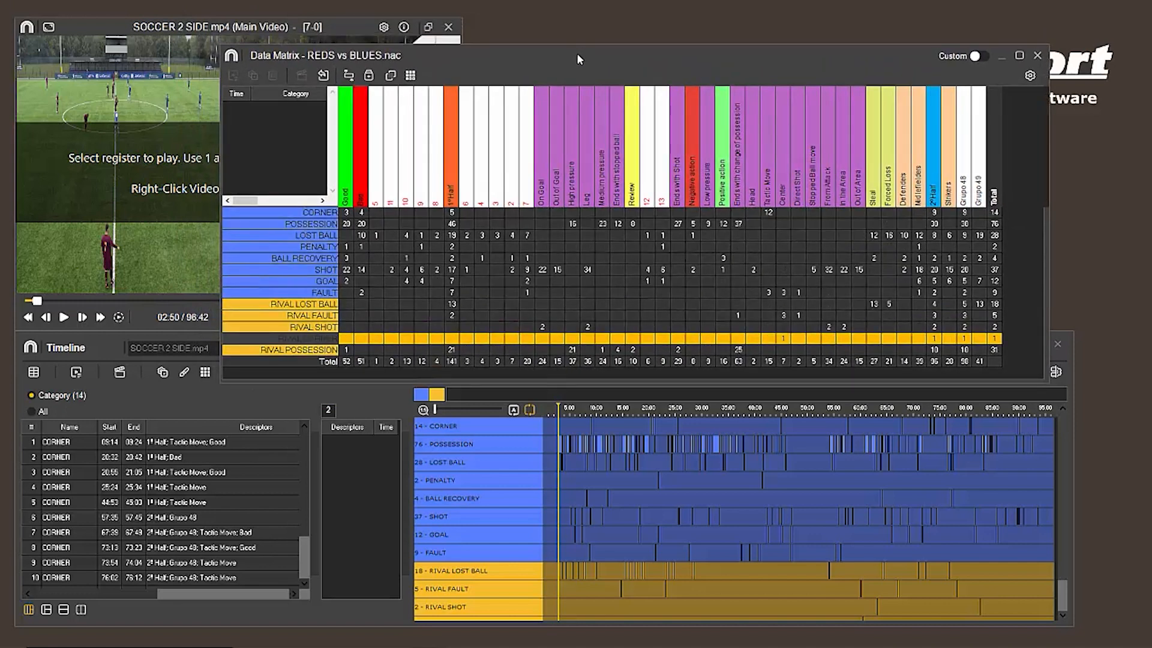
{"action": "mouse_move", "coordinate": [705, 80]}
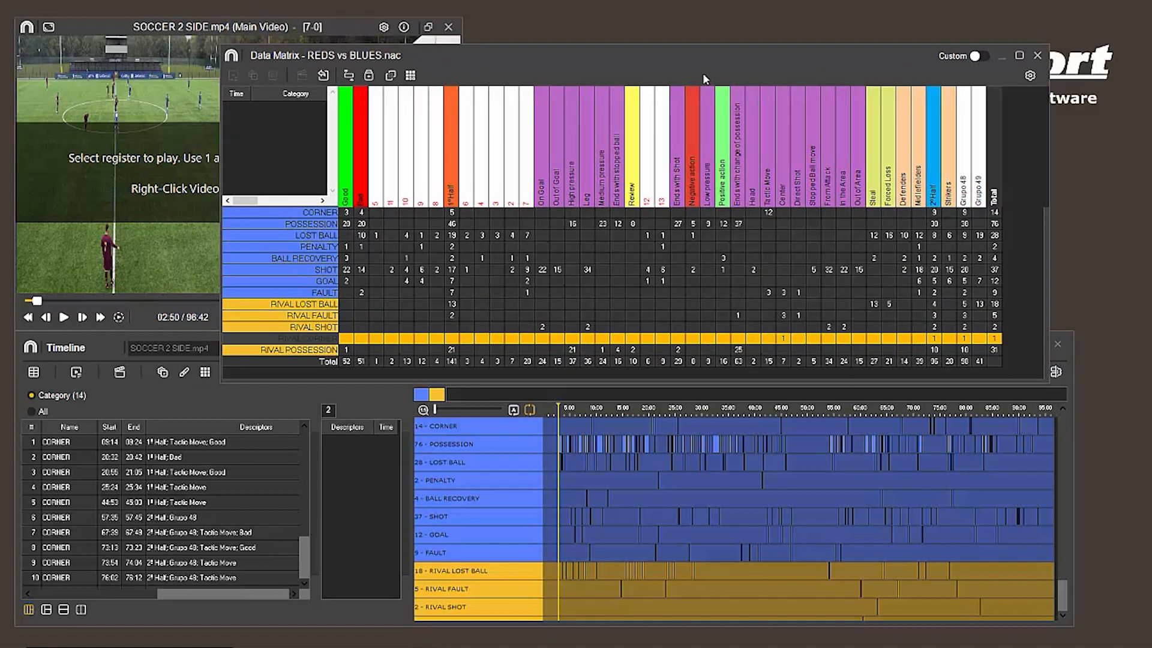
{"action": "mouse_move", "coordinate": [1003, 61]}
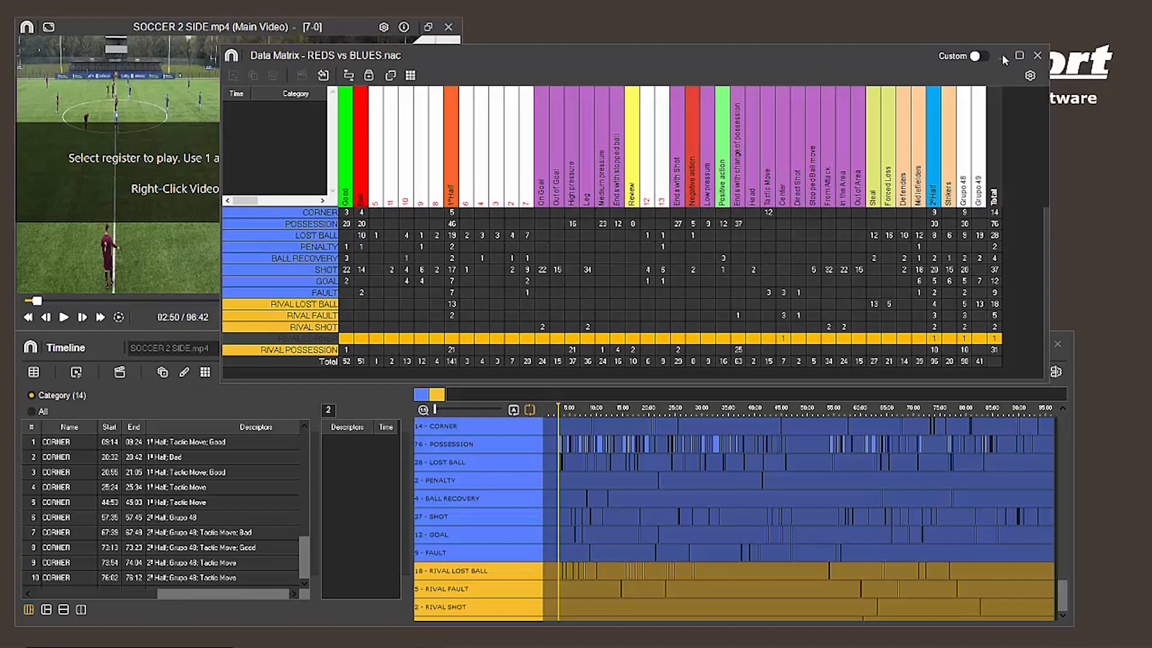
{"action": "mouse_move", "coordinate": [985, 57]}
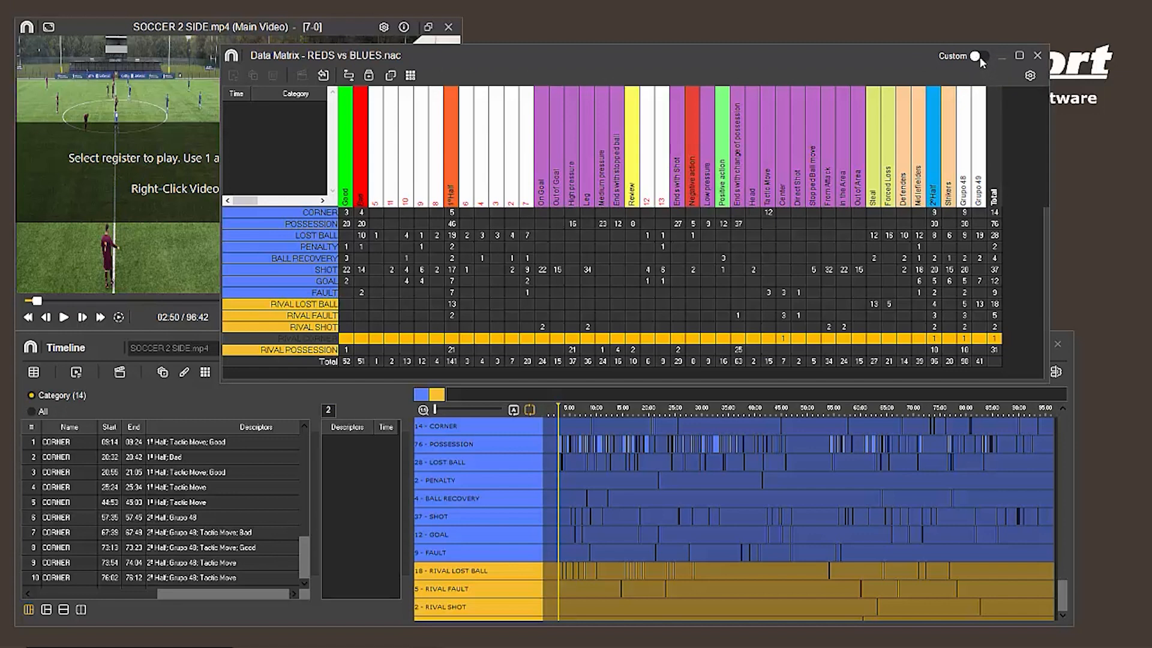
{"action": "left_click", "coordinate": [979, 56]}
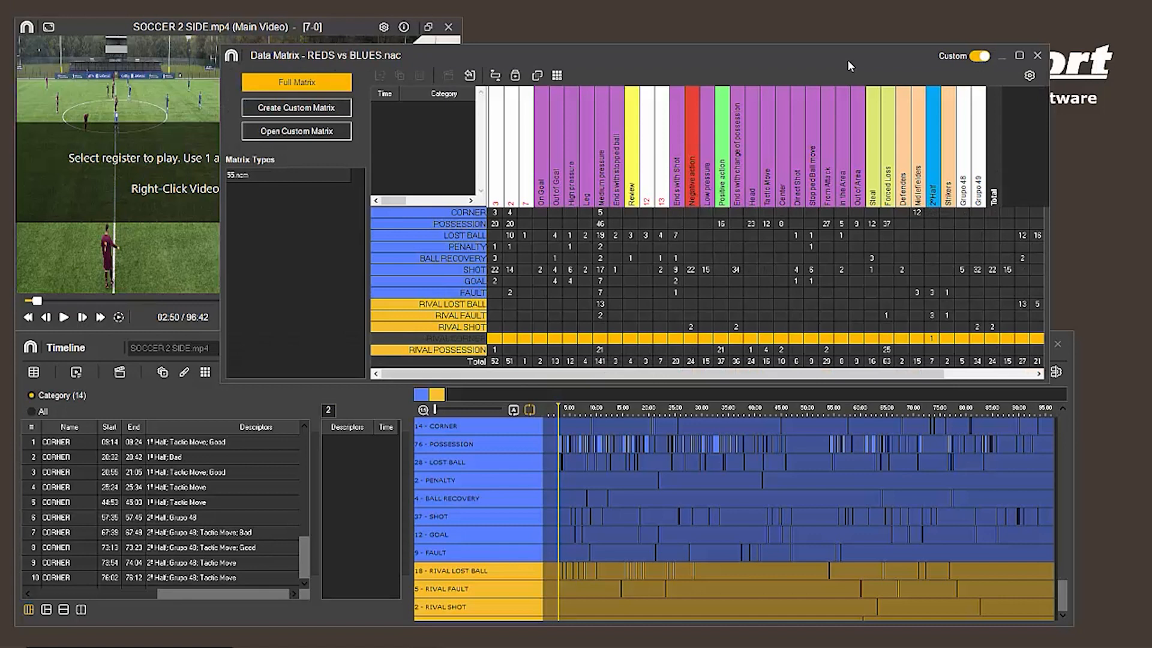
{"action": "mouse_move", "coordinate": [978, 57]}
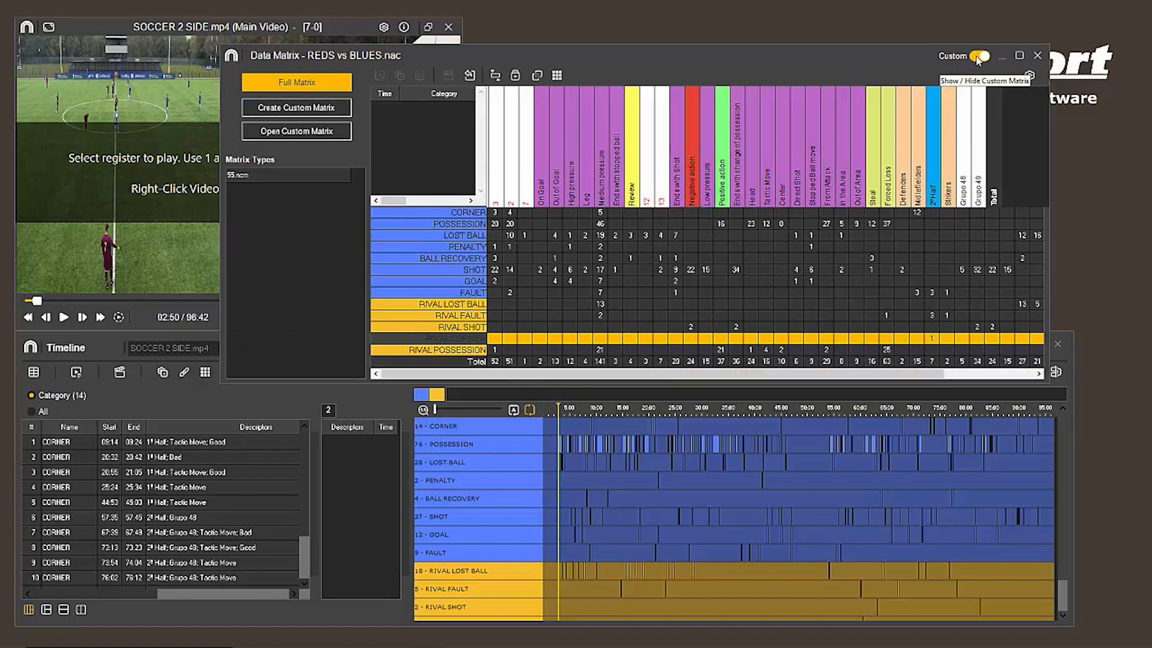
{"action": "left_click", "coordinate": [980, 56]}
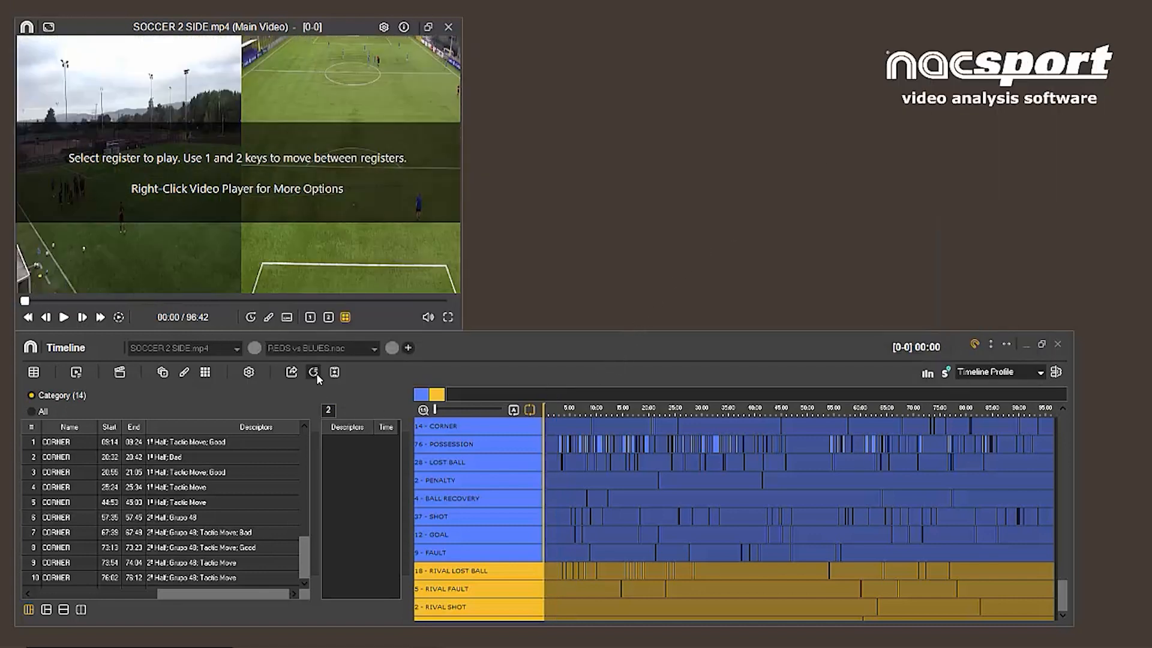
Start a search across the analysis databases and add the chosen analyses to it.
{"action": "left_click", "coordinate": [314, 372]}
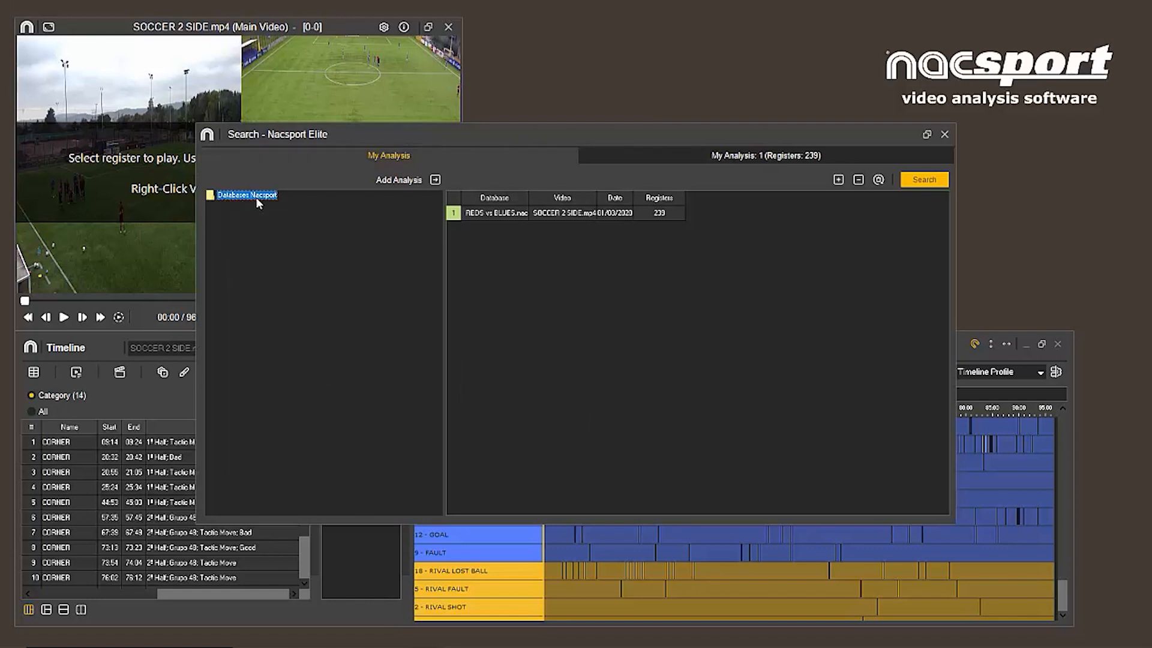
{"action": "left_click", "coordinate": [212, 196]}
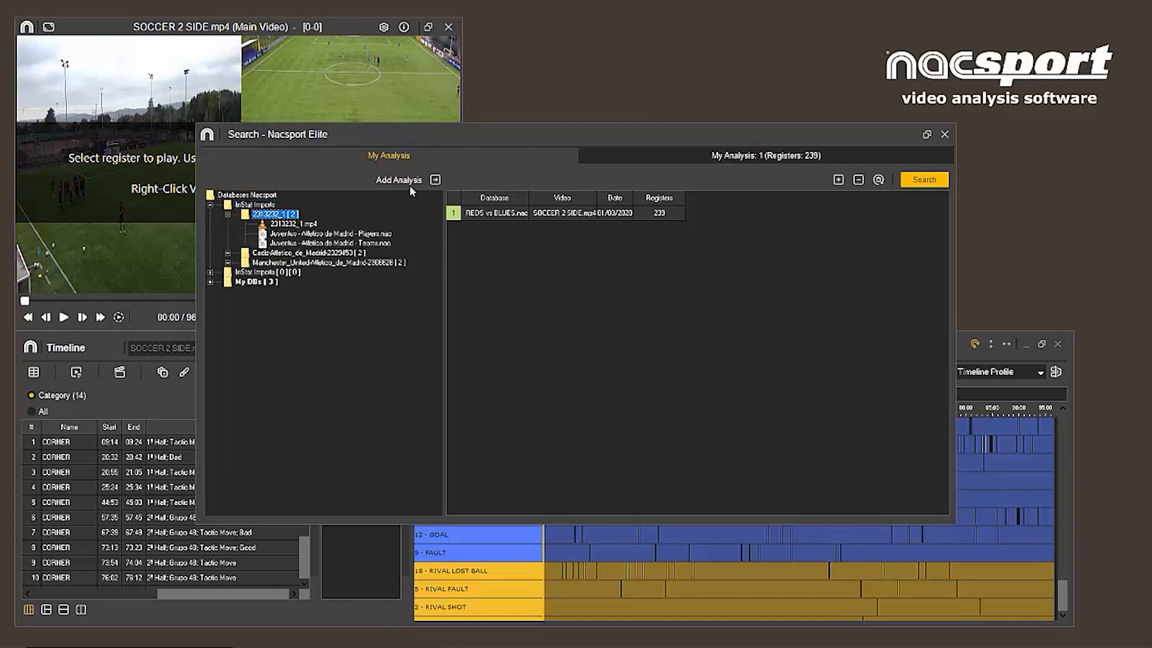
{"action": "left_click", "coordinate": [312, 224]}
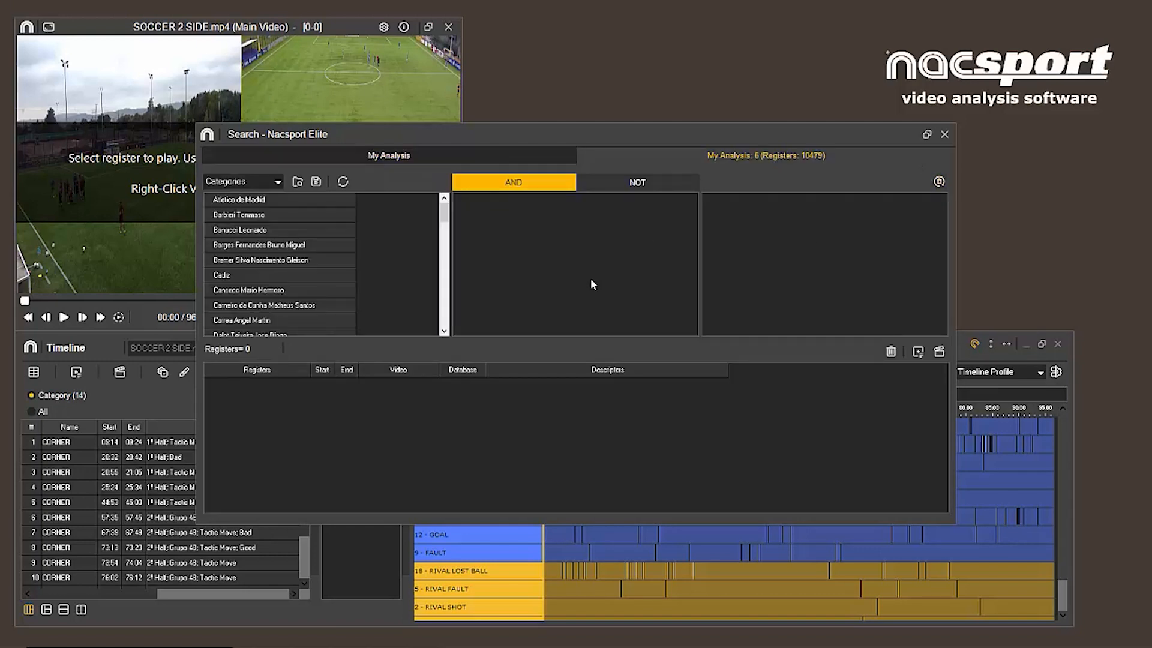
{"action": "mouse_move", "coordinate": [728, 432]}
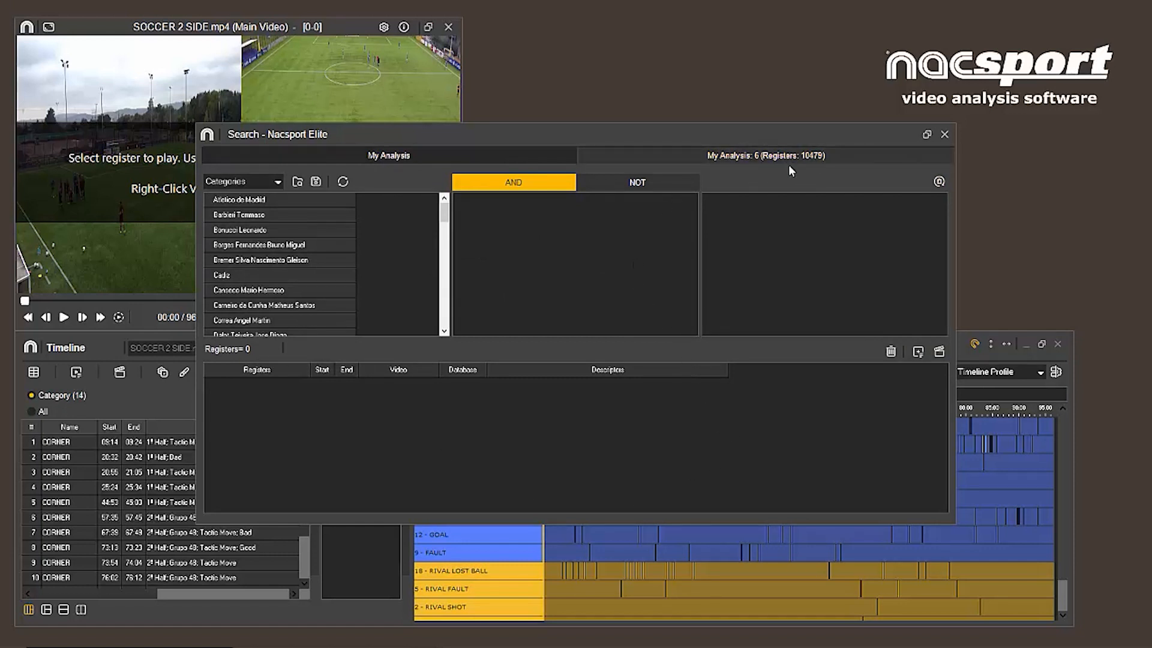
{"action": "mouse_move", "coordinate": [812, 170]}
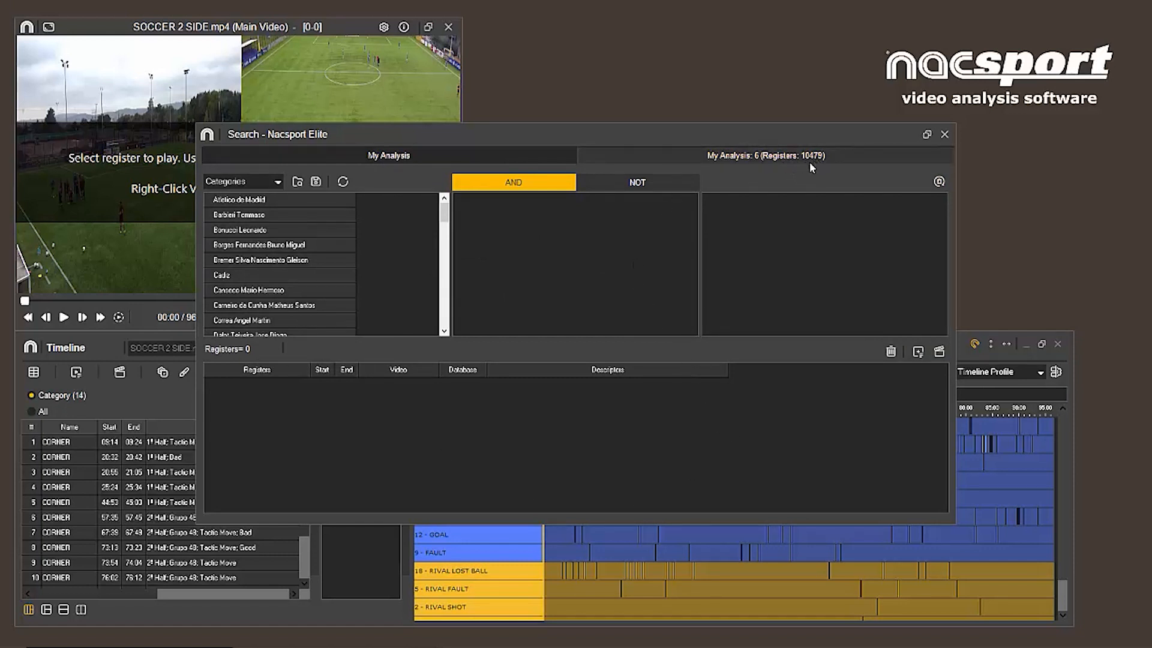
{"action": "scroll", "scroll_direction": "down", "scroll_amount": 3}
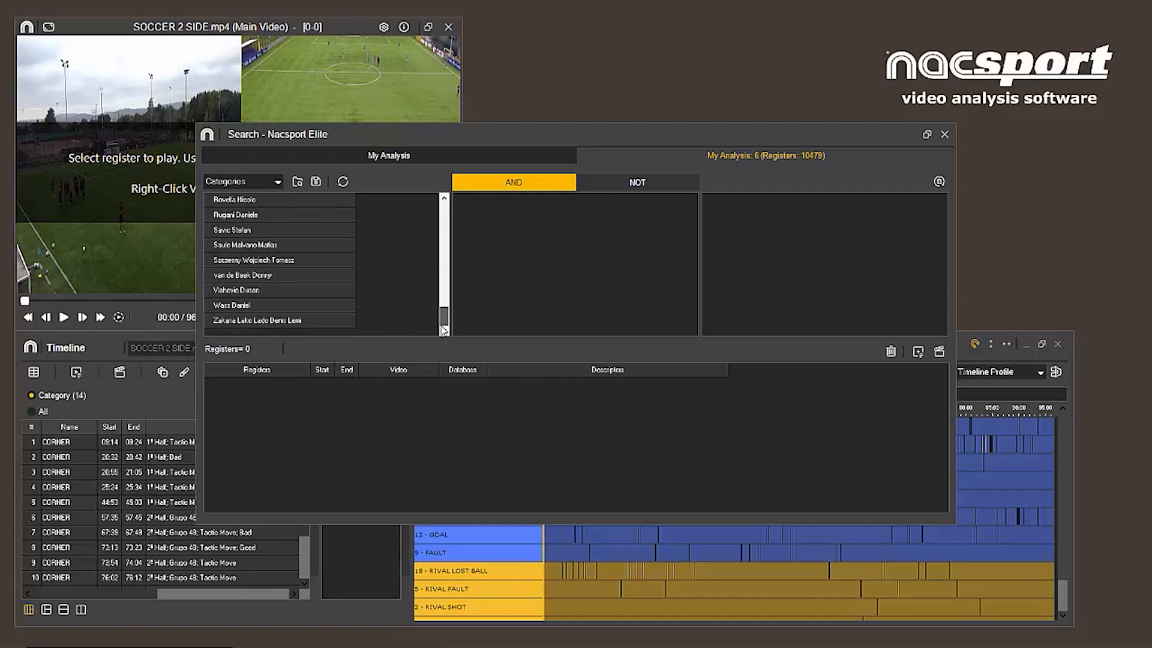
{"action": "left_click", "coordinate": [250, 305]}
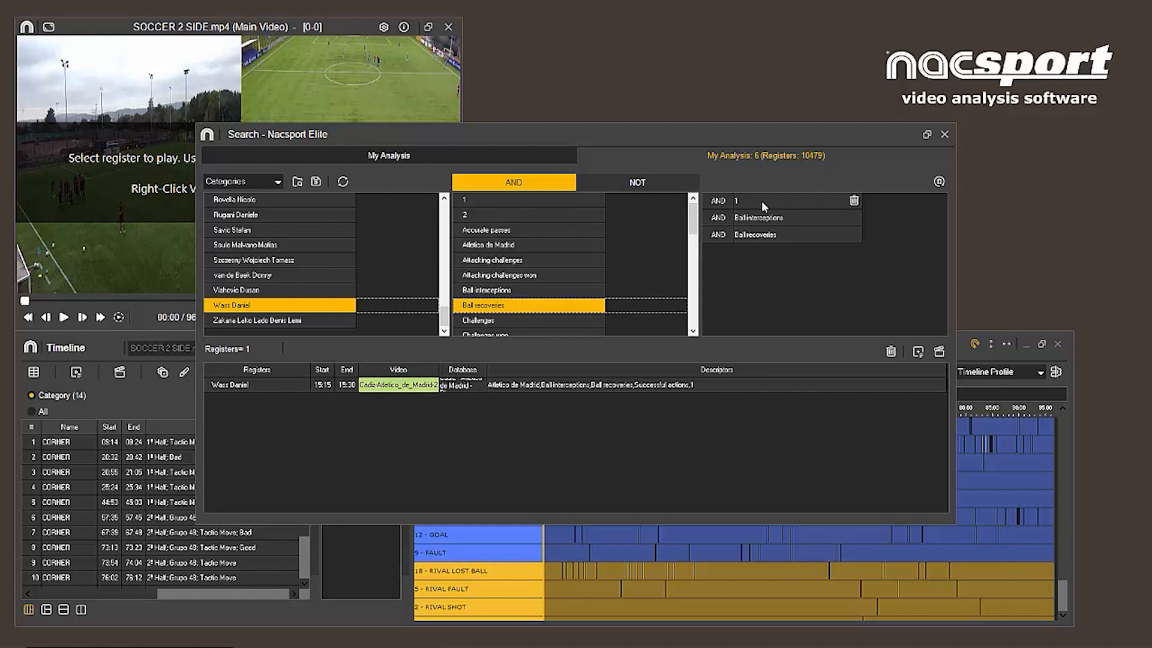
{"action": "mouse_move", "coordinate": [528, 211]}
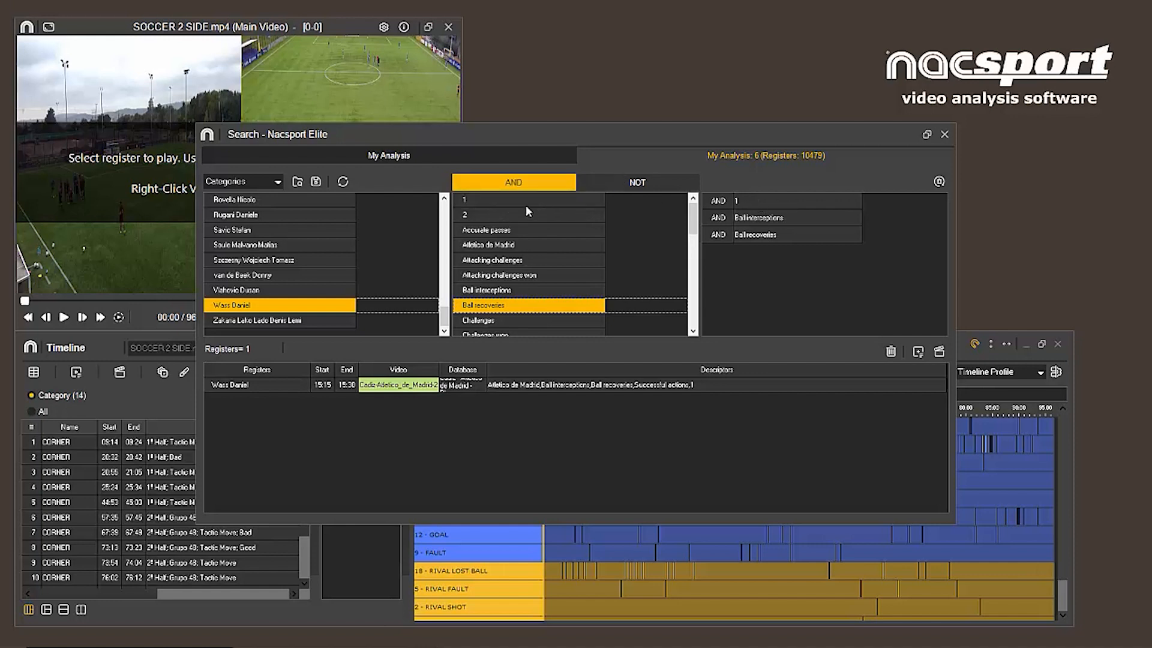
{"action": "left_click", "coordinate": [529, 213]}
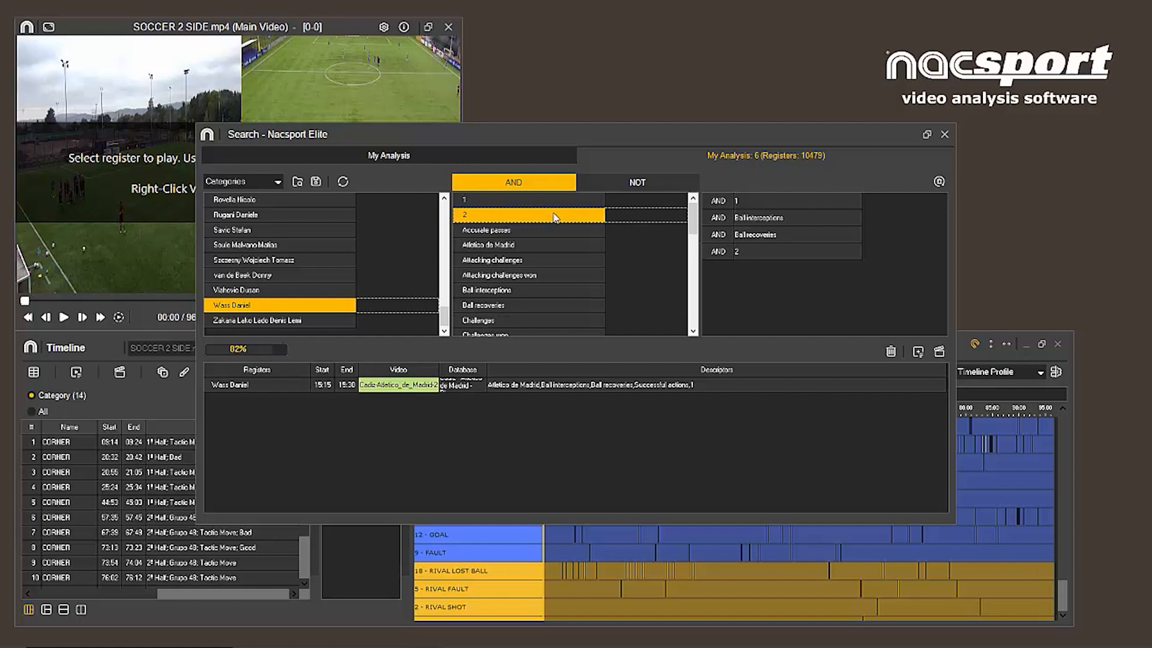
{"action": "mouse_move", "coordinate": [758, 276]}
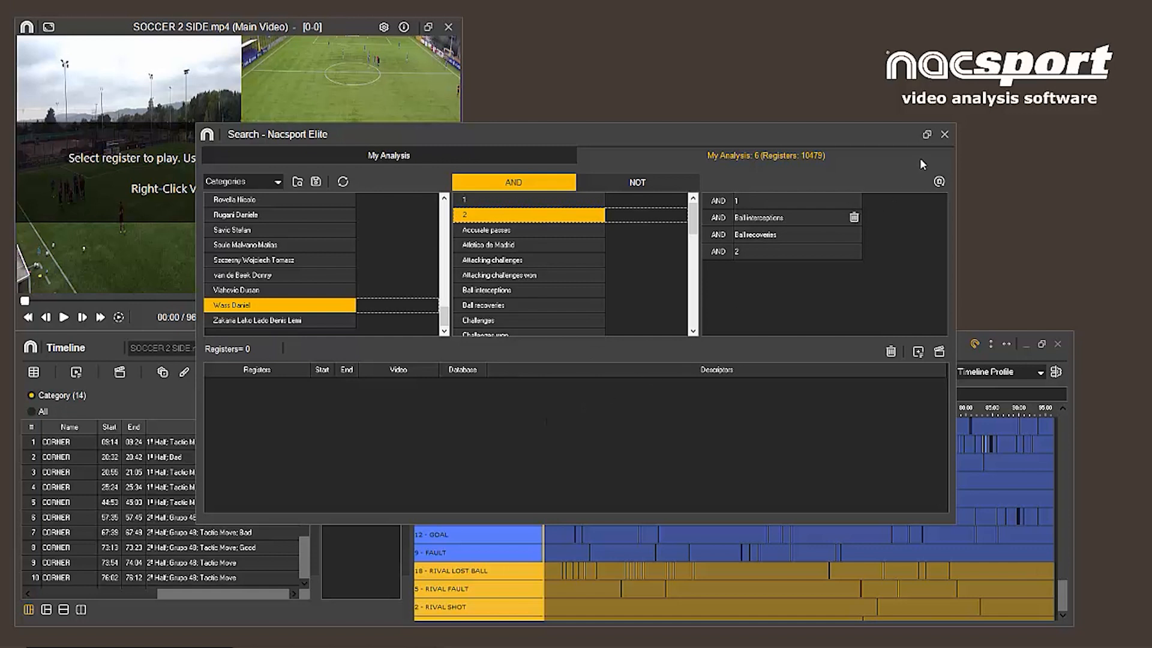
{"action": "left_click", "coordinate": [944, 133]}
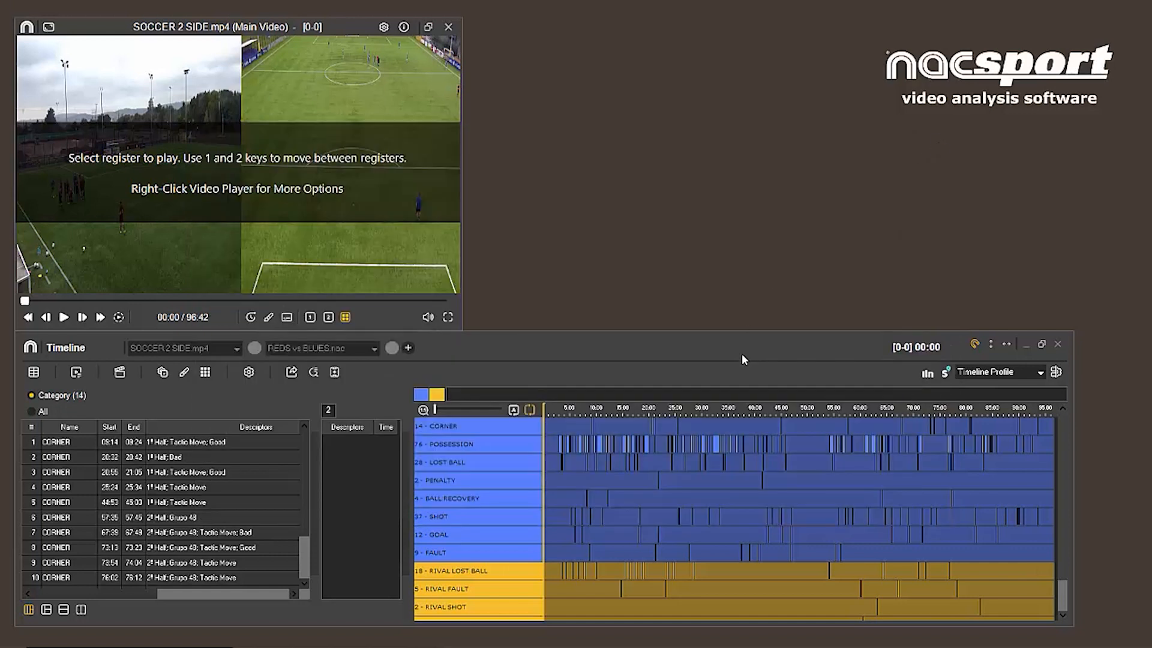
{"action": "mouse_move", "coordinate": [757, 350]}
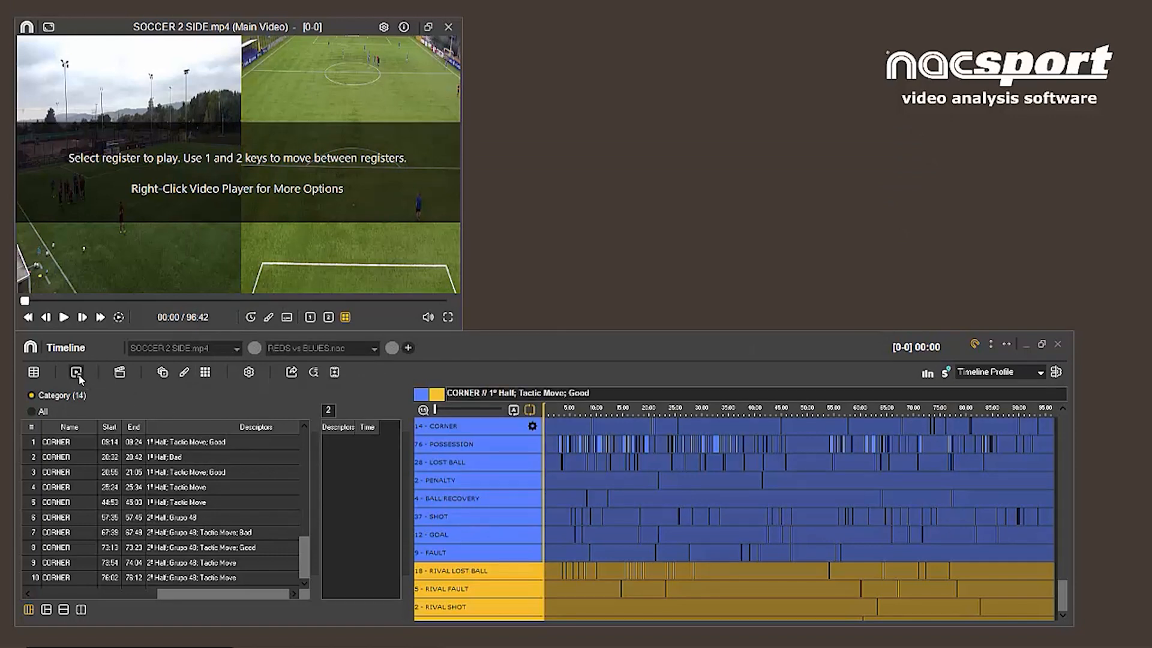
Show the Presentations window with its ten lists and SHOT #1's register properties.
{"action": "left_click", "coordinate": [76, 372]}
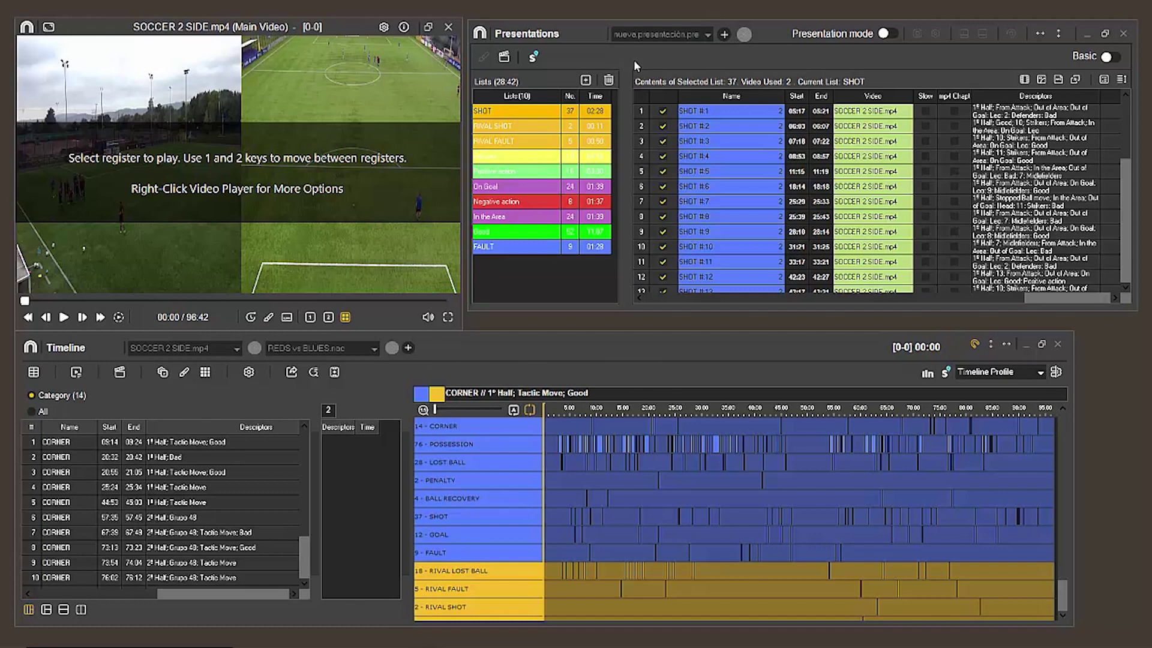
{"action": "mouse_move", "coordinate": [1011, 80]}
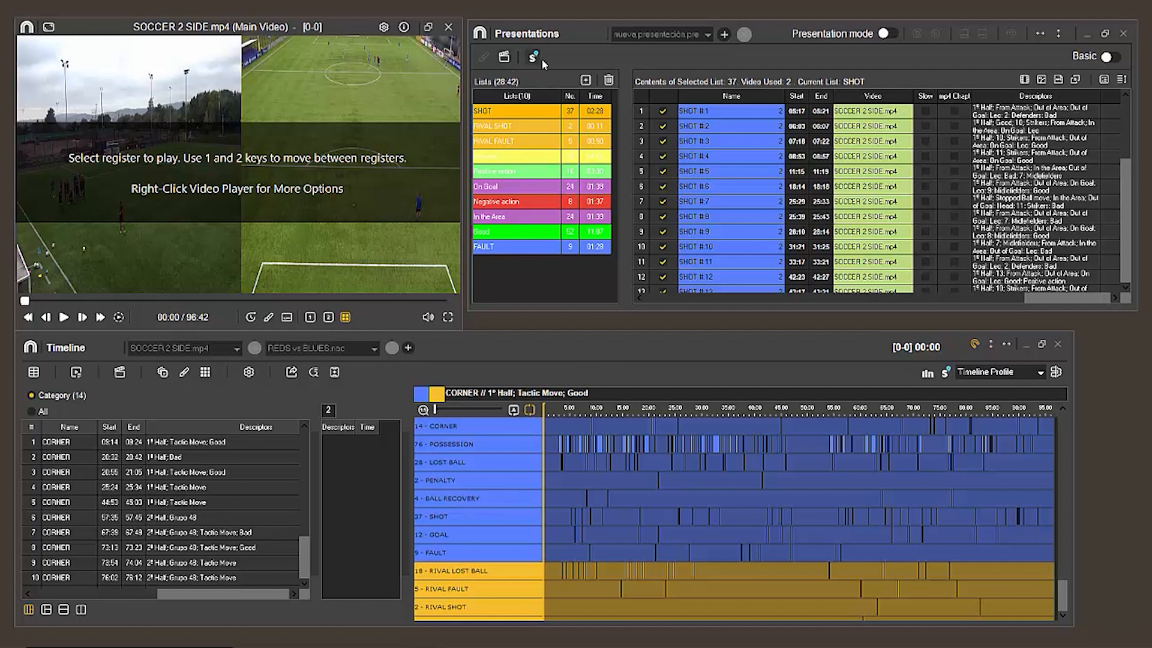
{"action": "mouse_move", "coordinate": [550, 58]}
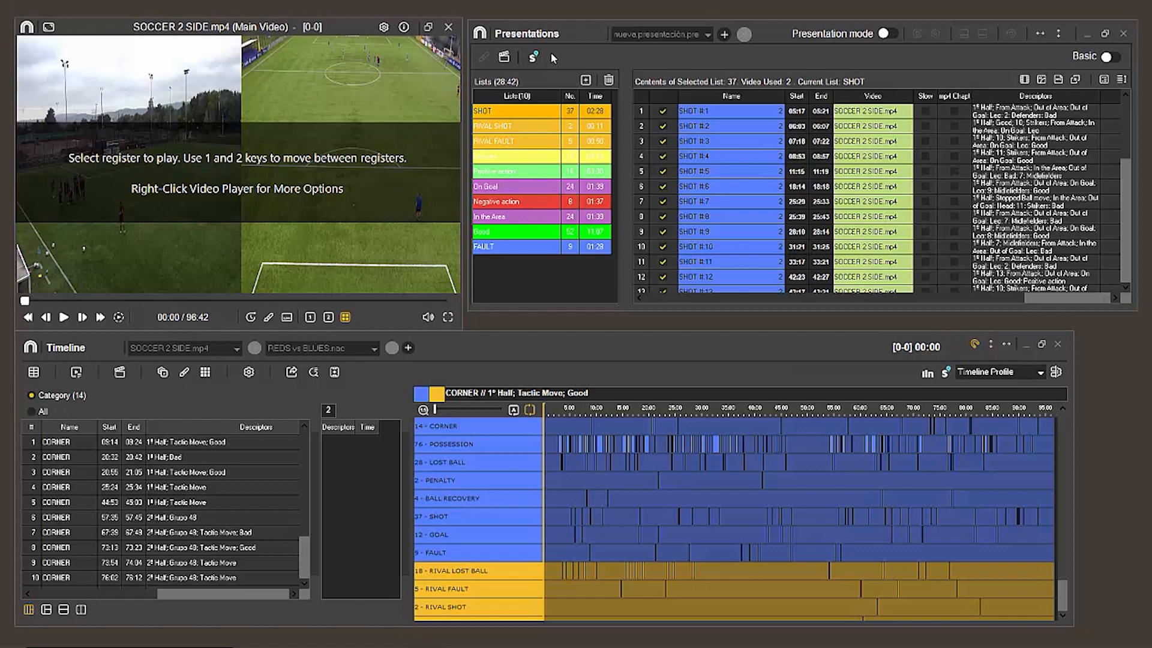
{"action": "left_click", "coordinate": [1115, 55]}
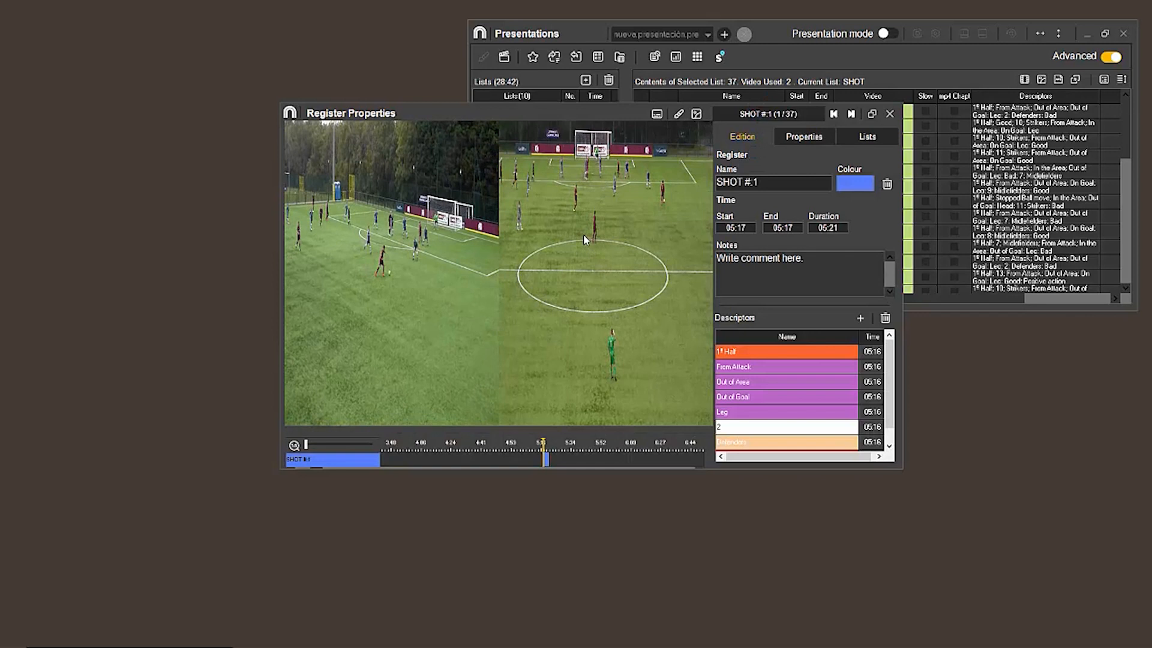
{"action": "mouse_move", "coordinate": [751, 217]}
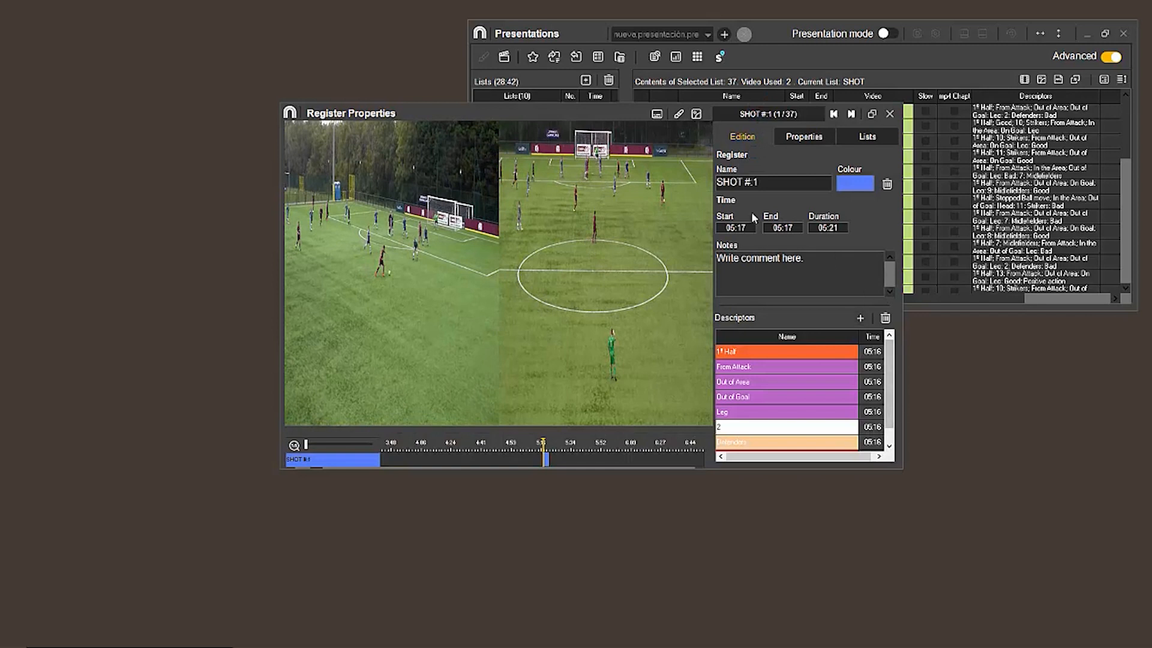
{"action": "mouse_move", "coordinate": [730, 153]}
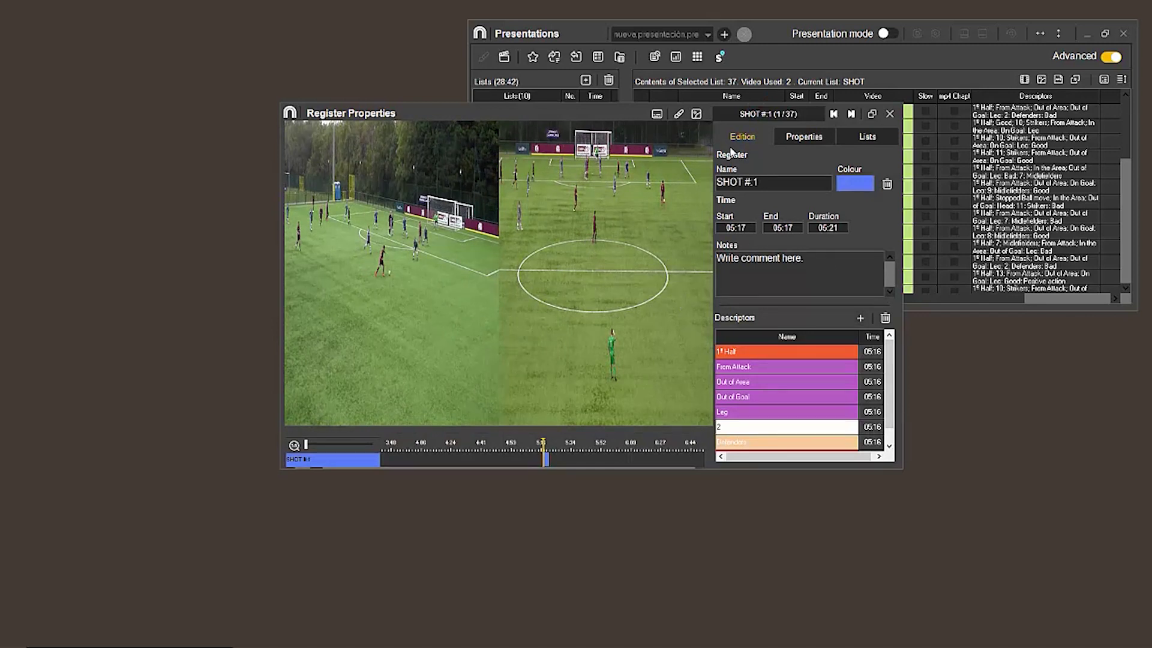
Review SHOT #1's Properties and Edition tabs, then close Register Properties.
{"action": "left_click", "coordinate": [804, 137]}
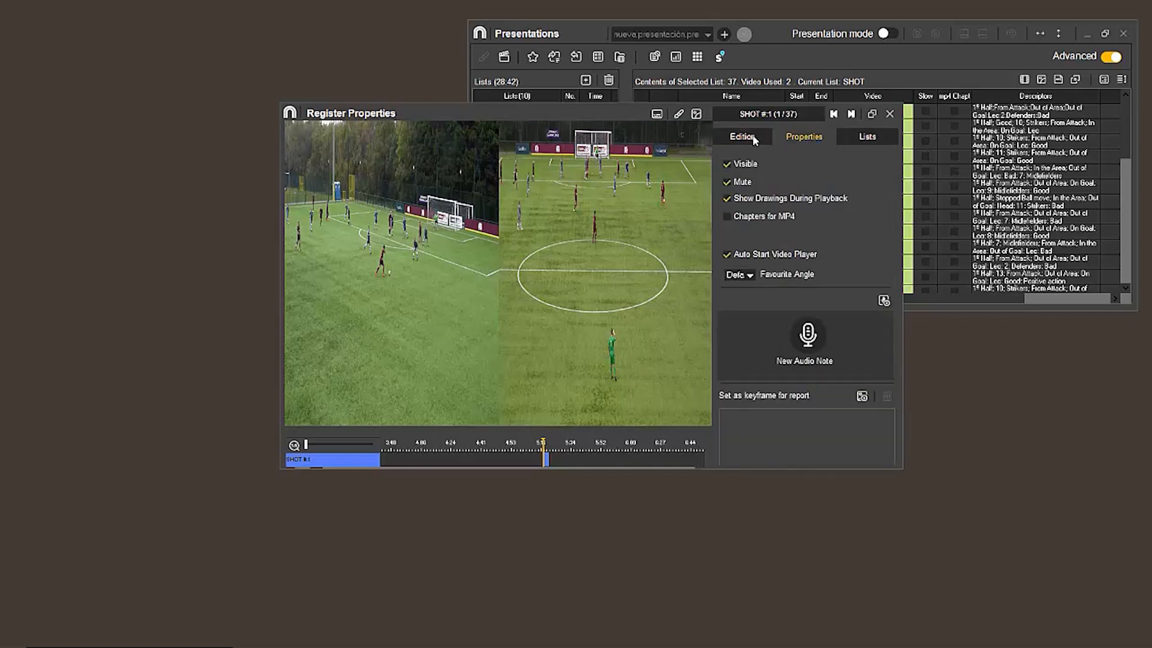
{"action": "left_click", "coordinate": [742, 137]}
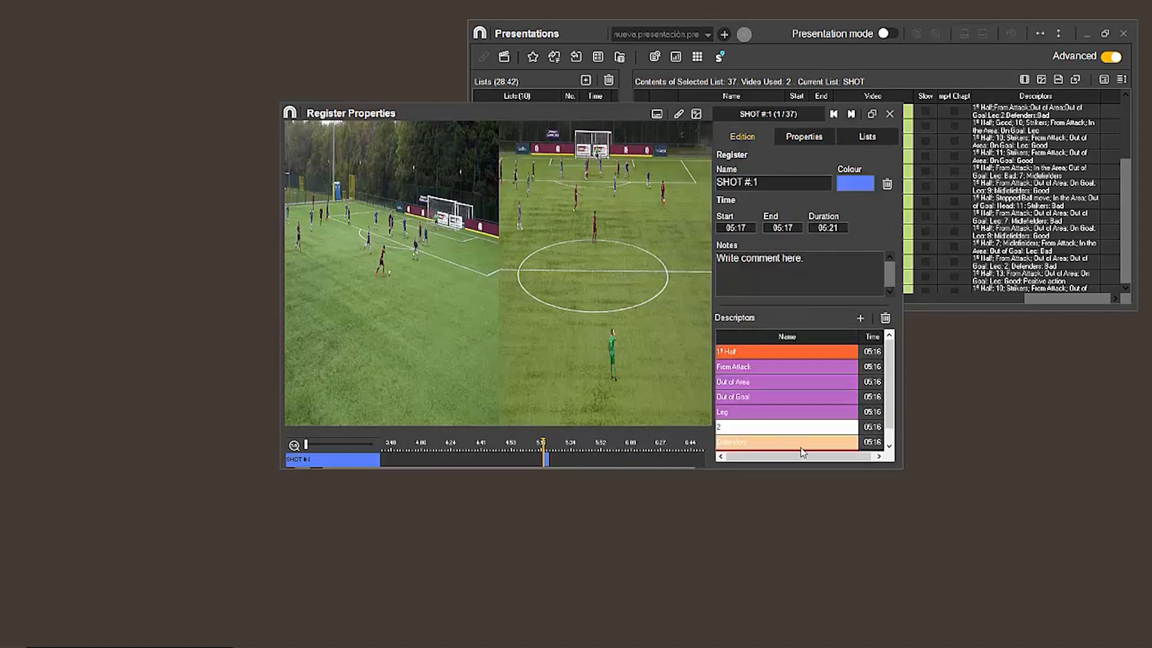
{"action": "mouse_move", "coordinate": [804, 147]}
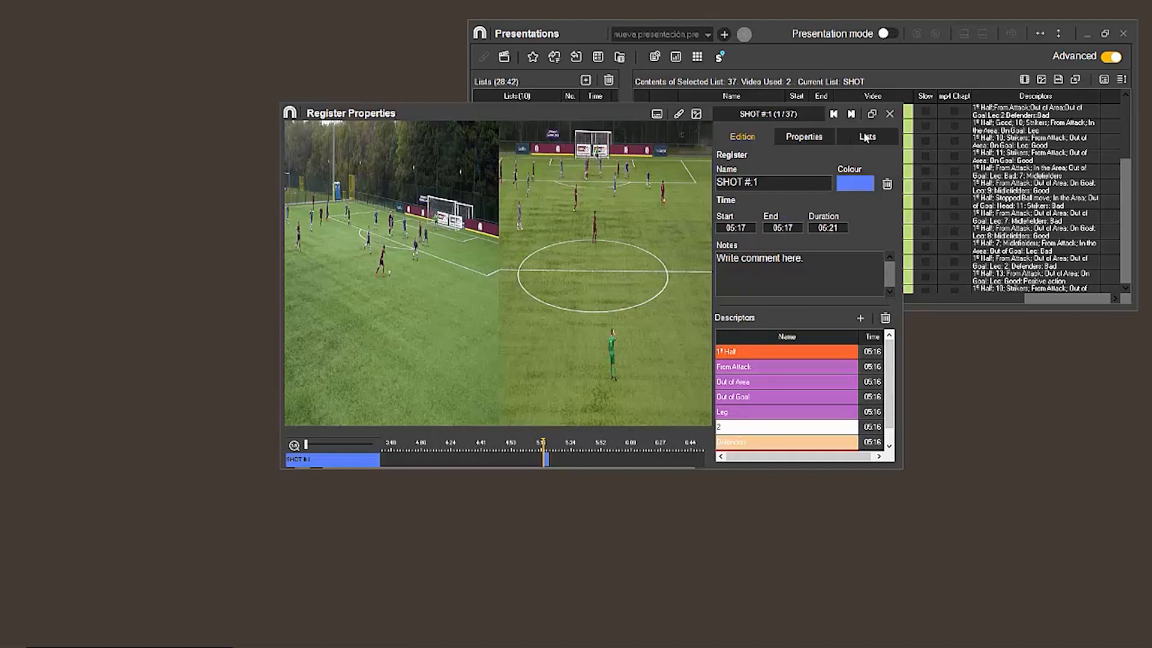
{"action": "left_click", "coordinate": [889, 114]}
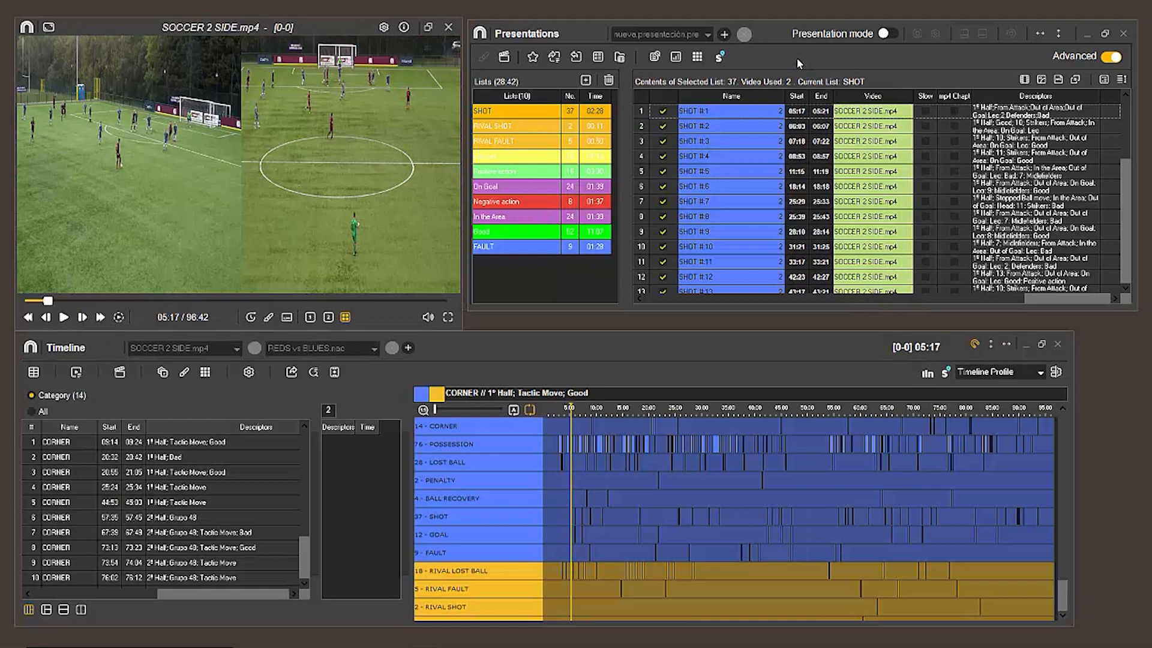
{"action": "mouse_move", "coordinate": [731, 35]}
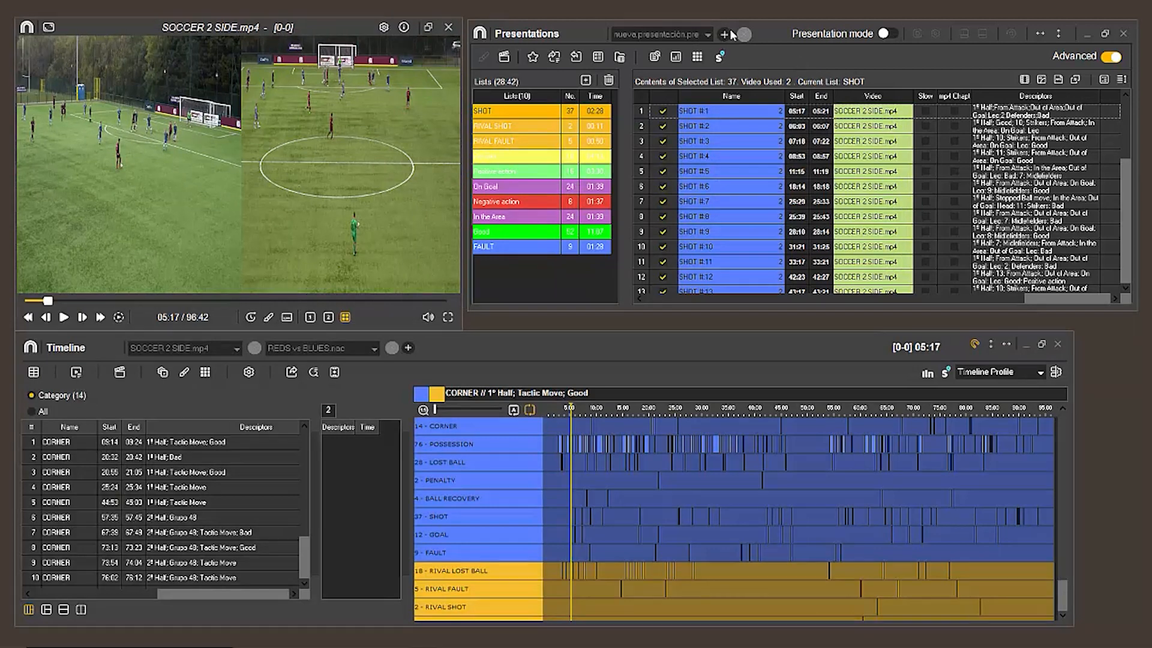
{"action": "mouse_move", "coordinate": [716, 59]}
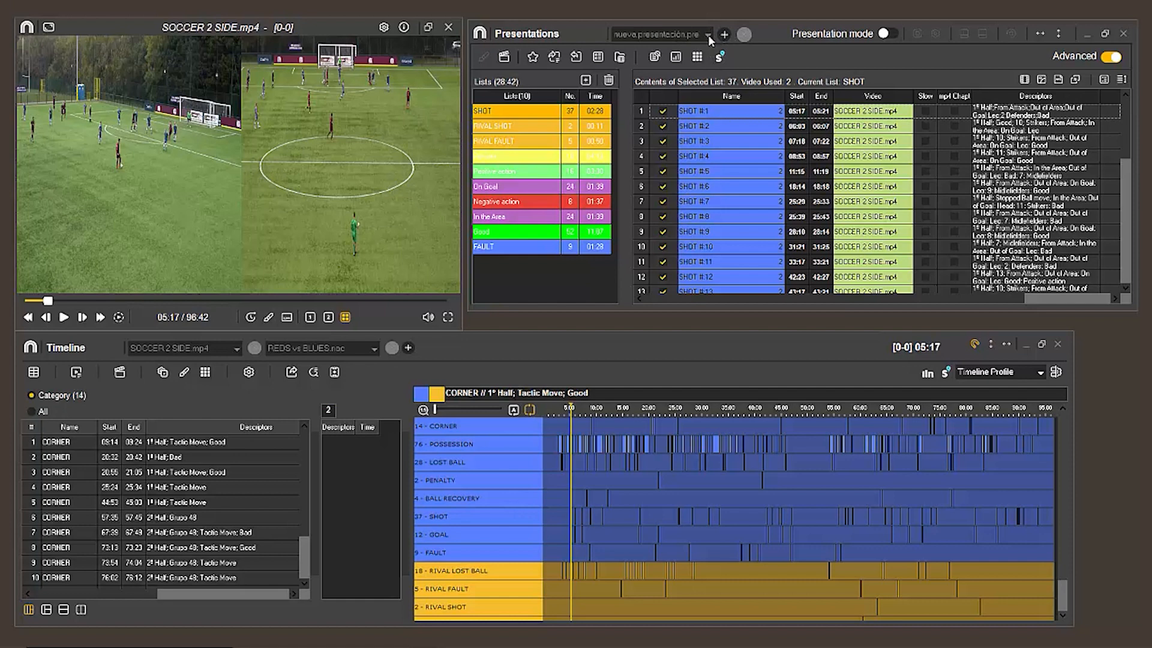
{"action": "mouse_move", "coordinate": [827, 59]}
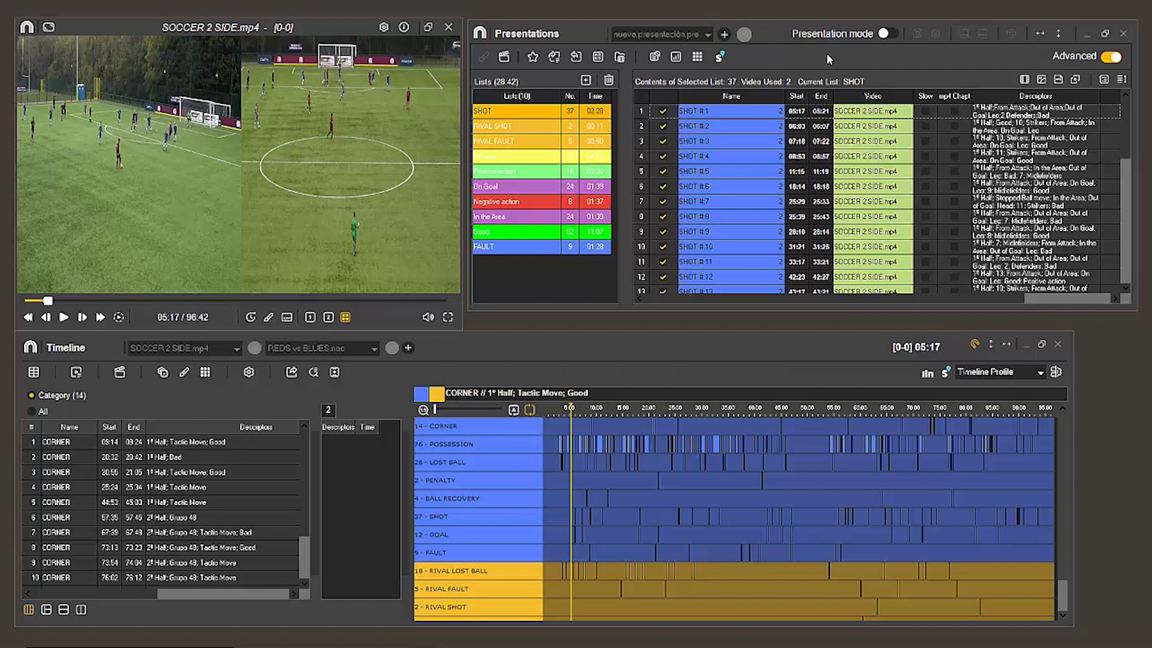
{"action": "mouse_move", "coordinate": [835, 65]}
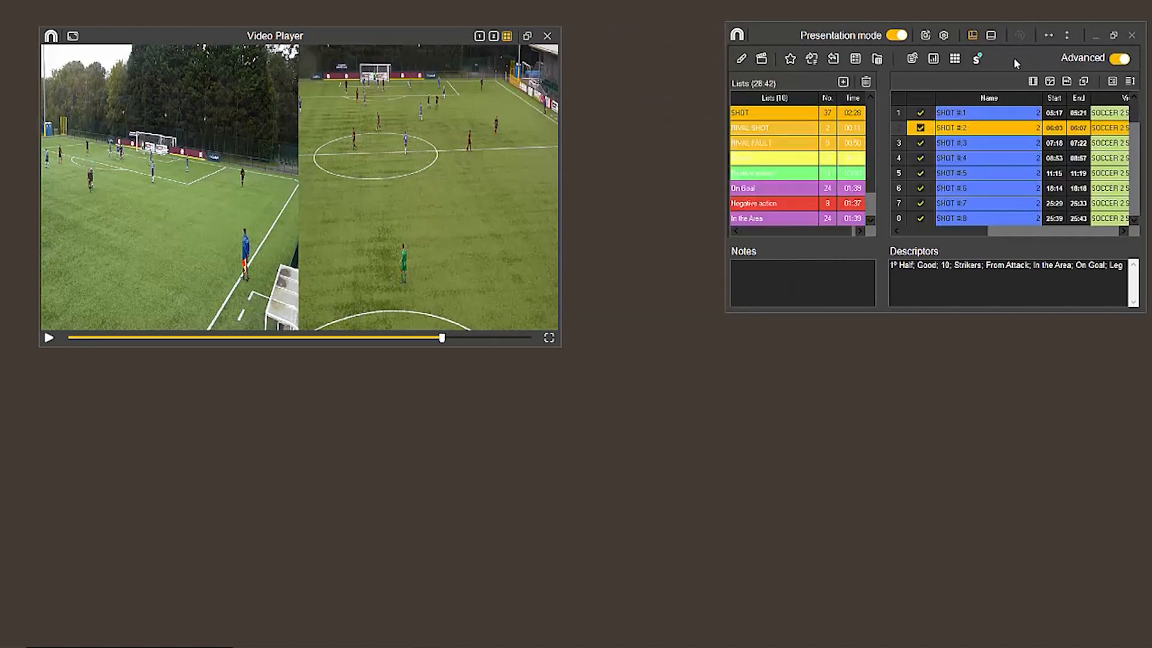
{"action": "mouse_move", "coordinate": [1017, 74]}
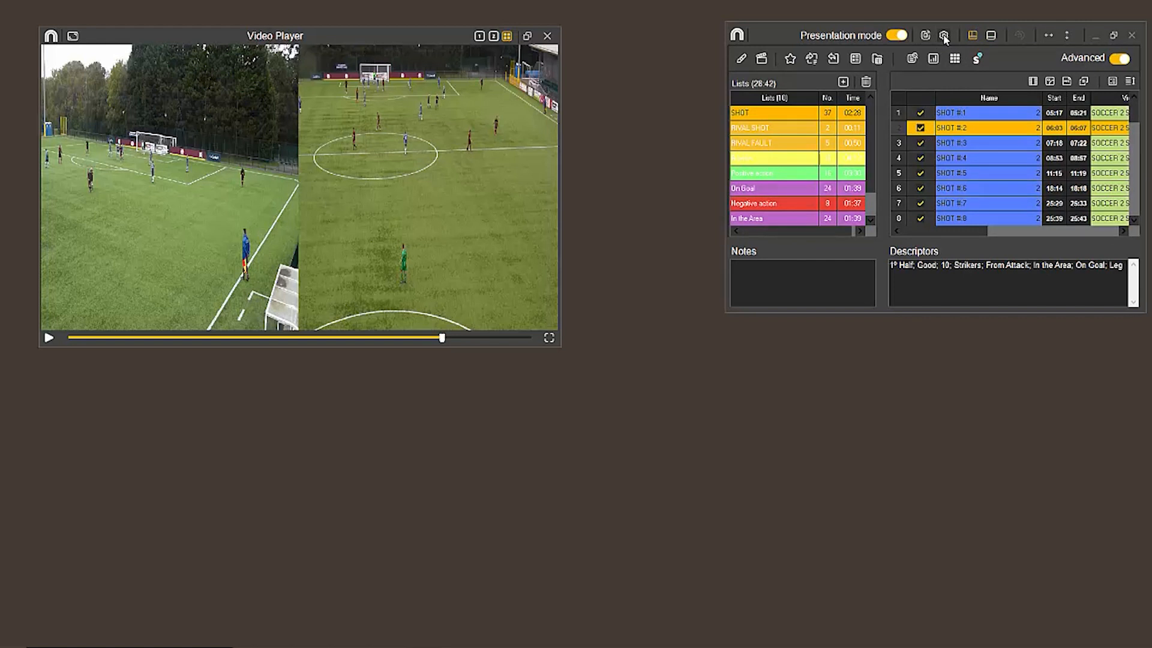
Confirm the presentation playback configuration with continuous reproduction and play-to-continue images.
{"action": "left_click", "coordinate": [943, 35]}
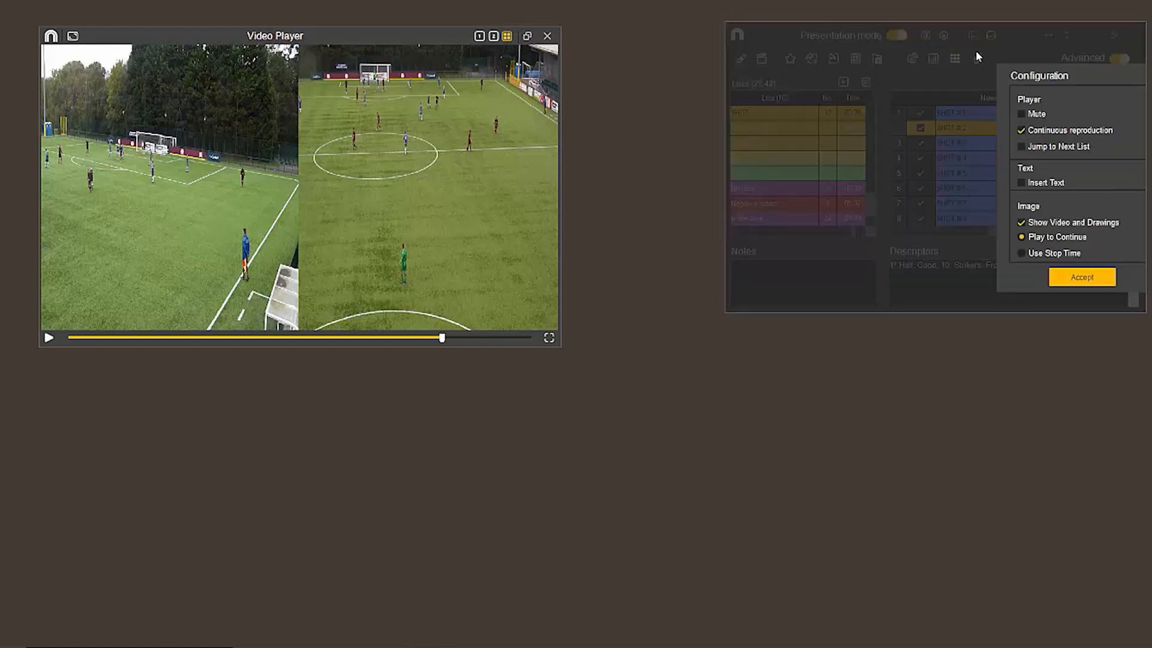
{"action": "mouse_move", "coordinate": [1091, 278]}
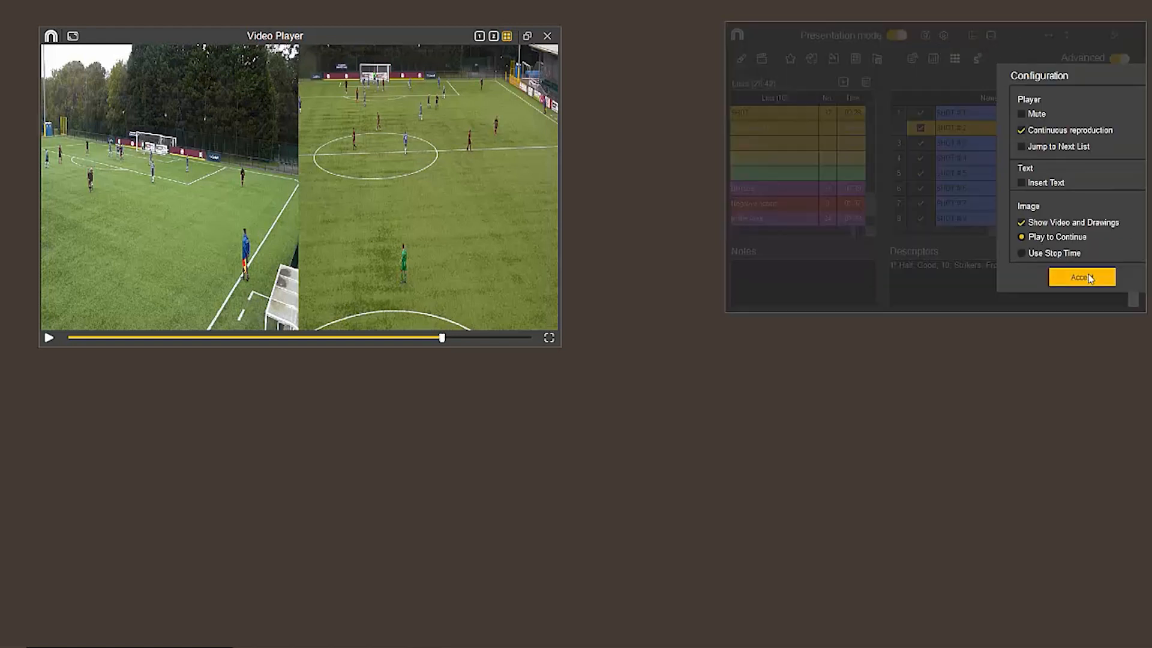
{"action": "left_click", "coordinate": [1082, 277]}
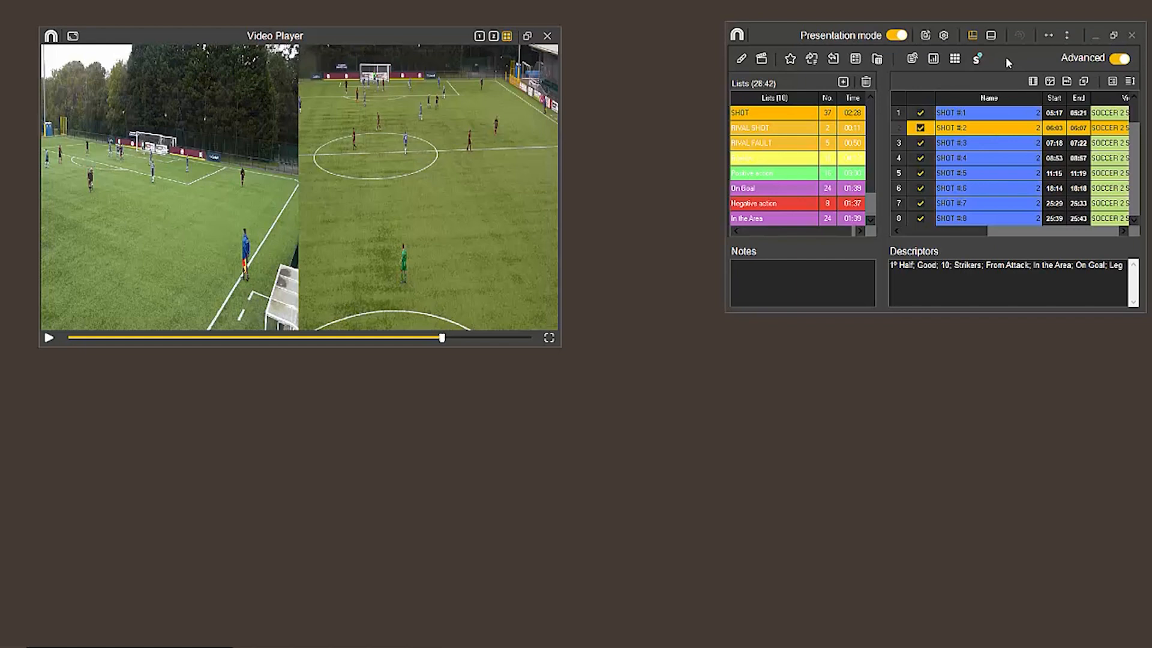